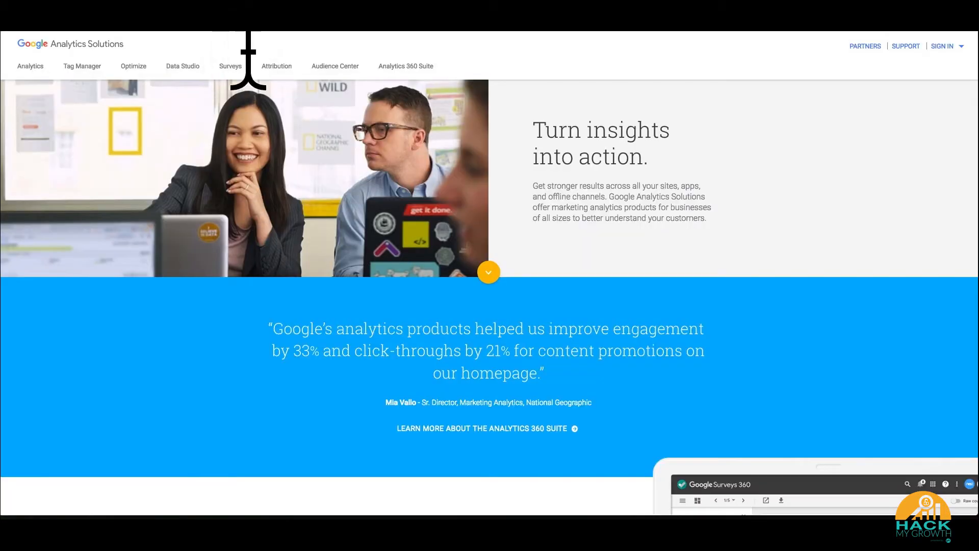
mouse_move(68, 100)
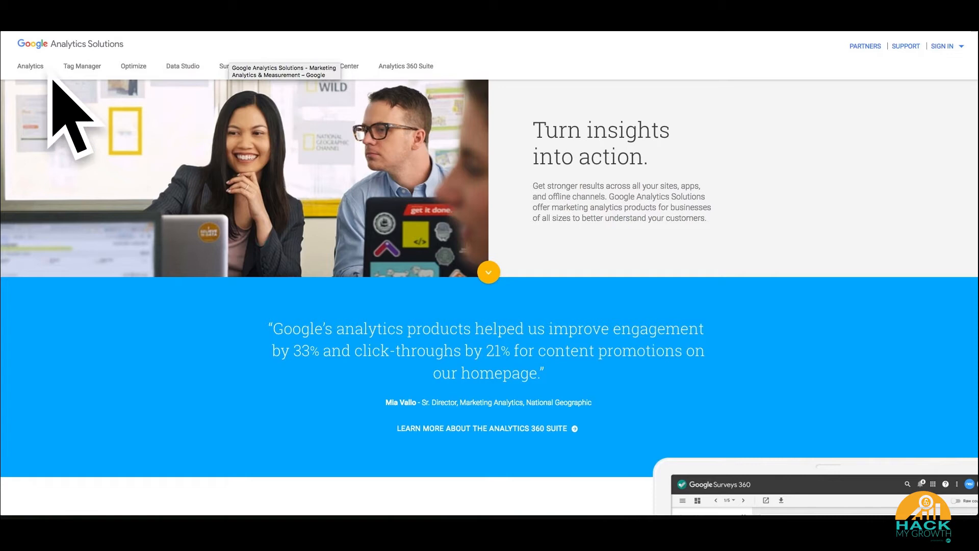
mouse_move(60, 135)
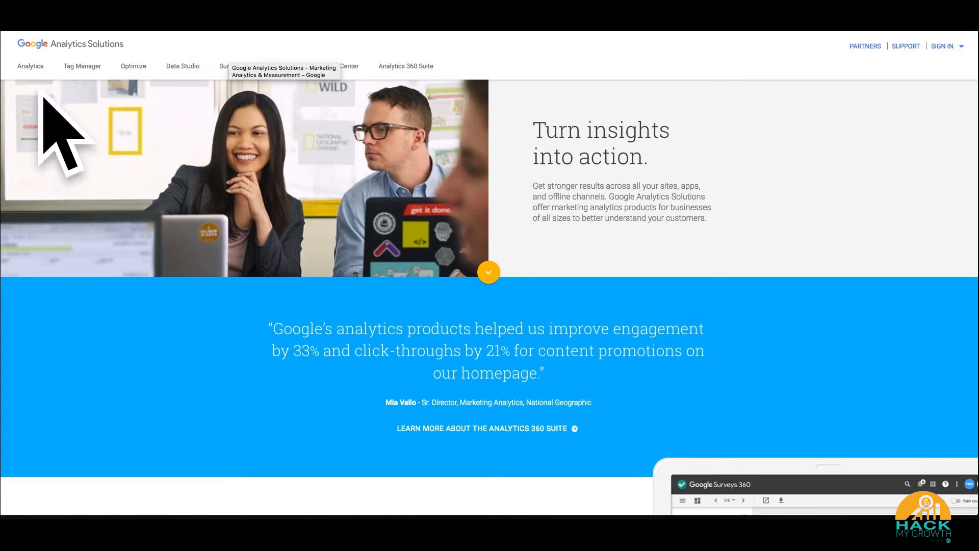
mouse_move(82, 66)
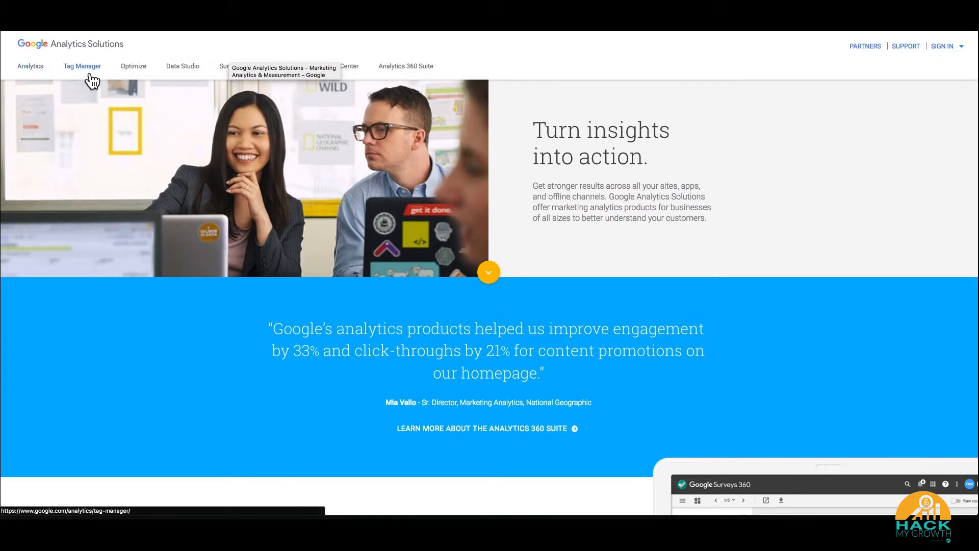
mouse_move(306, 113)
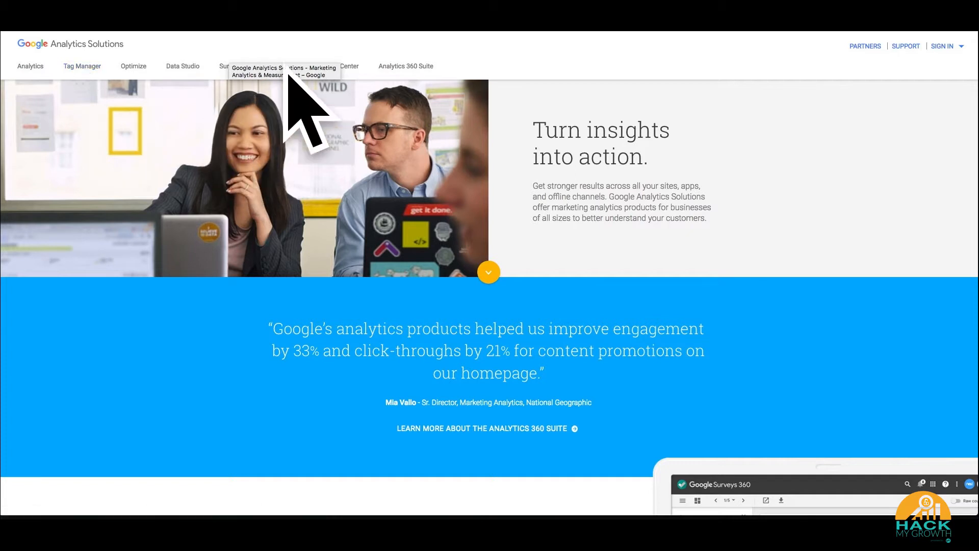
mouse_move(219, 97)
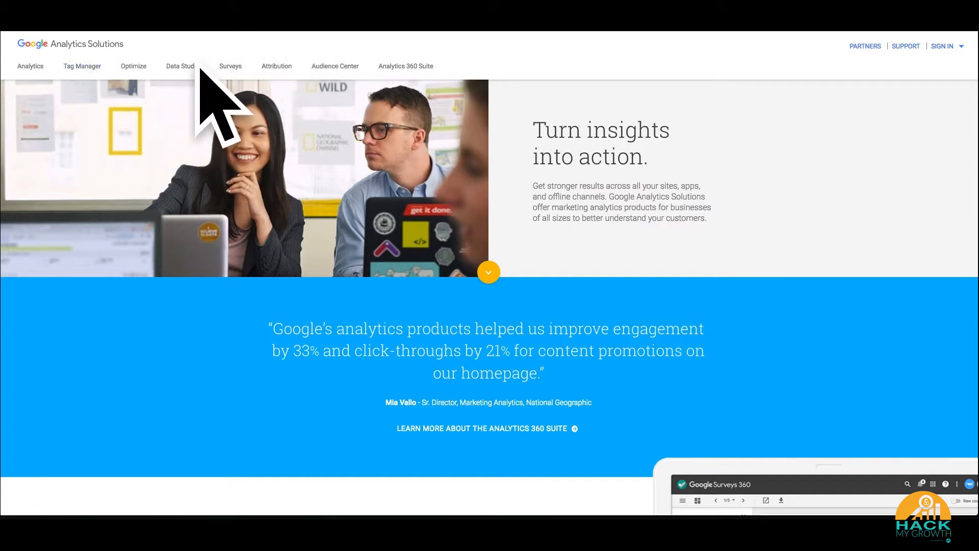
mouse_move(133, 66)
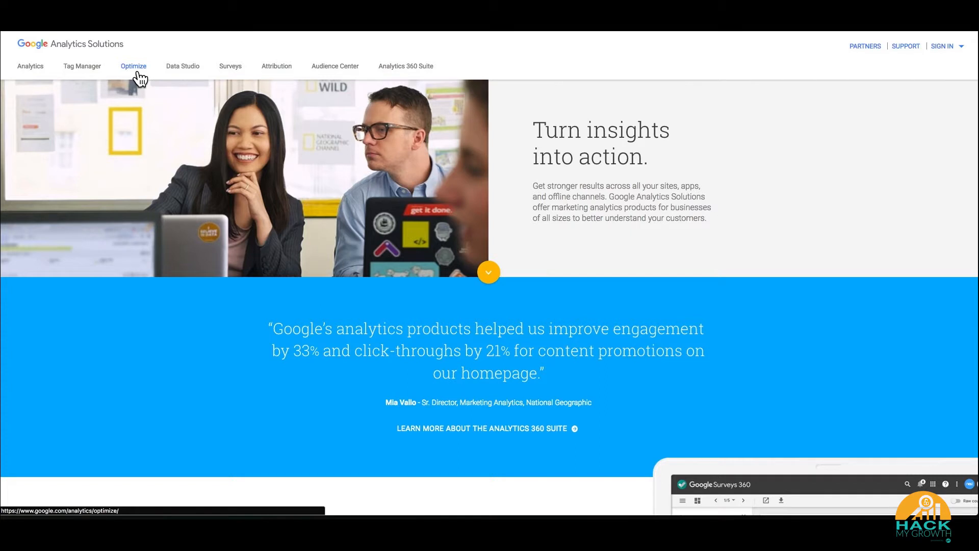
mouse_move(183, 65)
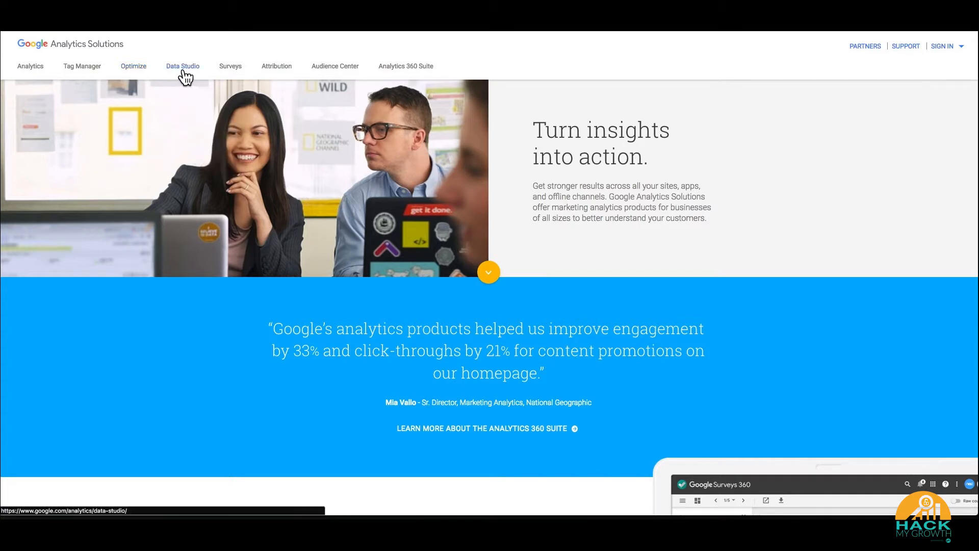
- Filter the Data Studio home list to reports Shared with me
click(962, 46)
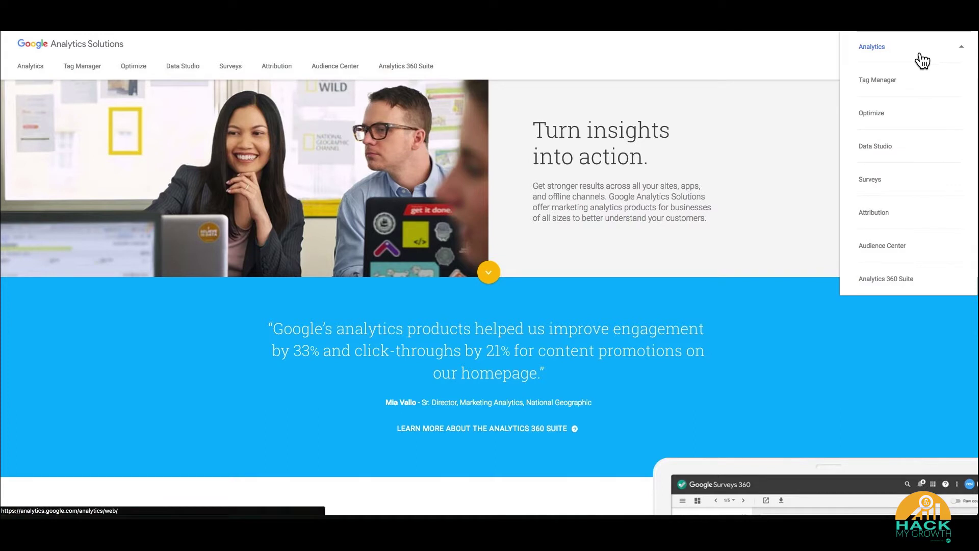
mouse_move(881, 100)
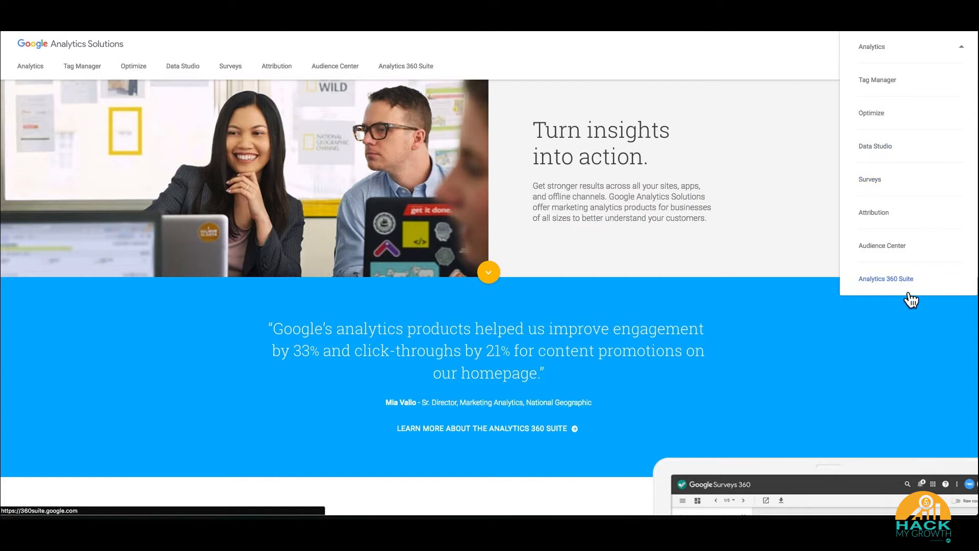
mouse_move(908, 203)
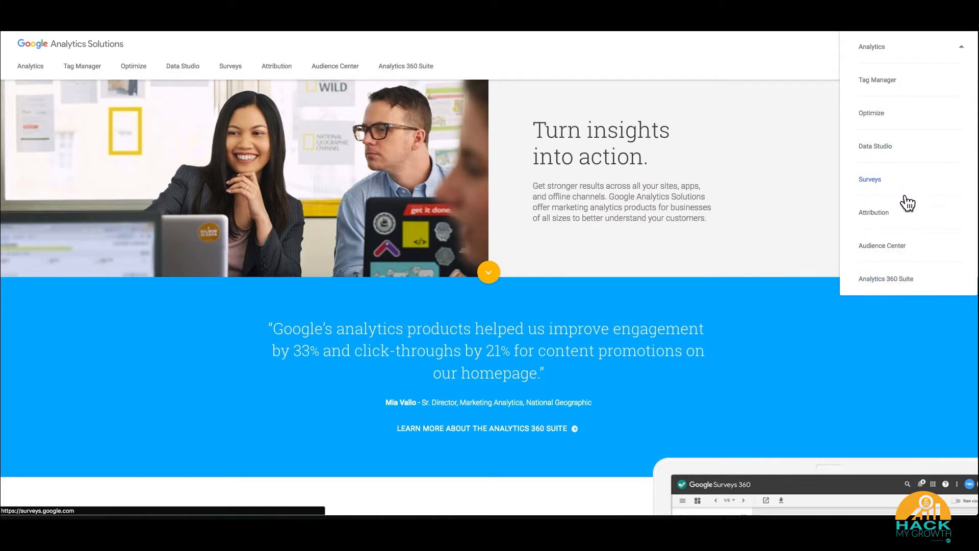
mouse_move(783, 294)
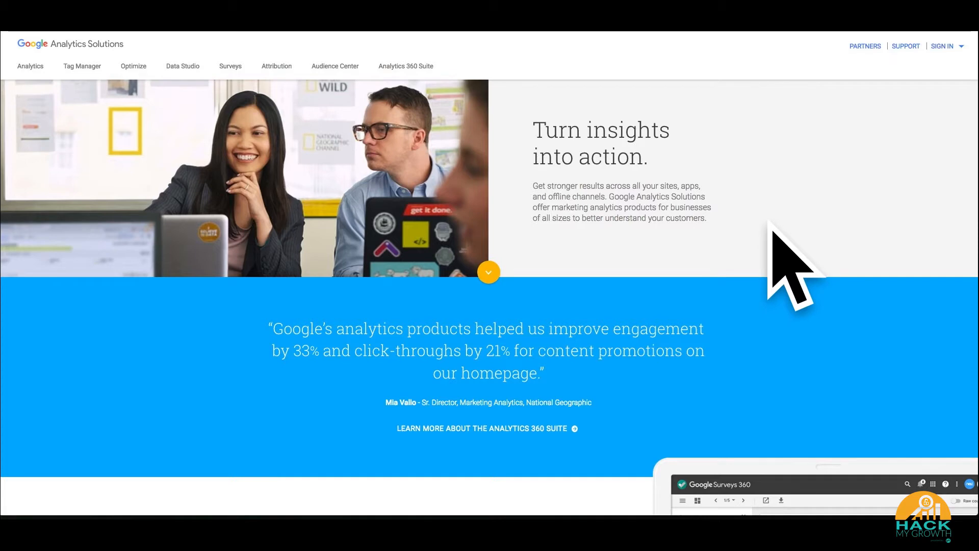
mouse_move(338, 50)
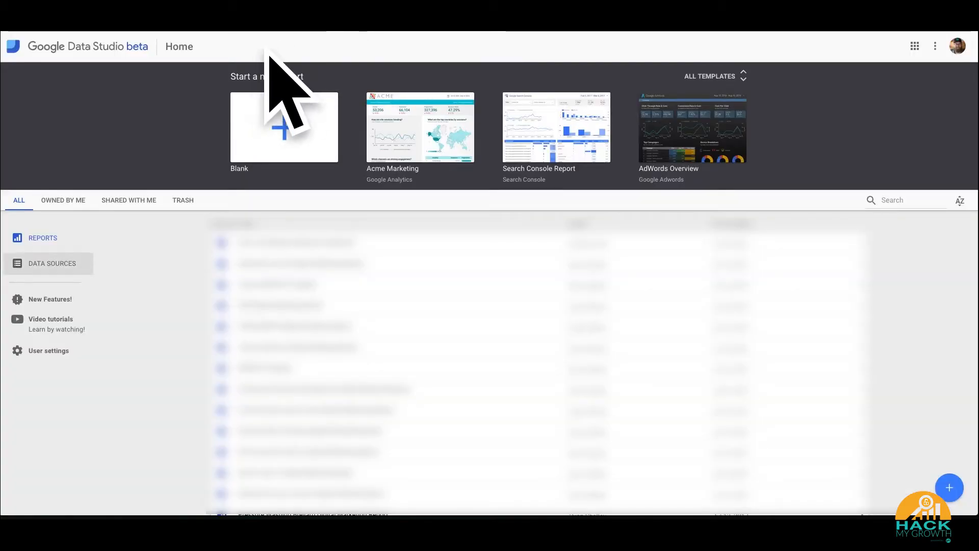
mouse_move(456, 68)
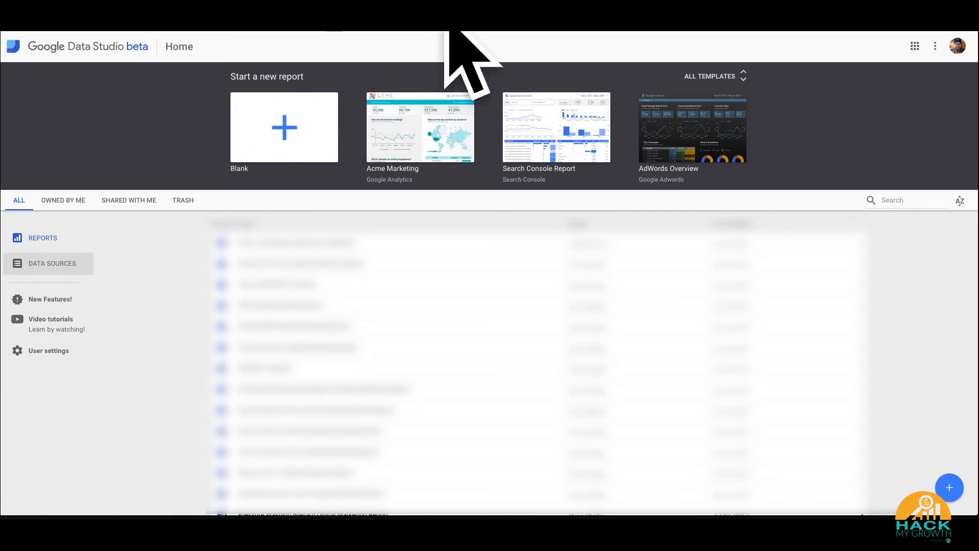
mouse_move(129, 207)
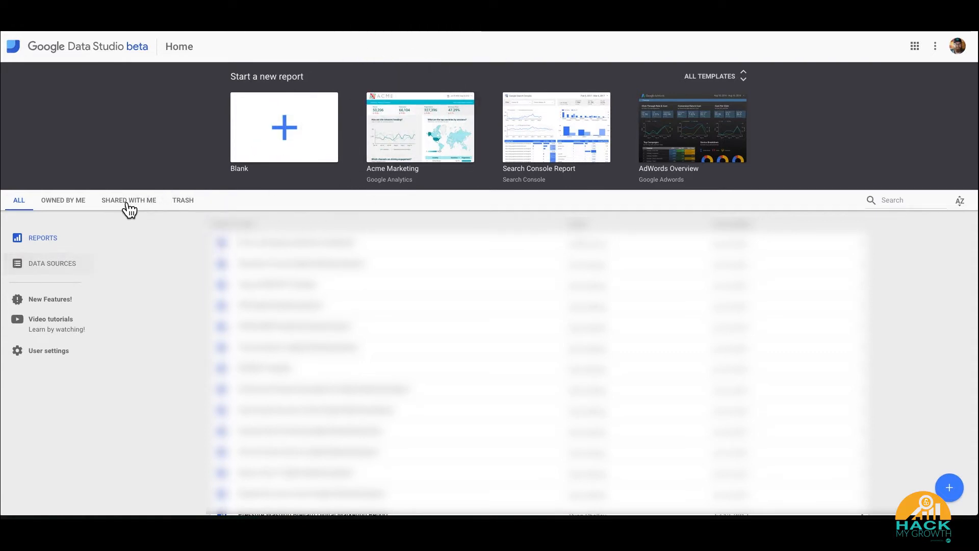
click(129, 199)
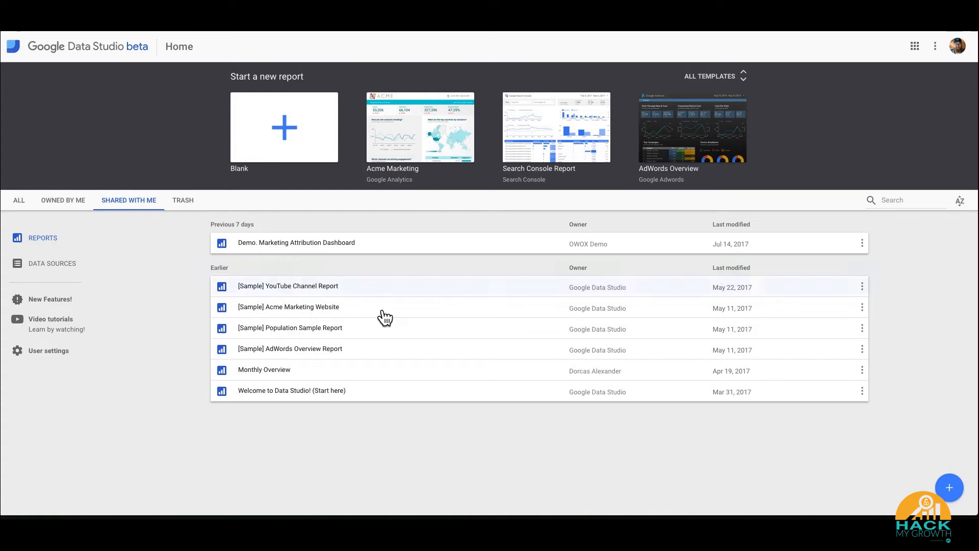
mouse_move(287, 286)
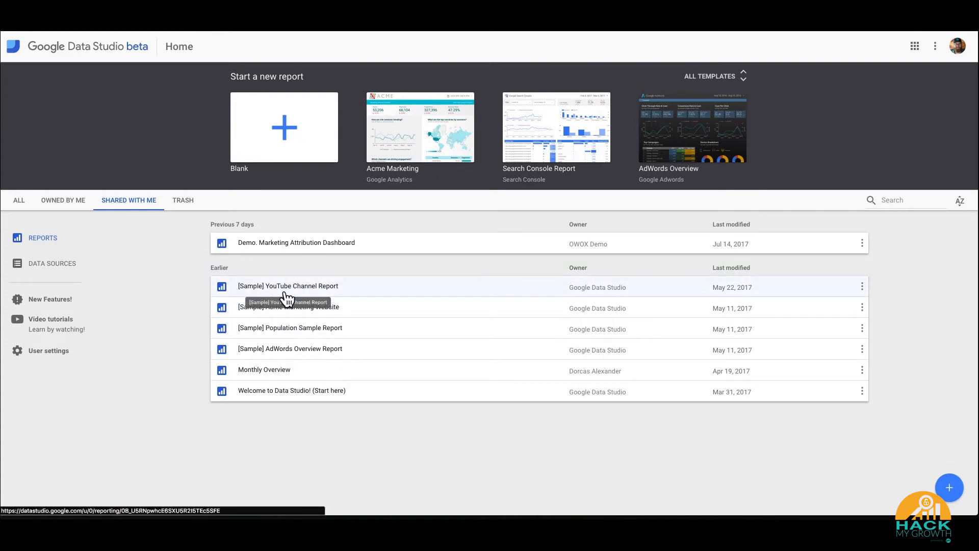
mouse_move(720, 79)
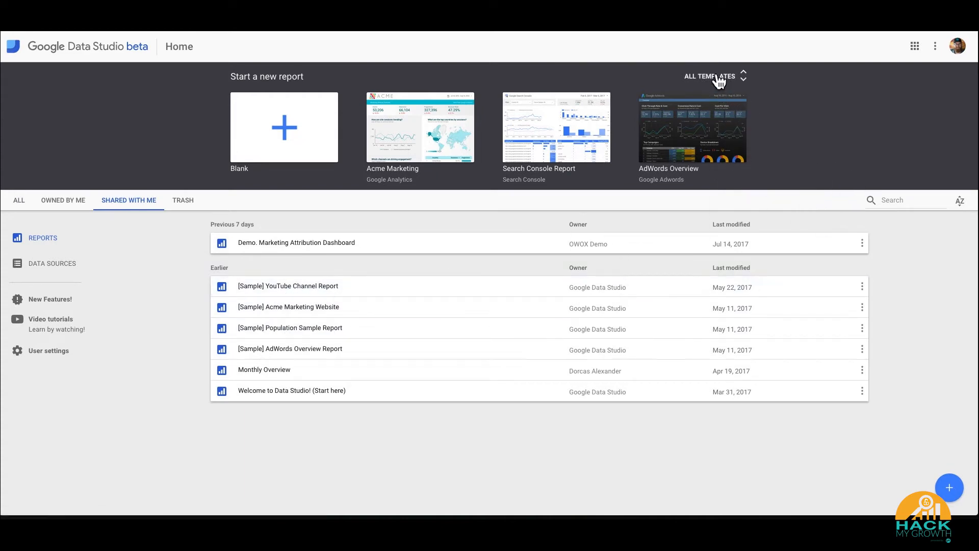
- Browse the full template gallery and launch the Welcome to Data Studio starter report
click(743, 75)
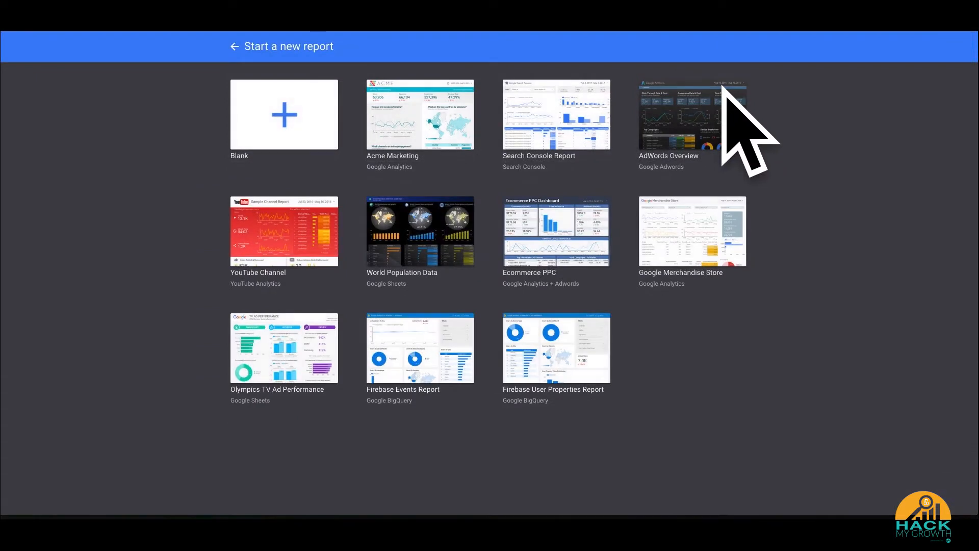
mouse_move(375, 125)
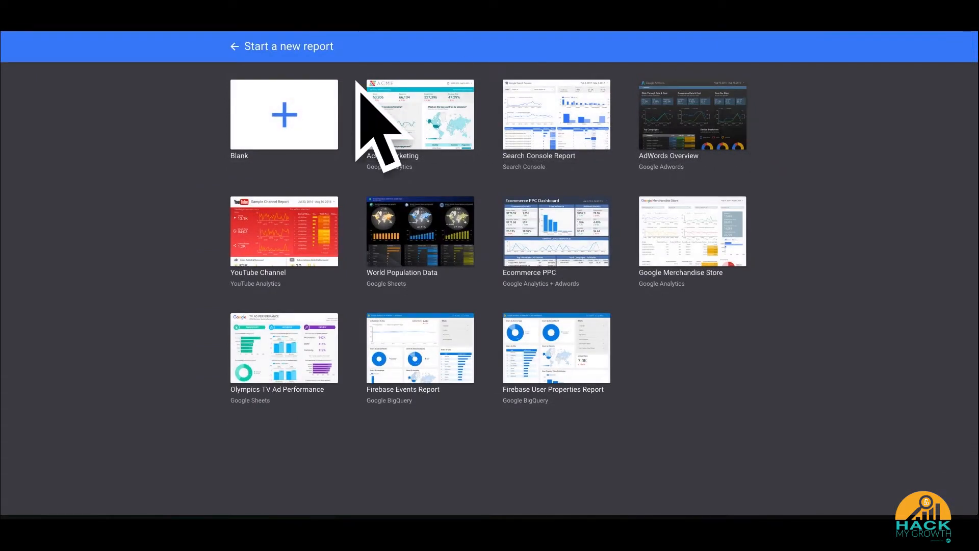
mouse_move(274, 130)
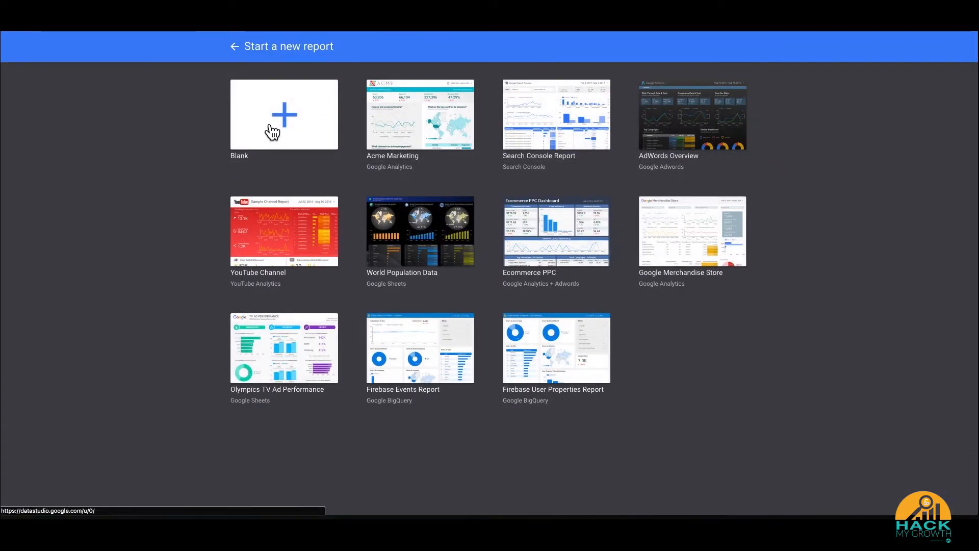
mouse_move(400, 244)
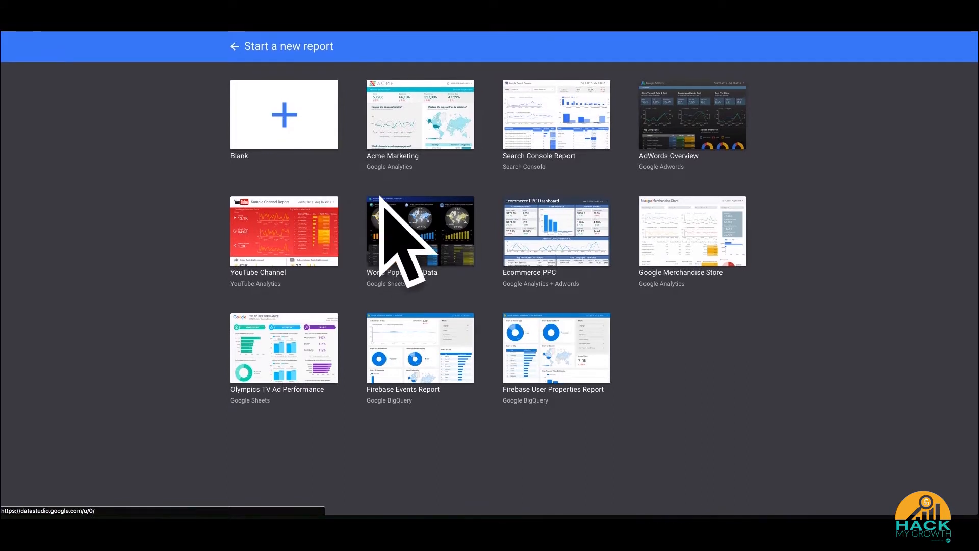
mouse_move(556, 120)
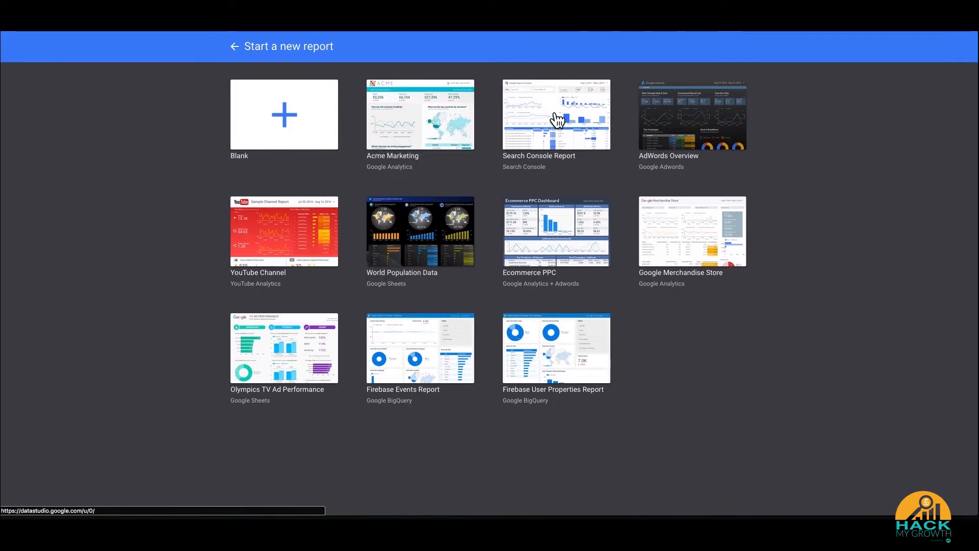
mouse_move(533, 206)
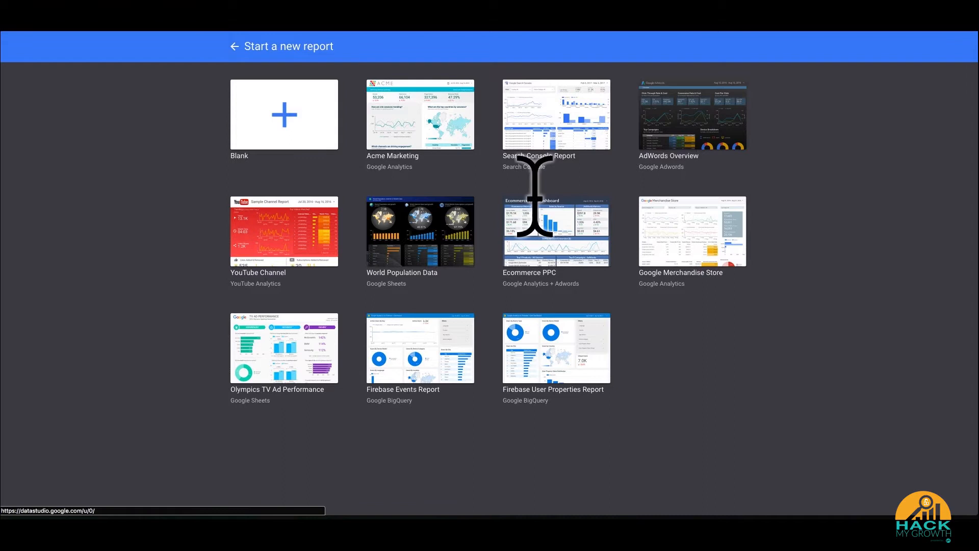
mouse_move(441, 221)
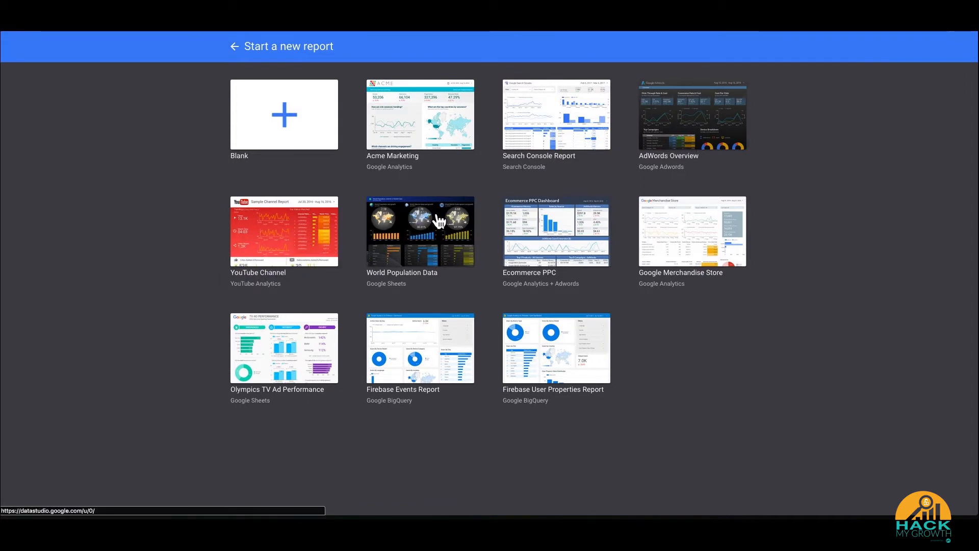
mouse_move(588, 325)
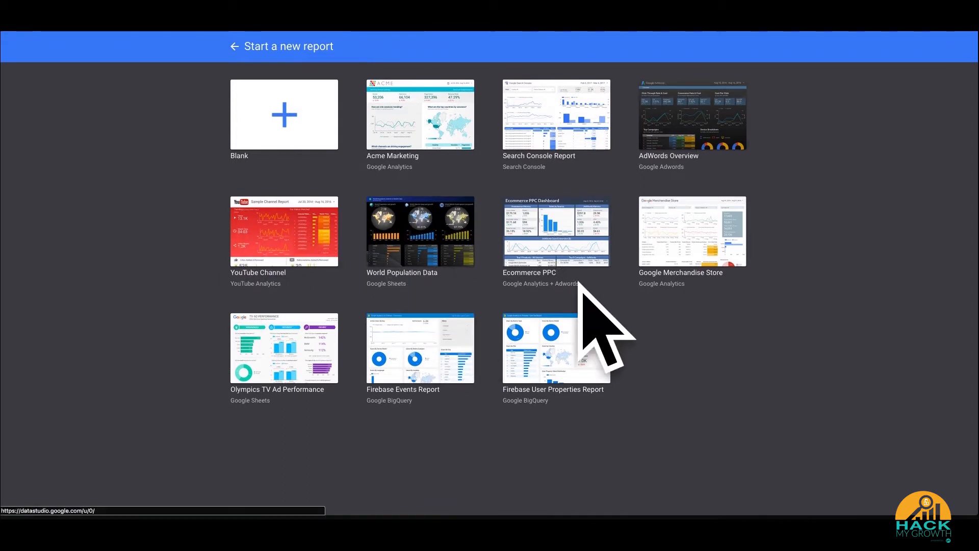
mouse_move(544, 494)
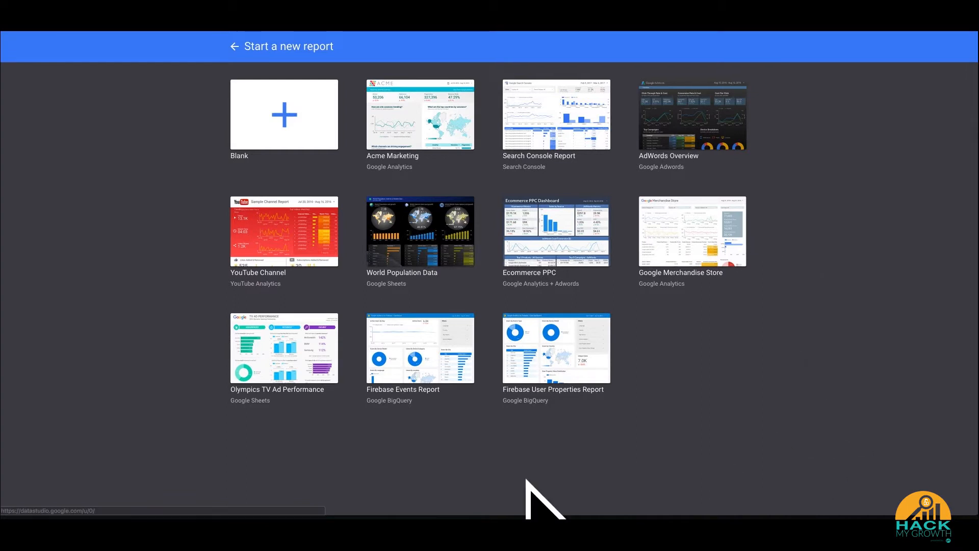
mouse_move(531, 430)
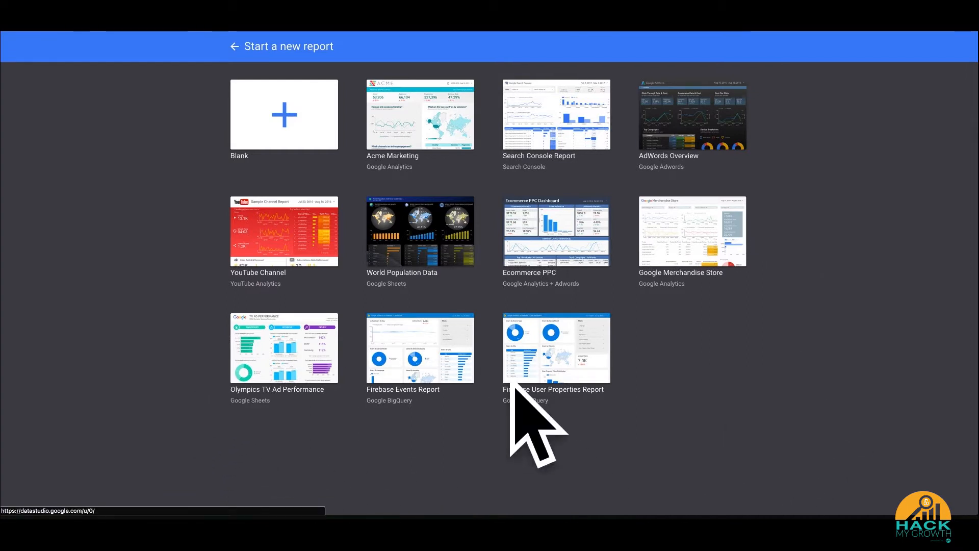
mouse_move(328, 368)
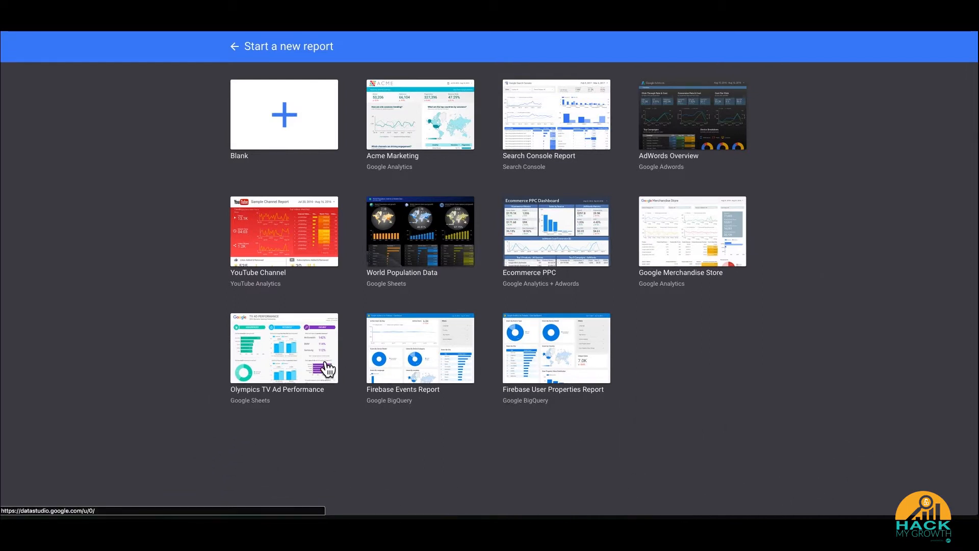
mouse_move(335, 367)
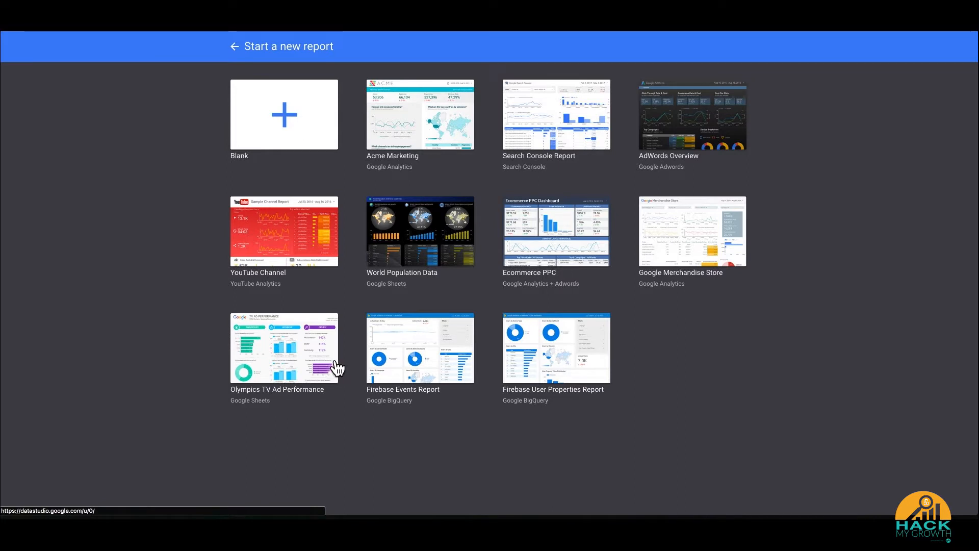
mouse_move(250, 374)
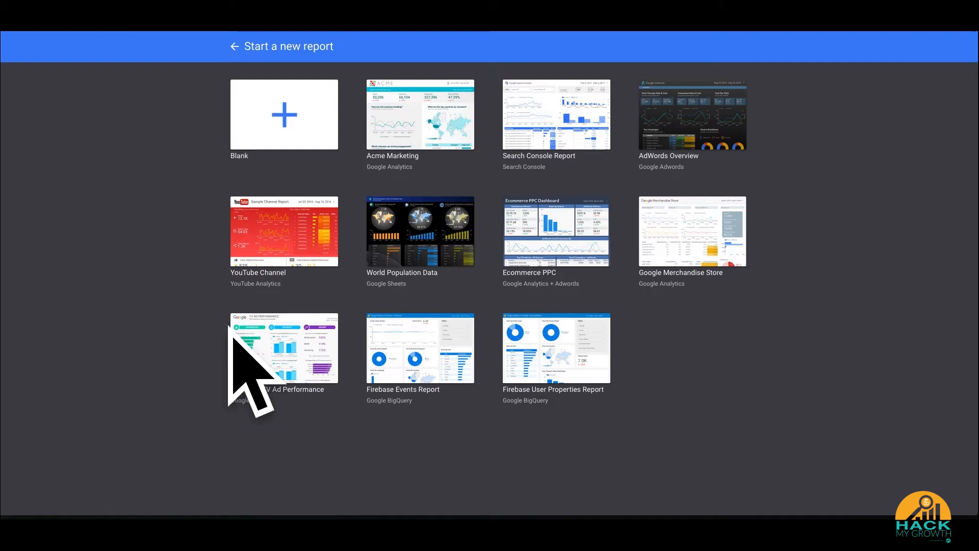
mouse_move(178, 187)
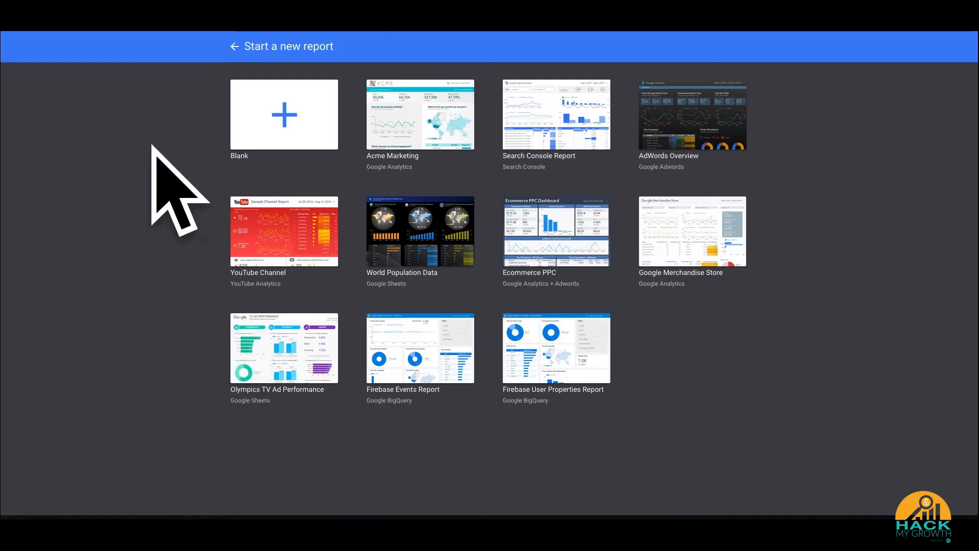
mouse_move(438, 68)
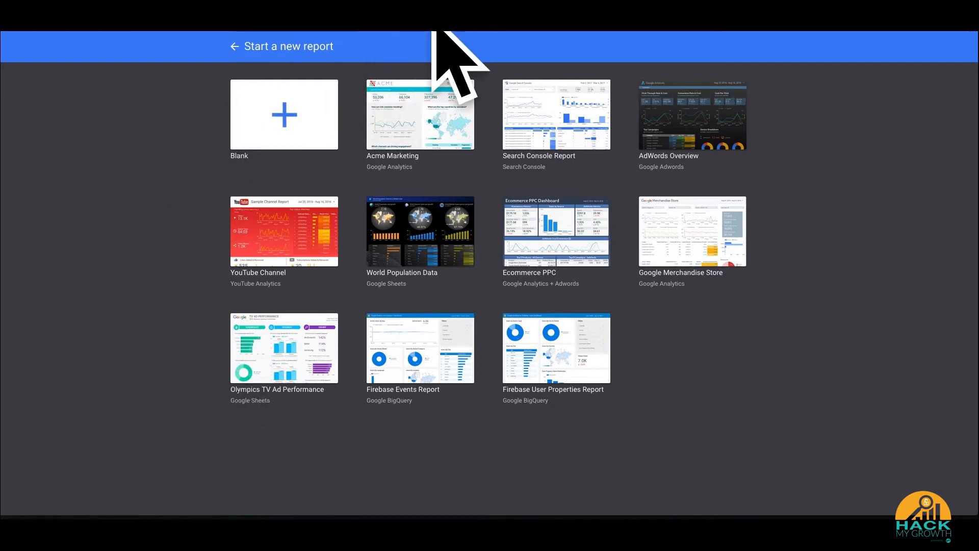
click(420, 114)
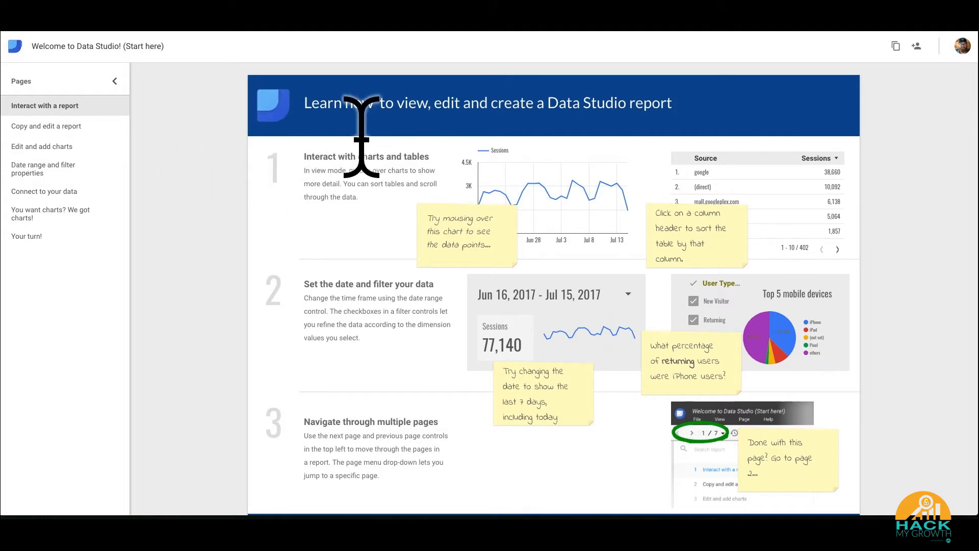
mouse_move(428, 215)
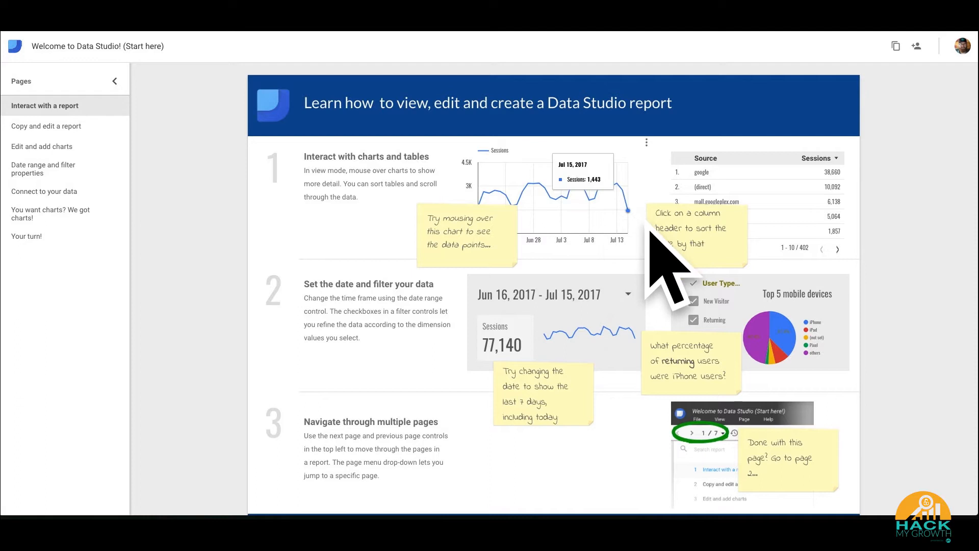
mouse_move(600, 250)
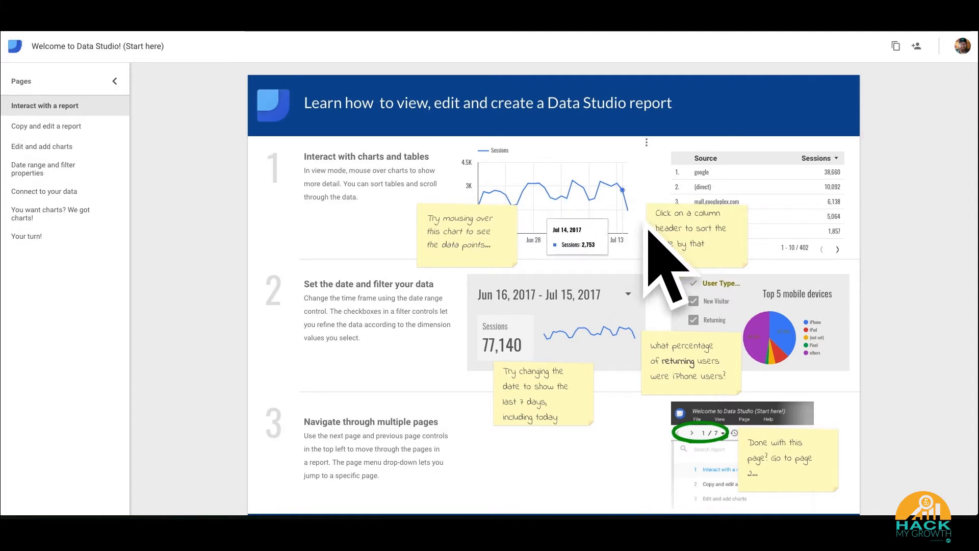
mouse_move(818, 256)
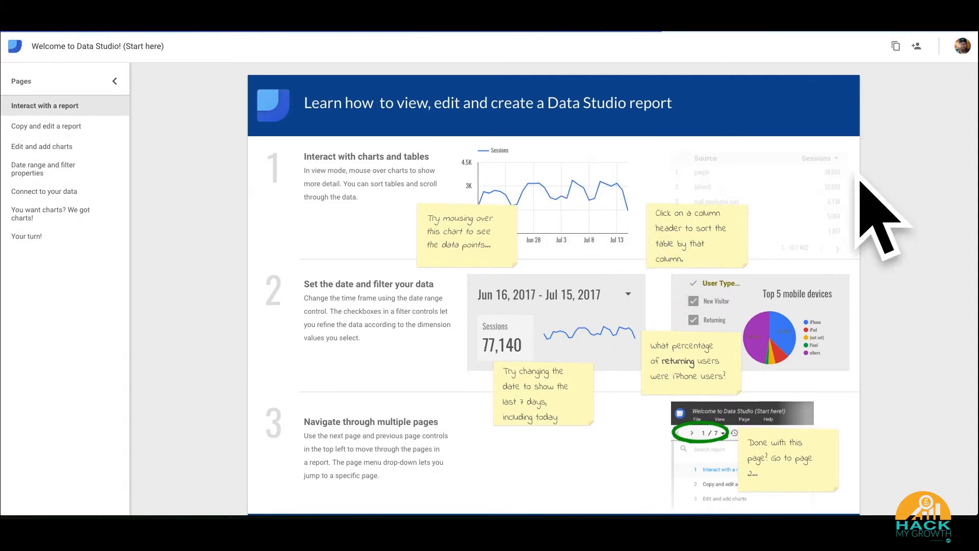
mouse_move(844, 169)
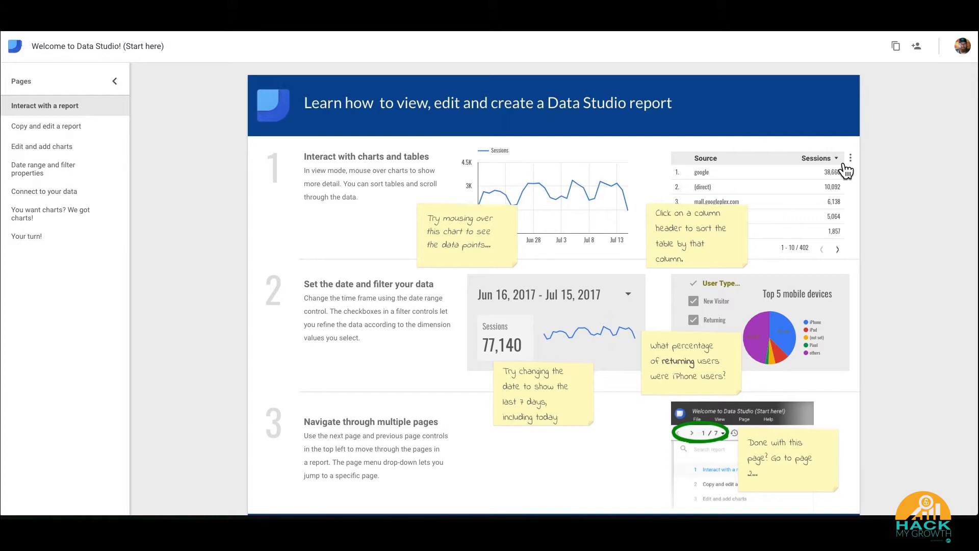
mouse_move(875, 312)
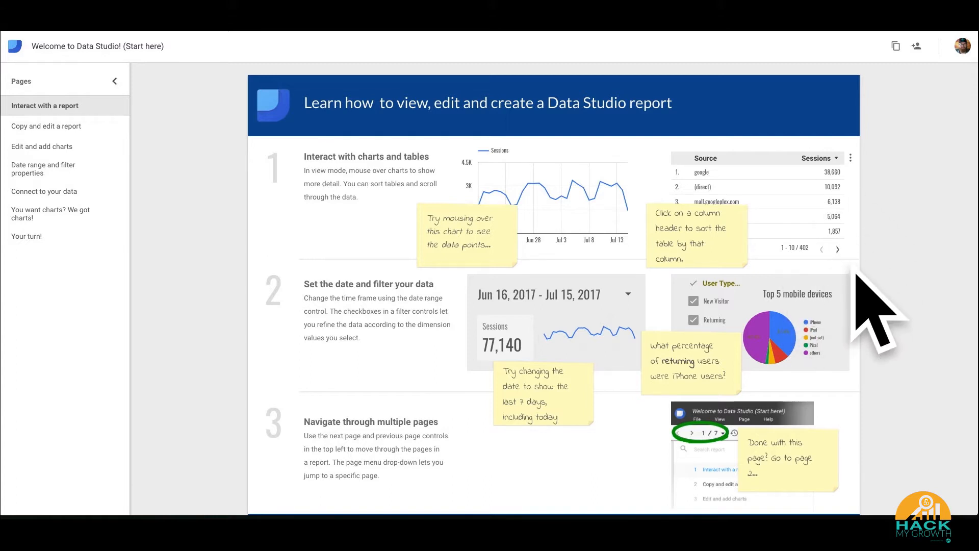
mouse_move(428, 263)
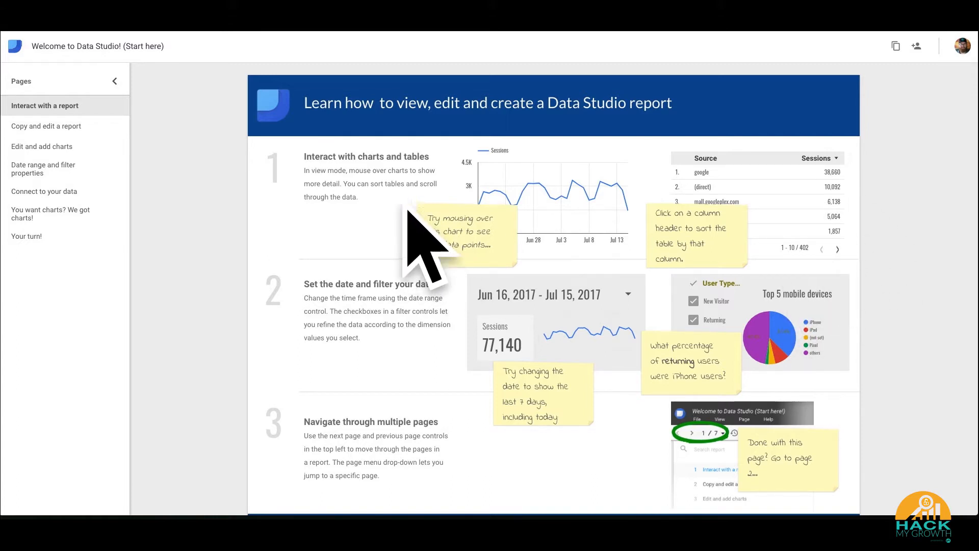
mouse_move(494, 243)
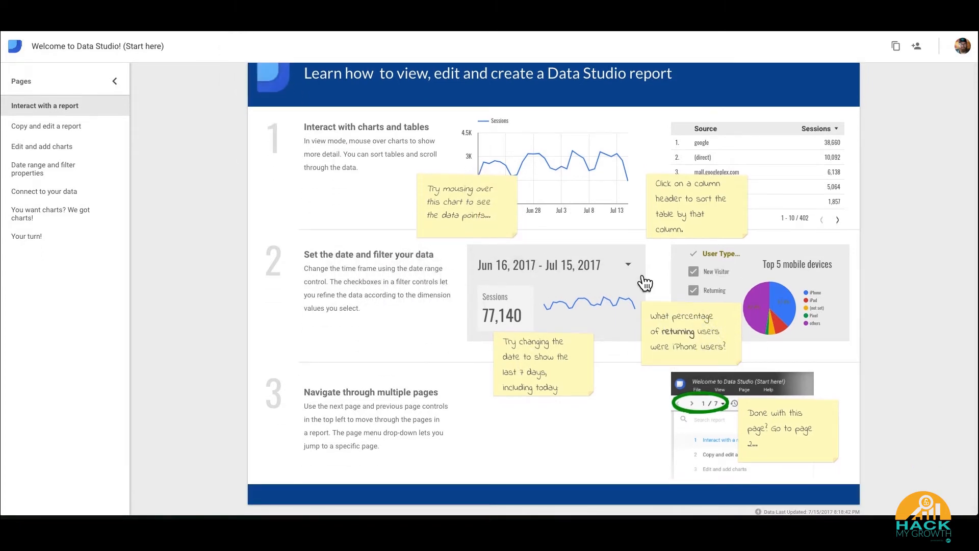
mouse_move(771, 337)
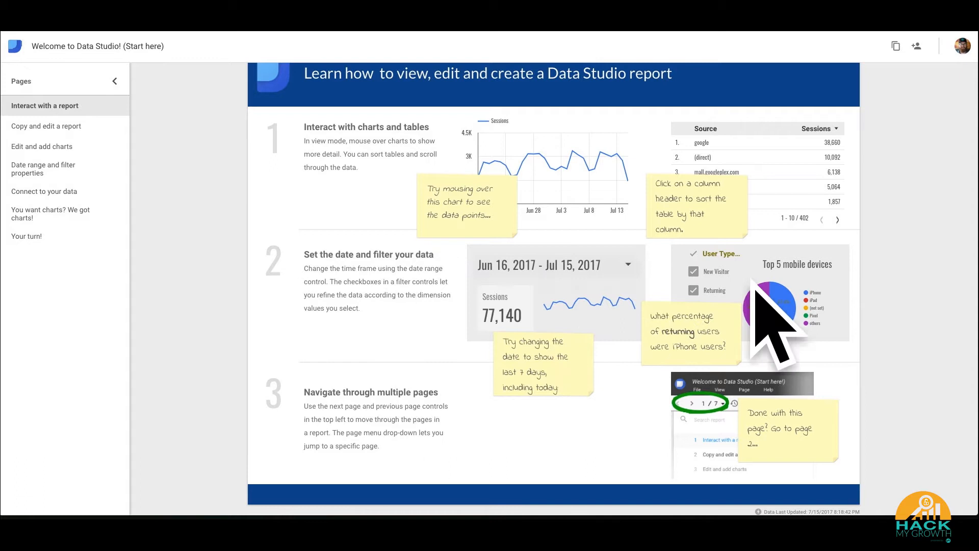
- Explore a chart on the first page of the Welcome tutorial report
click(692, 271)
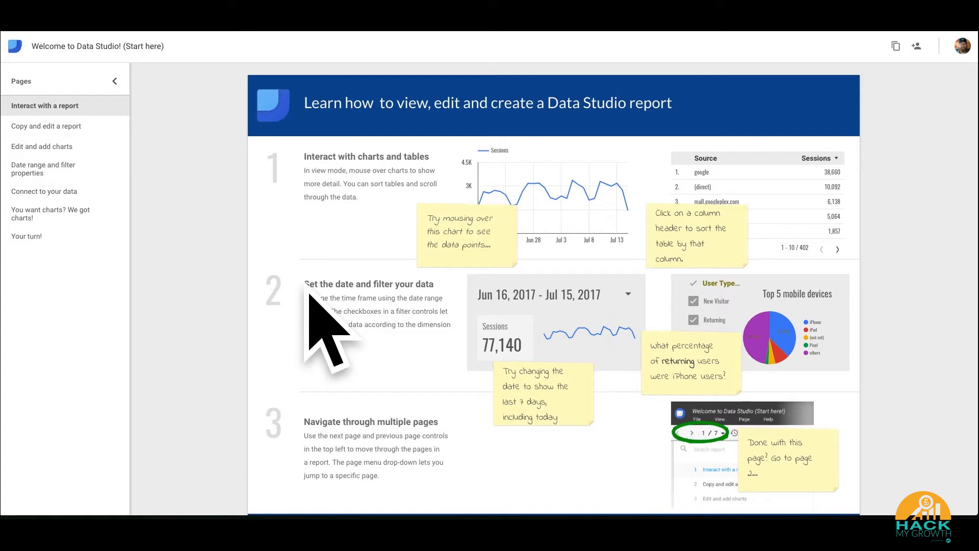
mouse_move(256, 306)
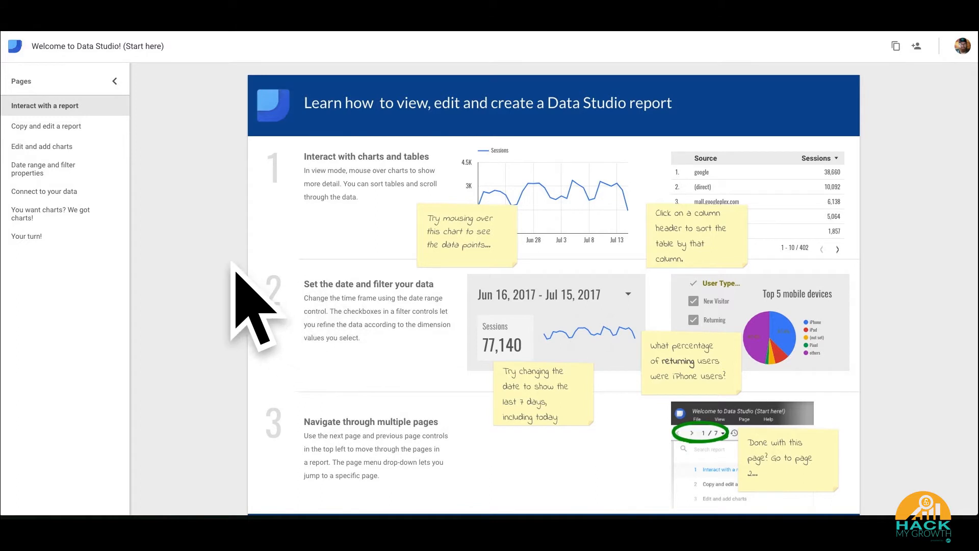
mouse_move(235, 250)
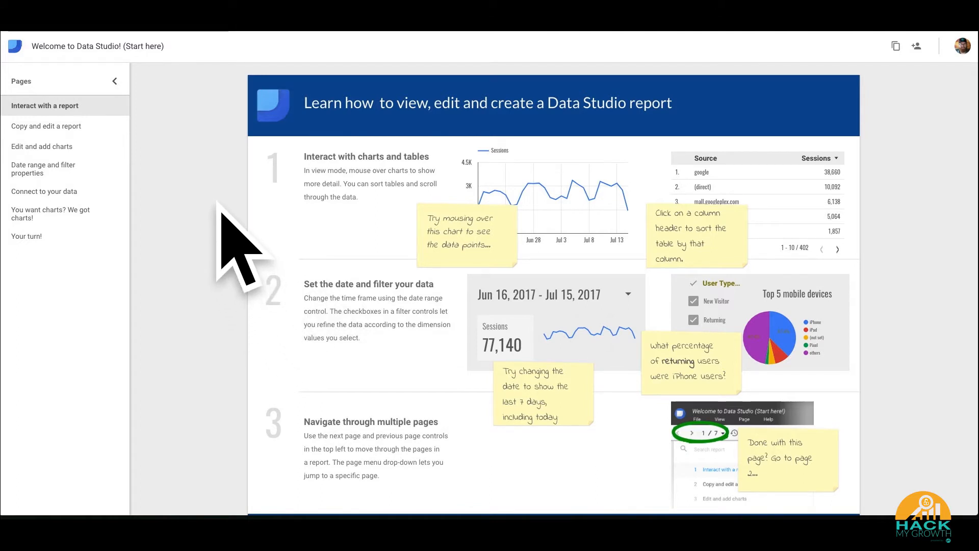
mouse_move(240, 262)
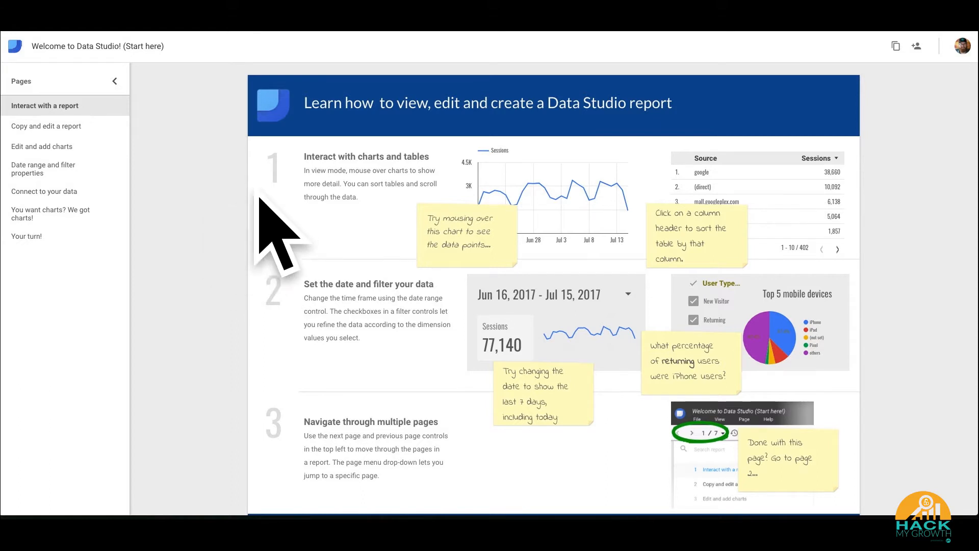
mouse_move(448, 143)
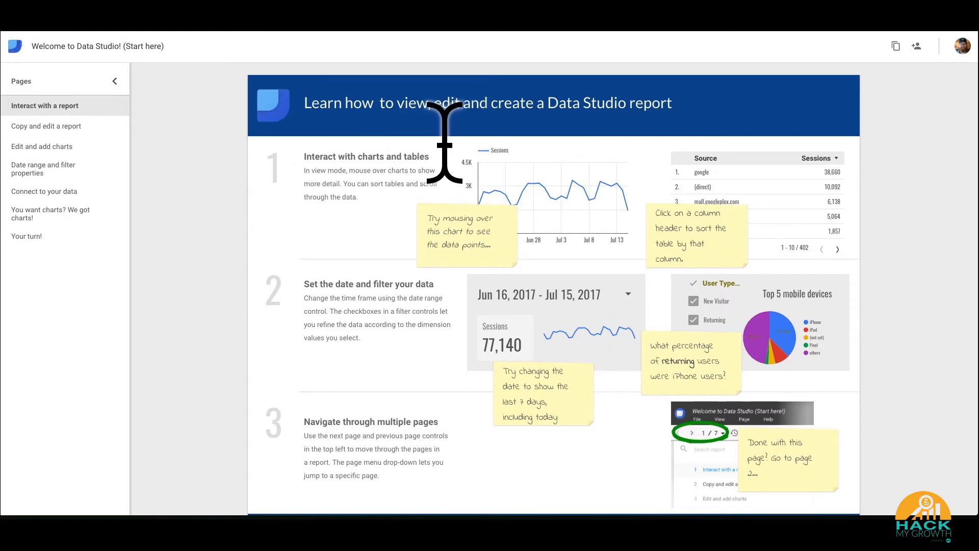
mouse_move(277, 150)
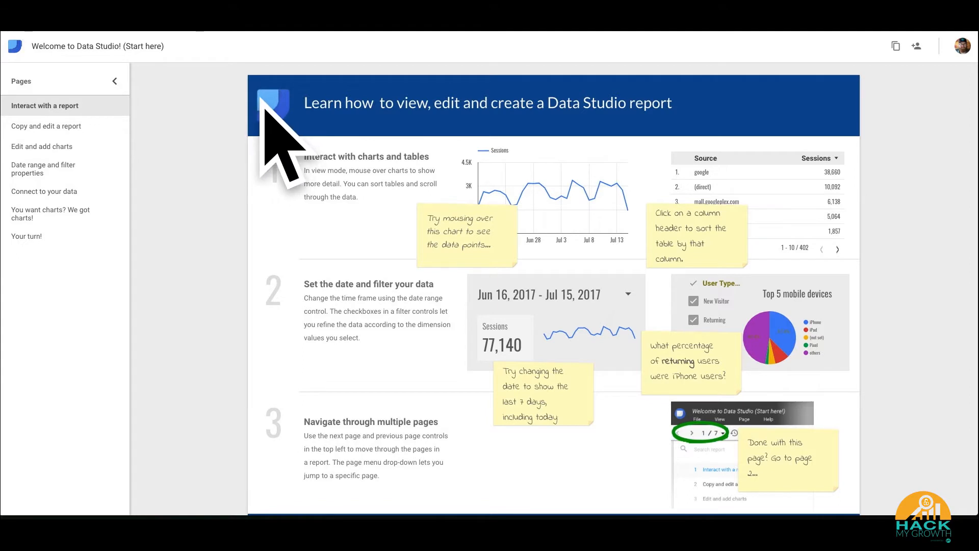
mouse_move(350, 132)
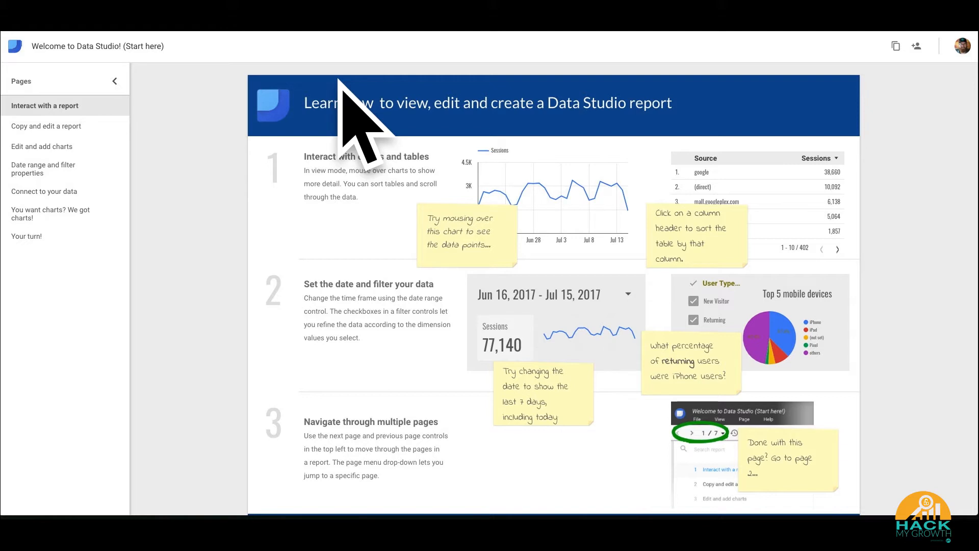
mouse_move(359, 132)
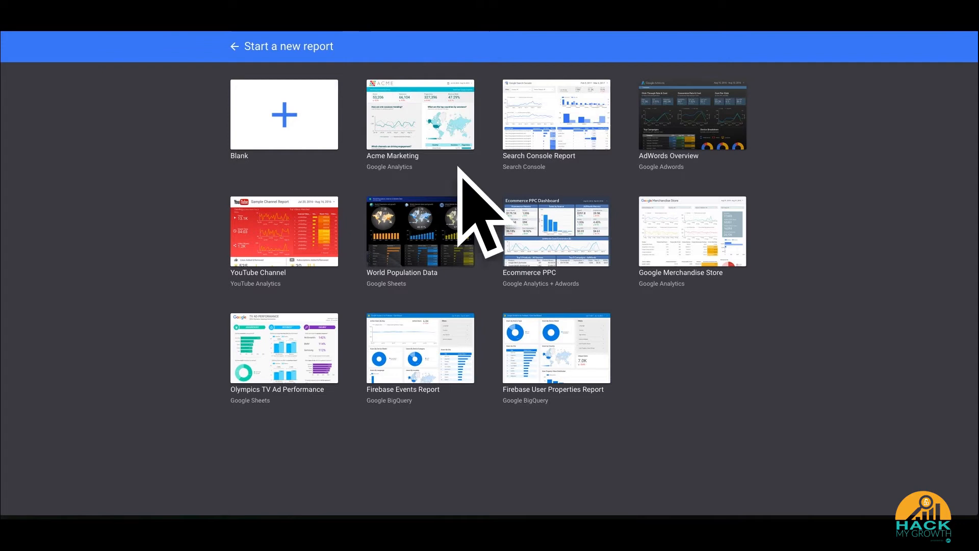
mouse_move(206, 182)
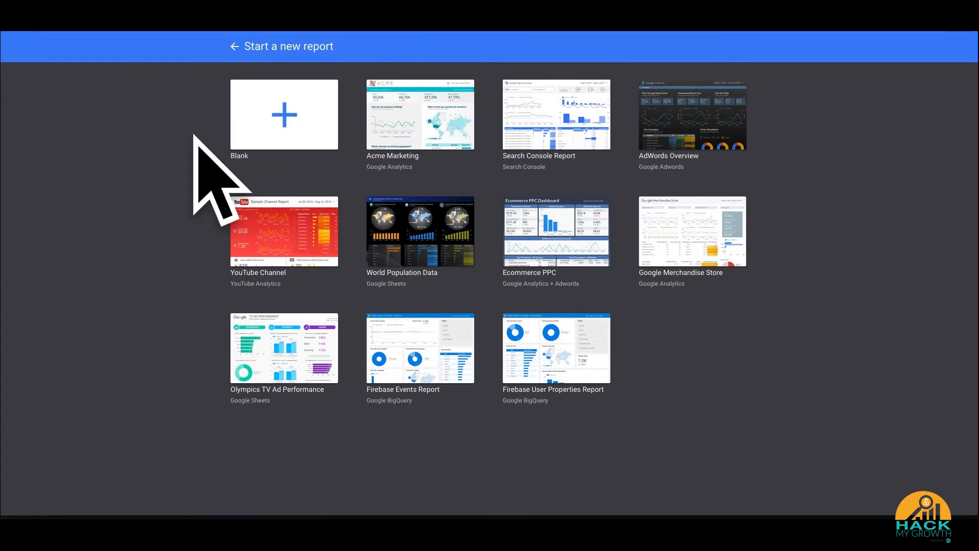
mouse_move(197, 168)
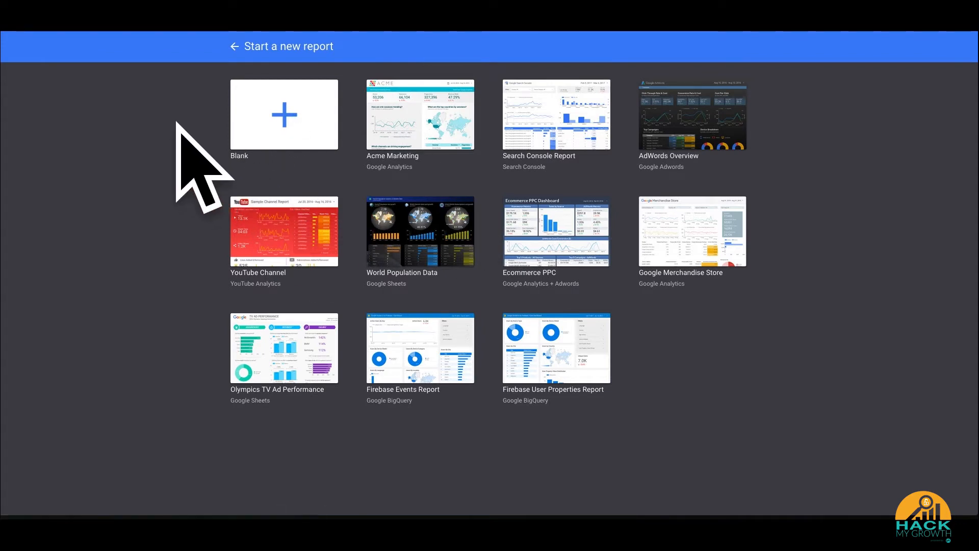
mouse_move(212, 182)
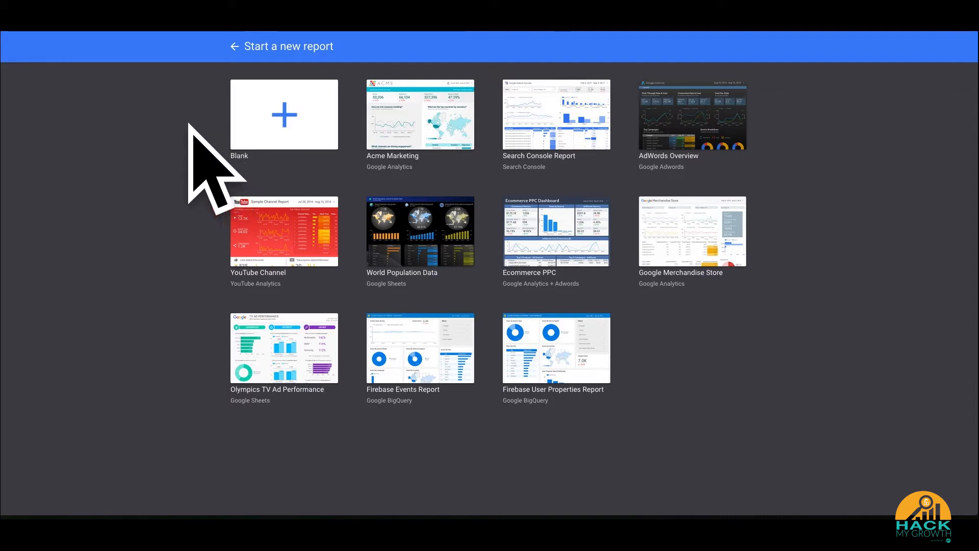
mouse_move(433, 129)
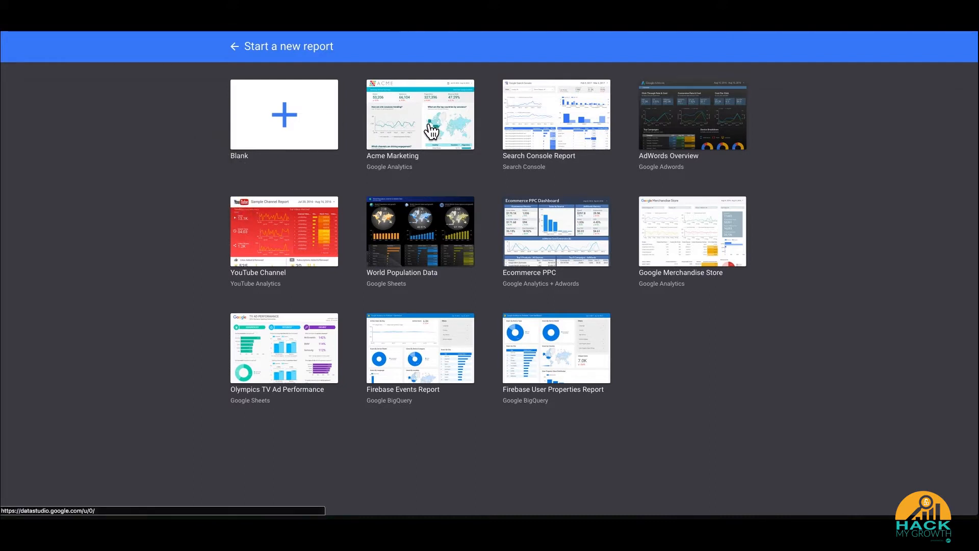
- Launch the Acme Marketing Website sample report from the template gallery
click(420, 115)
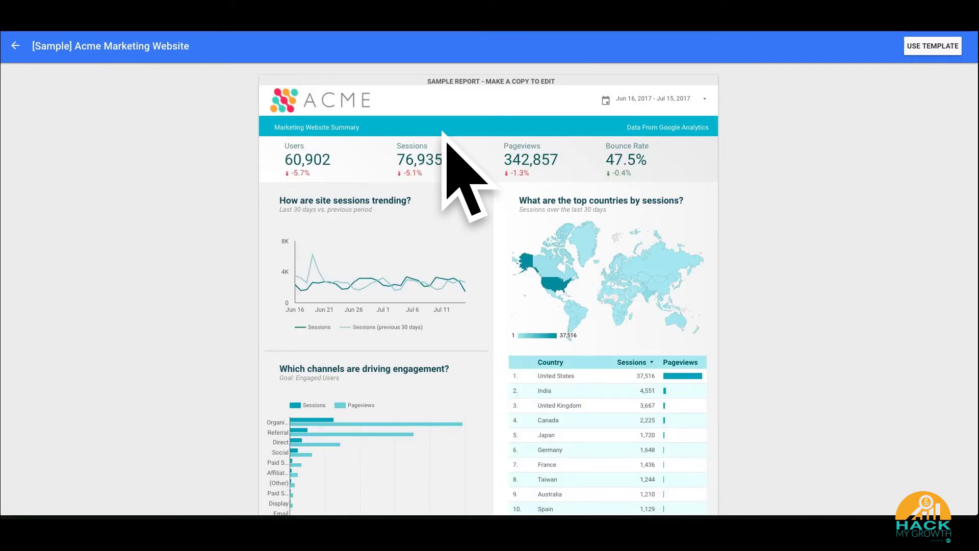
mouse_move(568, 194)
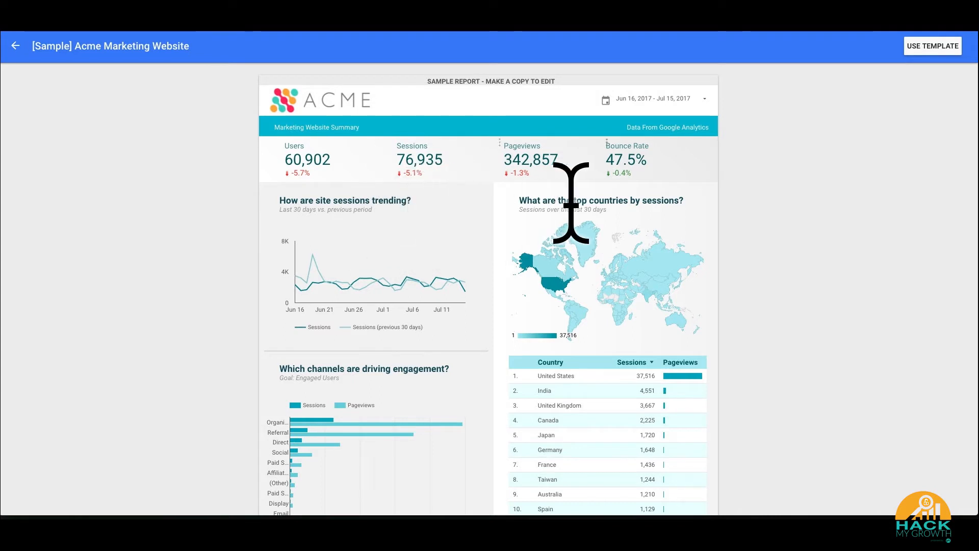
mouse_move(836, 187)
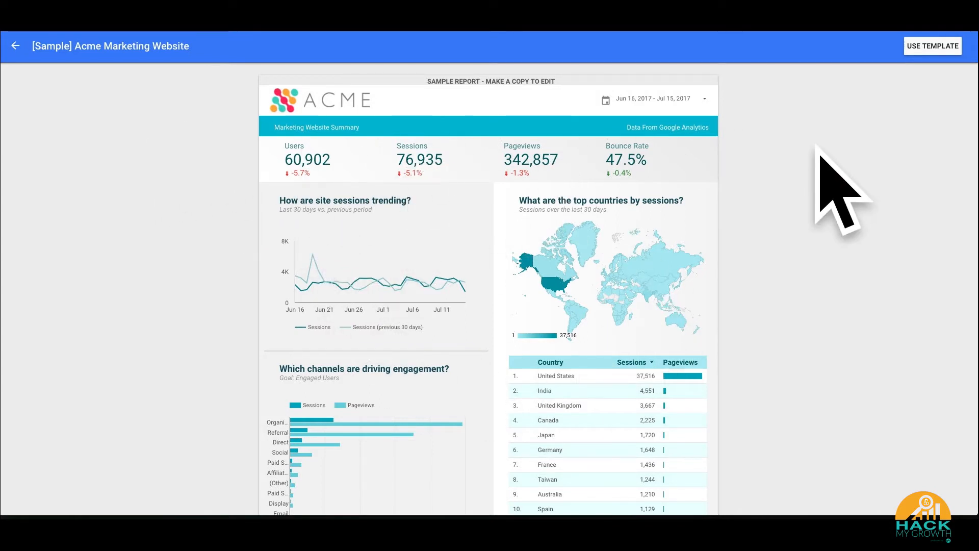
mouse_move(930, 60)
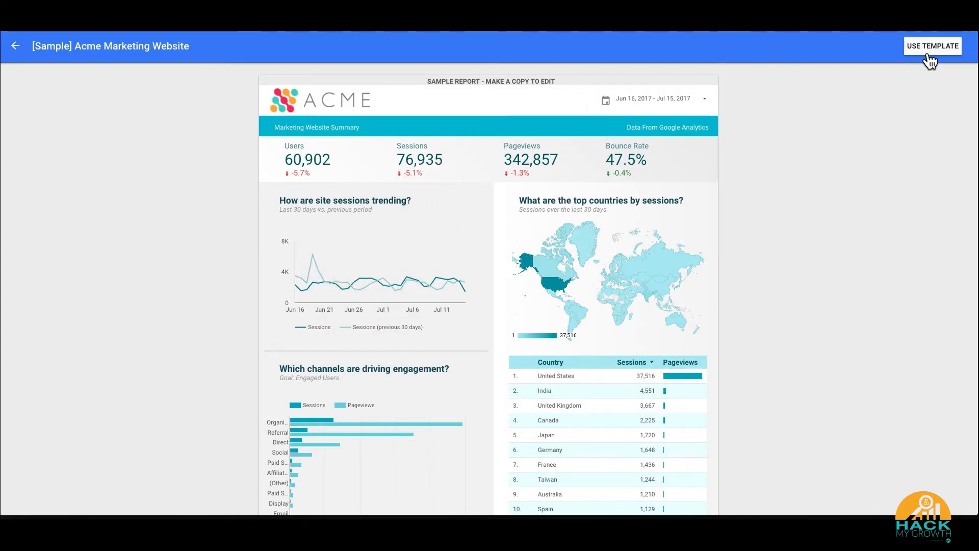
mouse_move(874, 182)
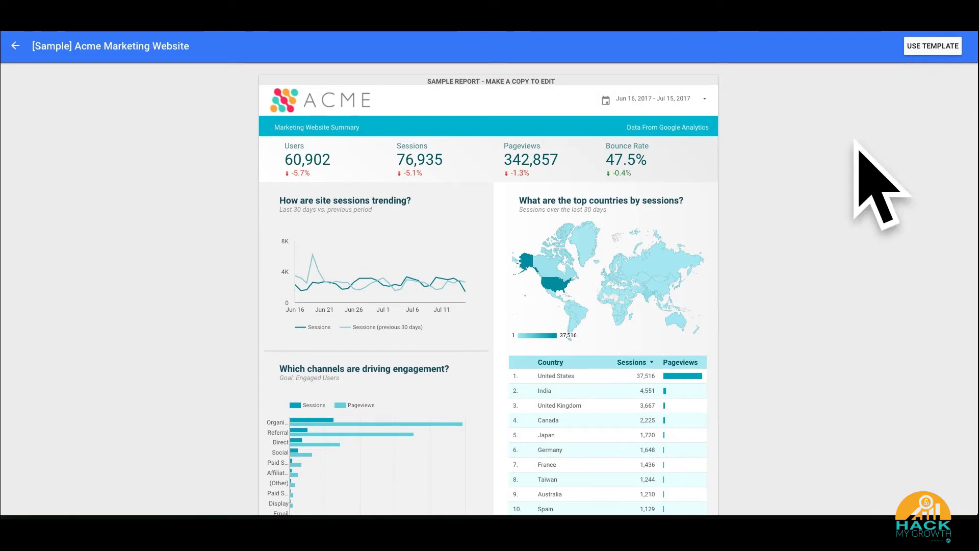
mouse_move(256, 181)
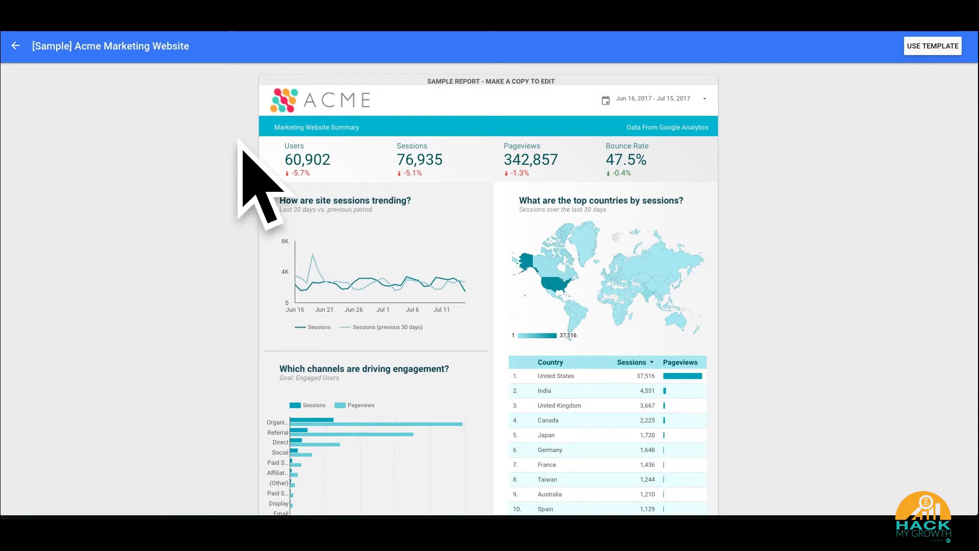
mouse_move(256, 182)
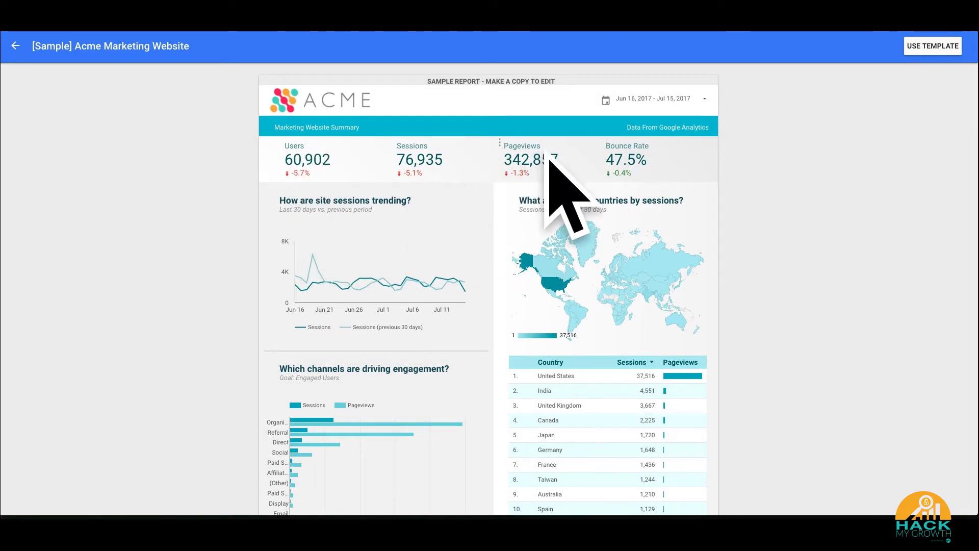
scroll(down, 3)
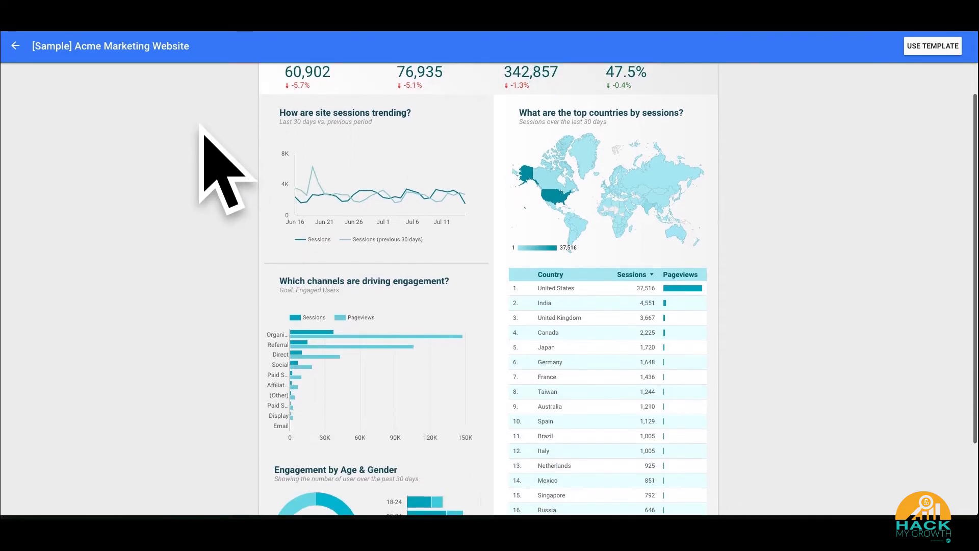
scroll(up, 3)
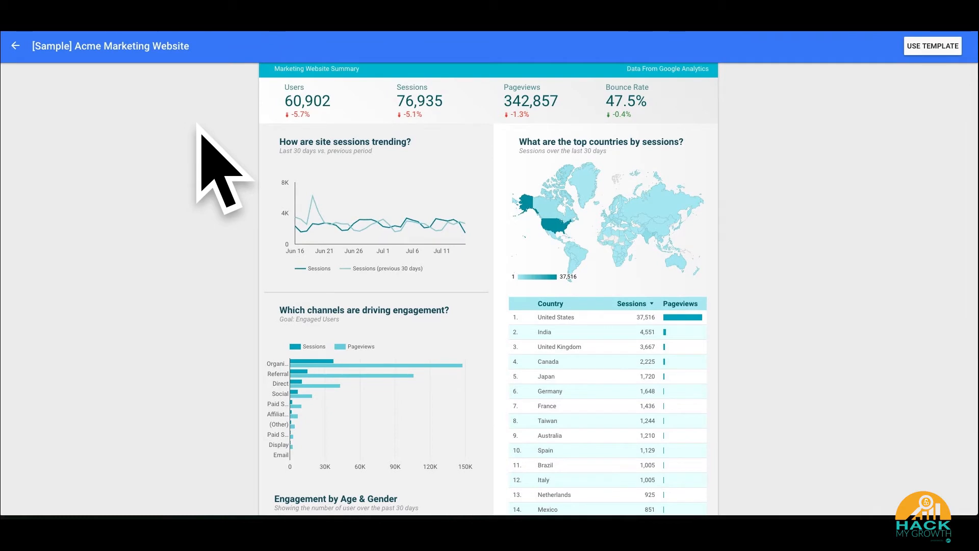
mouse_move(318, 206)
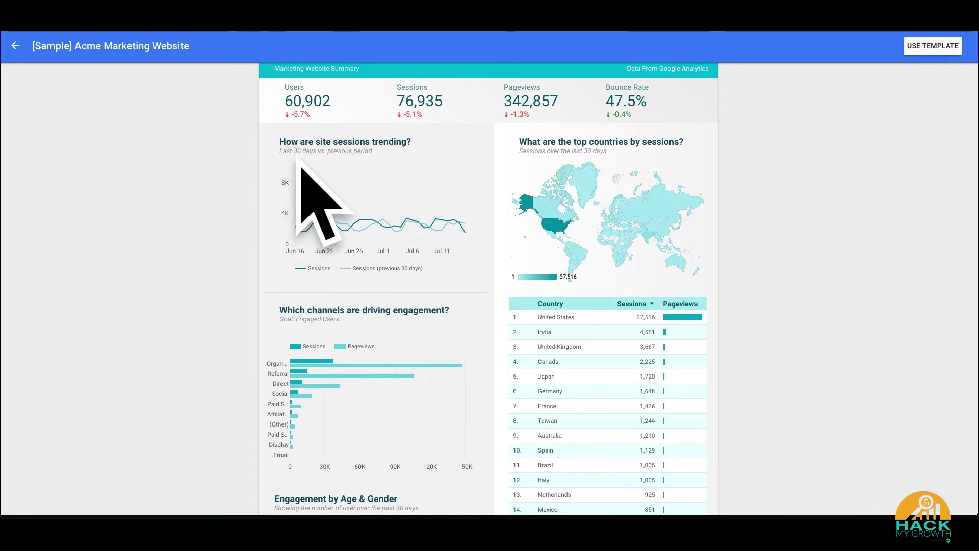
double_click(344, 140)
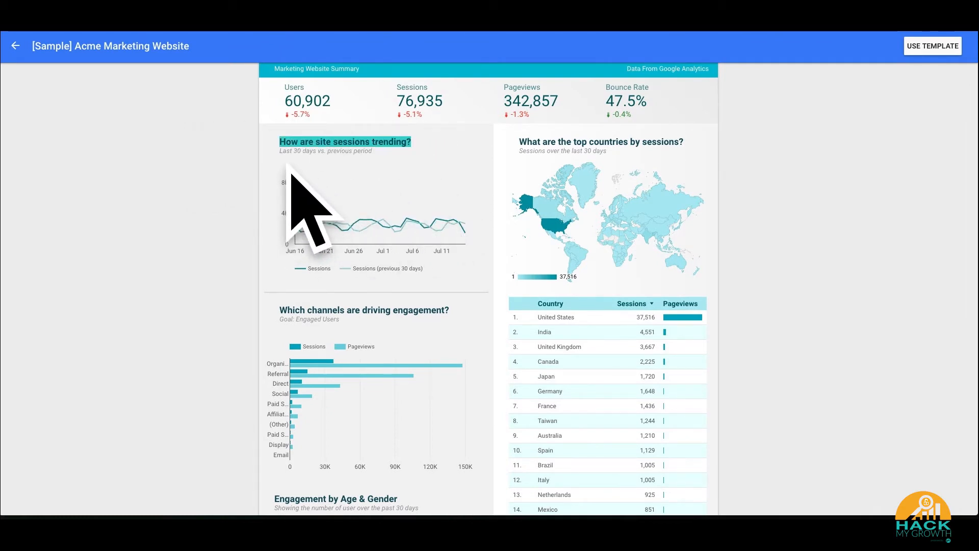
mouse_move(437, 224)
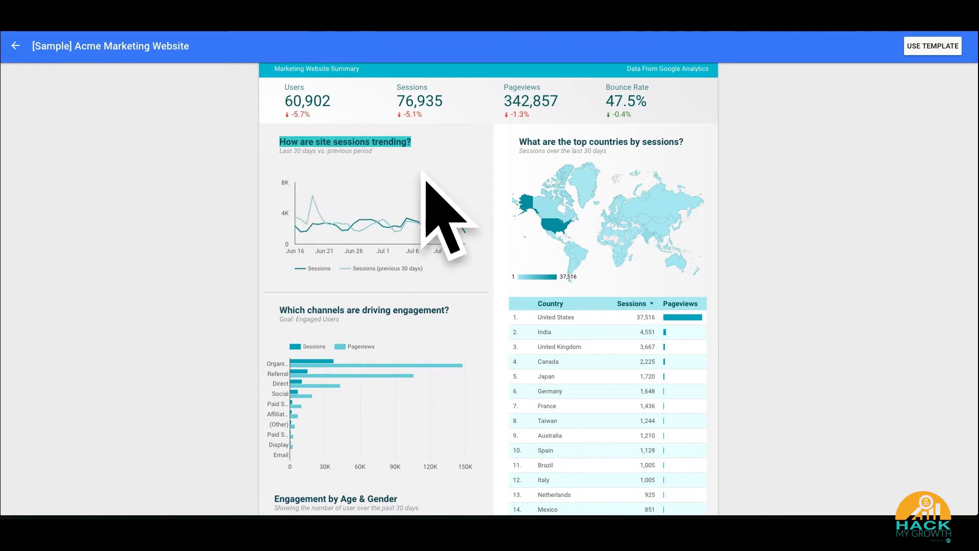
mouse_move(200, 212)
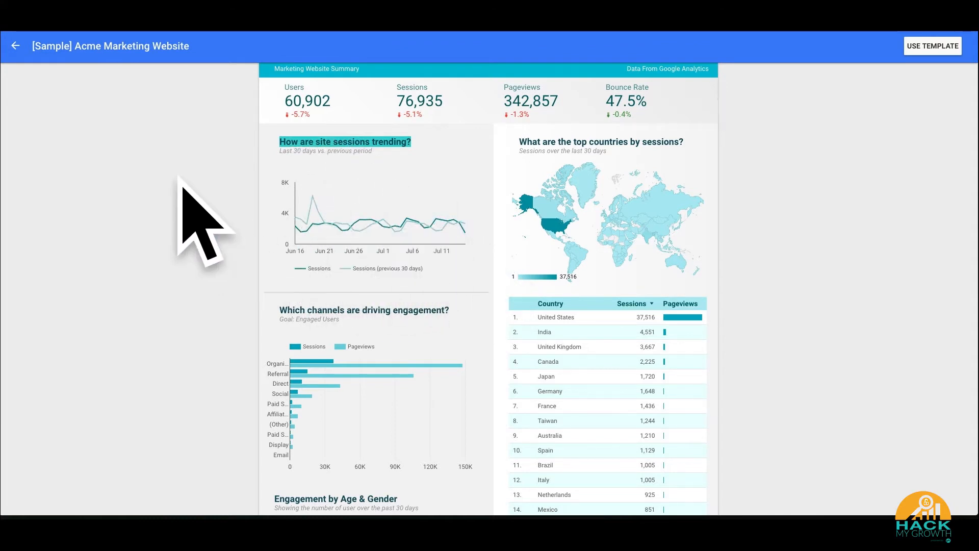
scroll(down, 3)
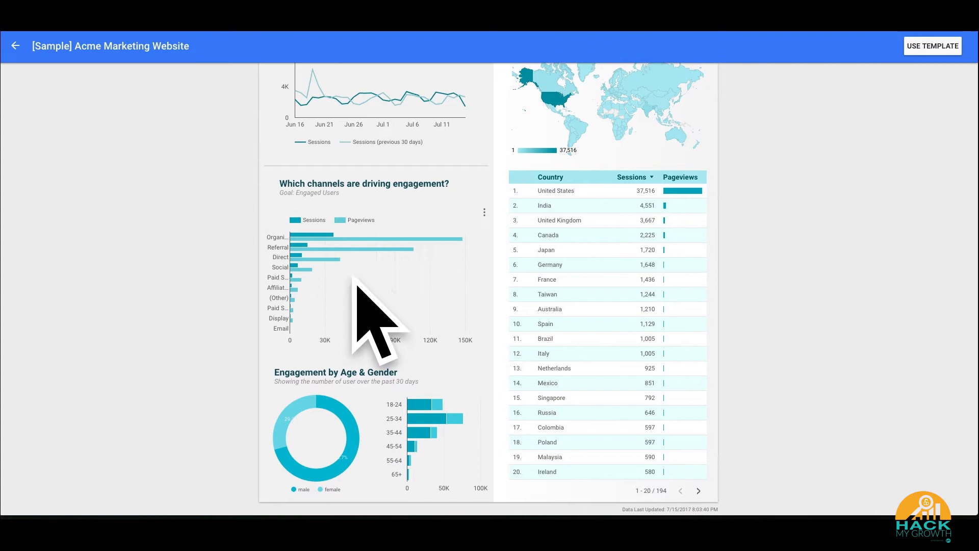
mouse_move(371, 438)
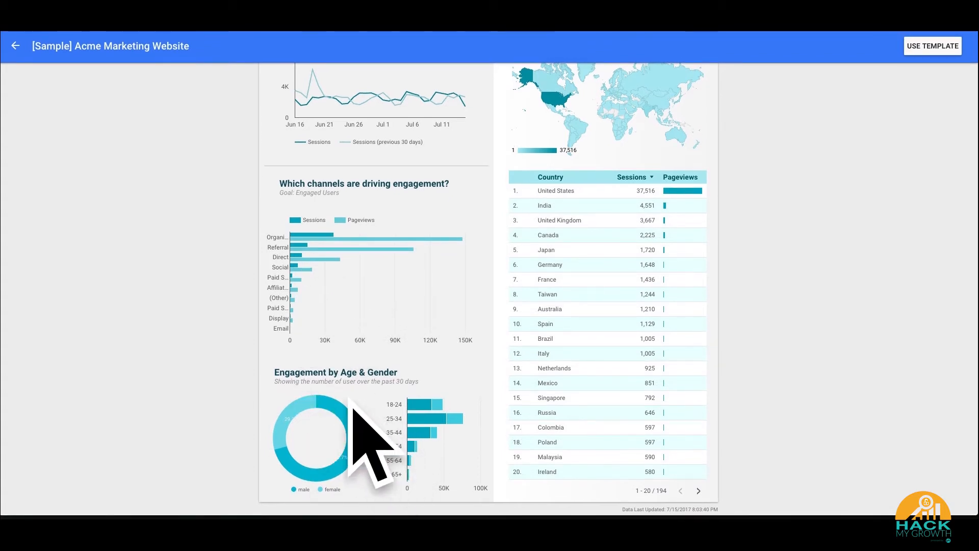
mouse_move(321, 444)
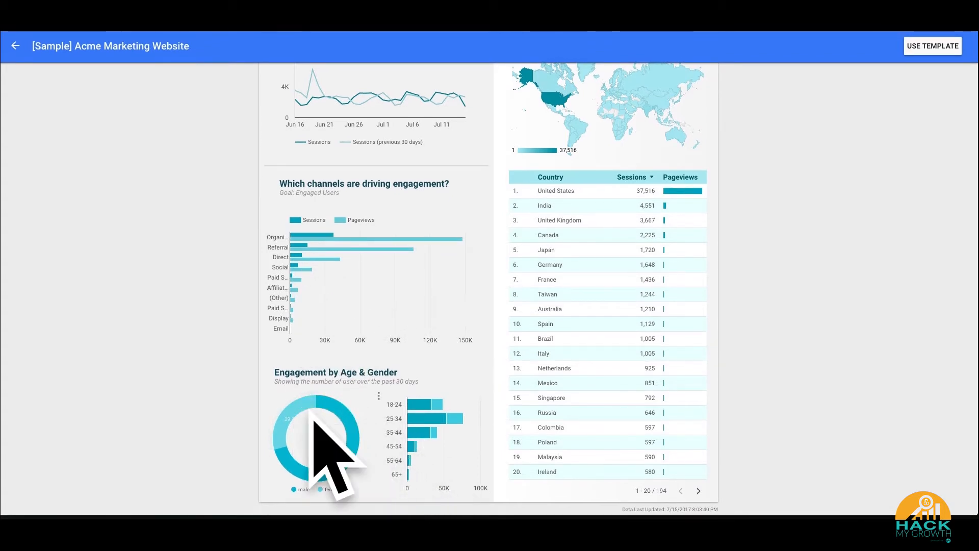
mouse_move(390, 431)
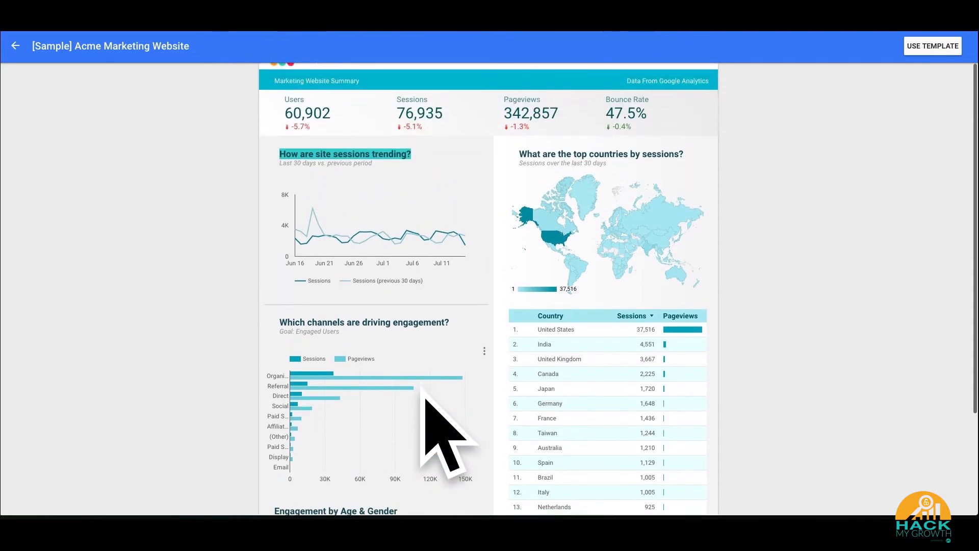
scroll(down, 3)
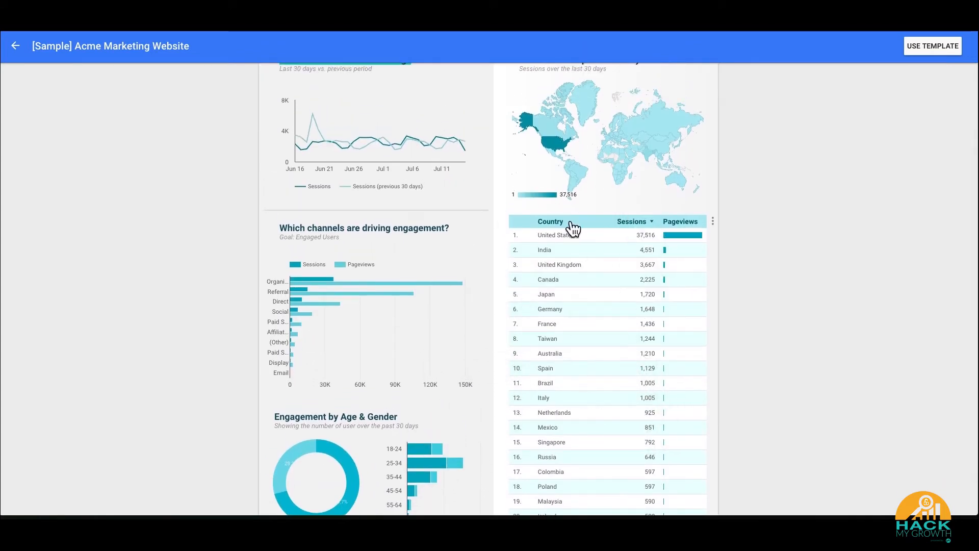
mouse_move(637, 275)
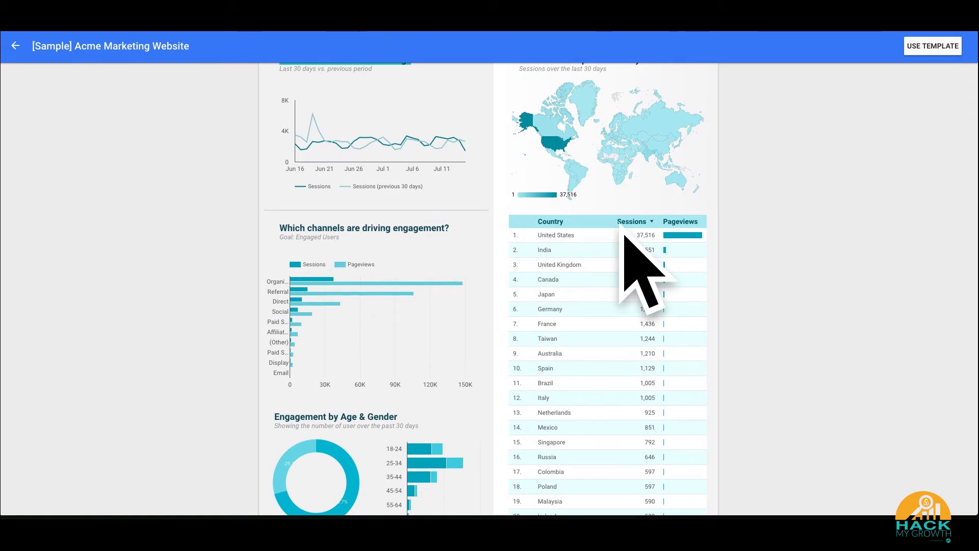
scroll(up, 3)
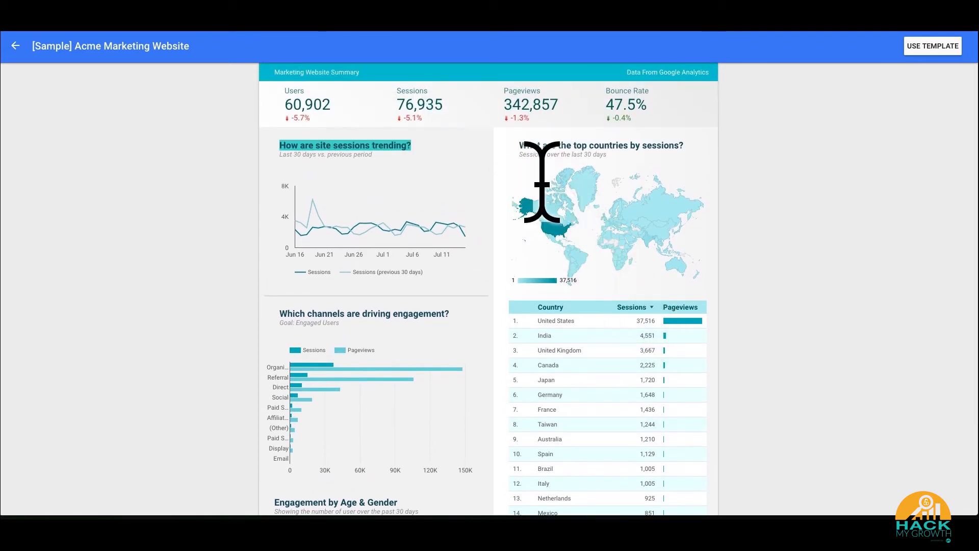
mouse_move(630, 232)
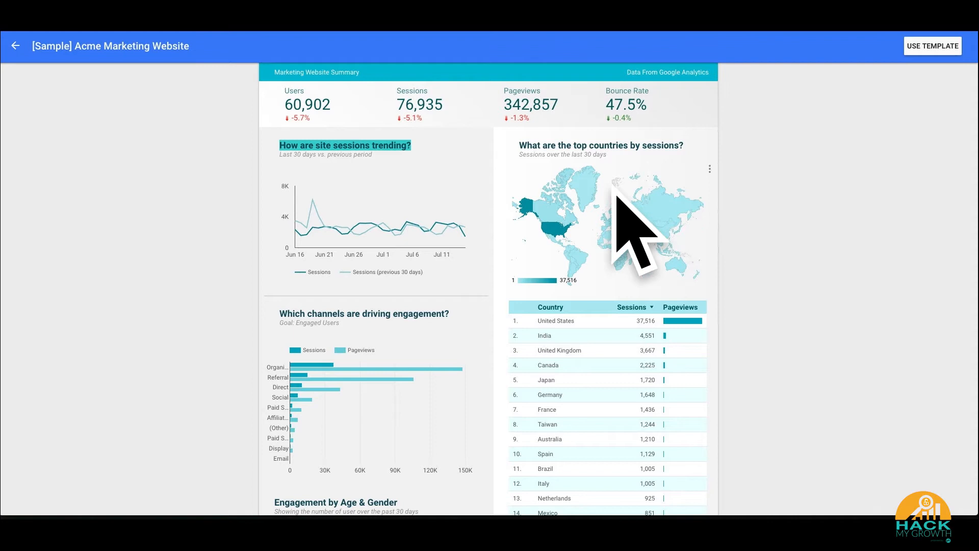
mouse_move(755, 256)
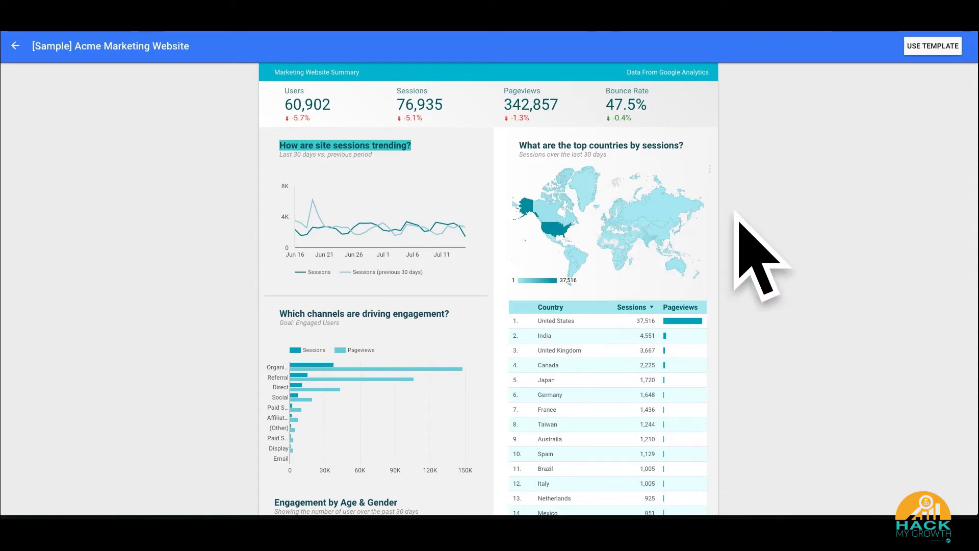
mouse_move(403, 181)
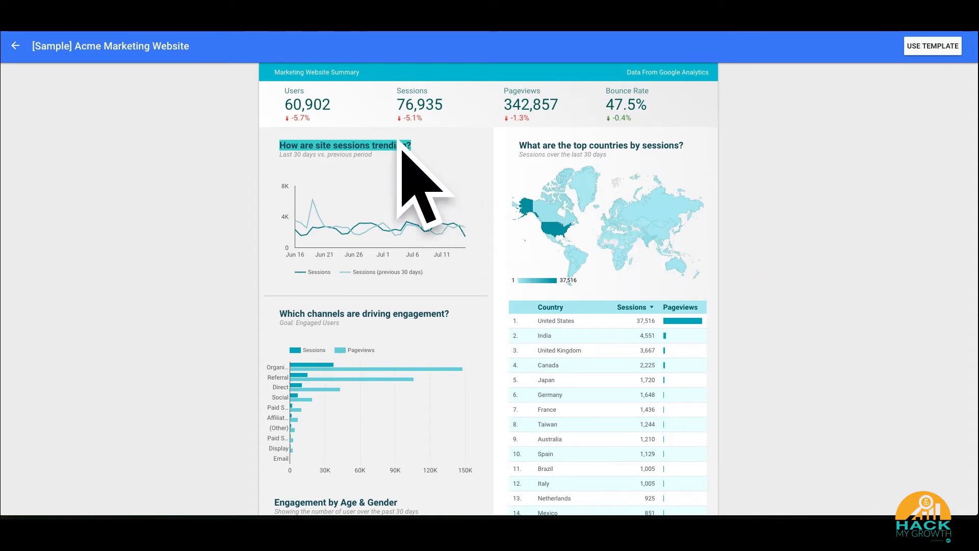
mouse_move(368, 153)
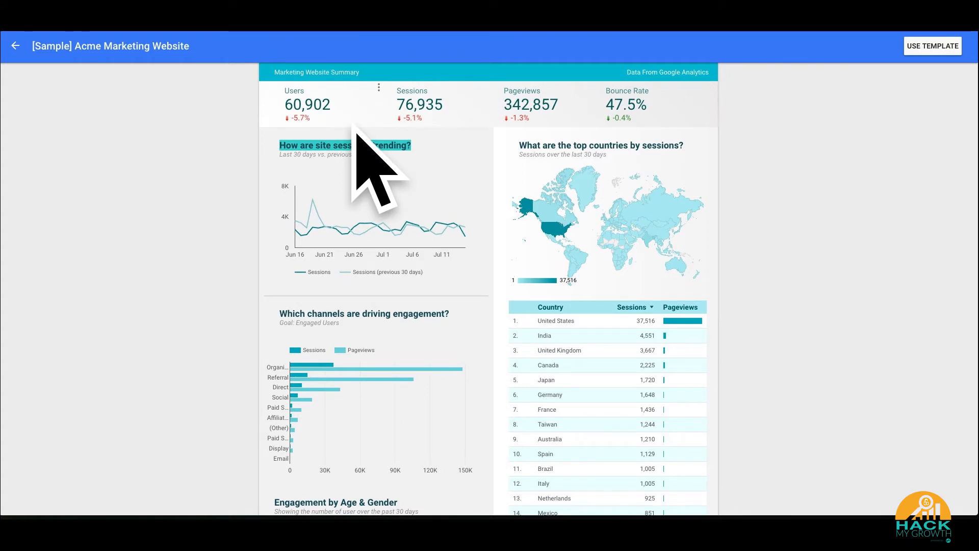
mouse_move(181, 89)
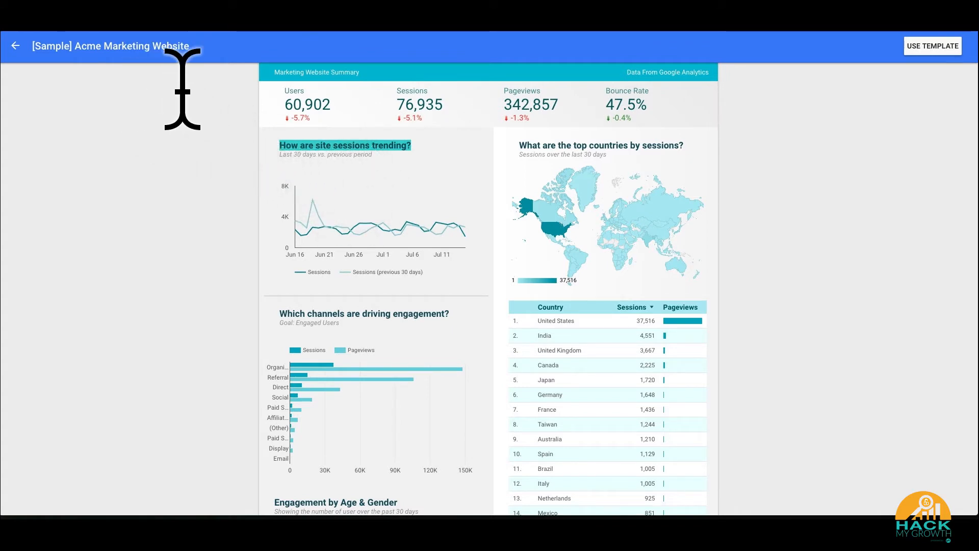
mouse_move(693, 231)
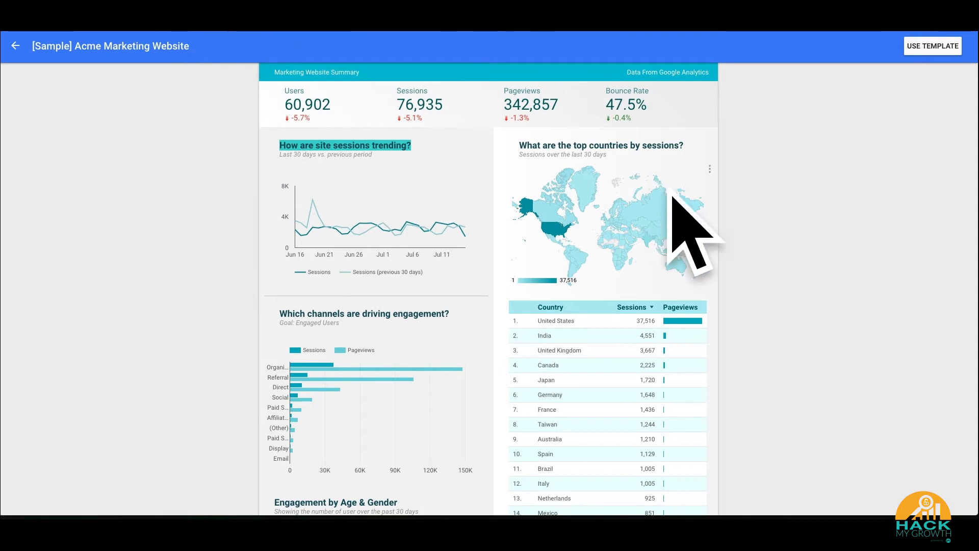
scroll(up, 3)
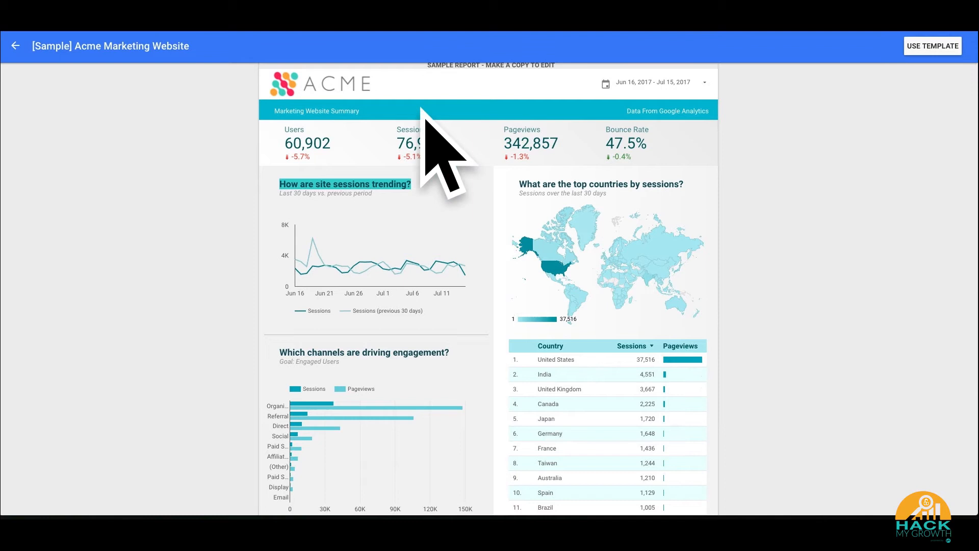
click(931, 46)
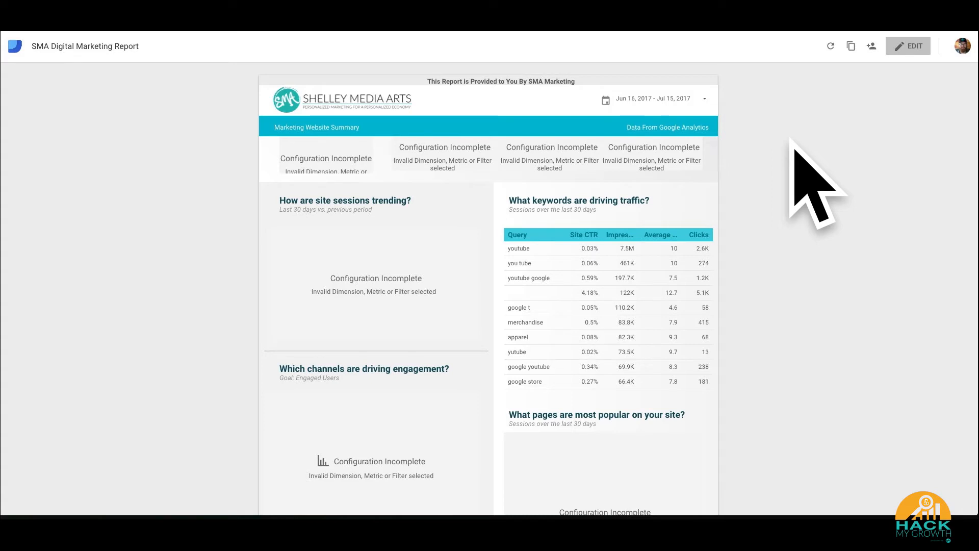
mouse_move(394, 212)
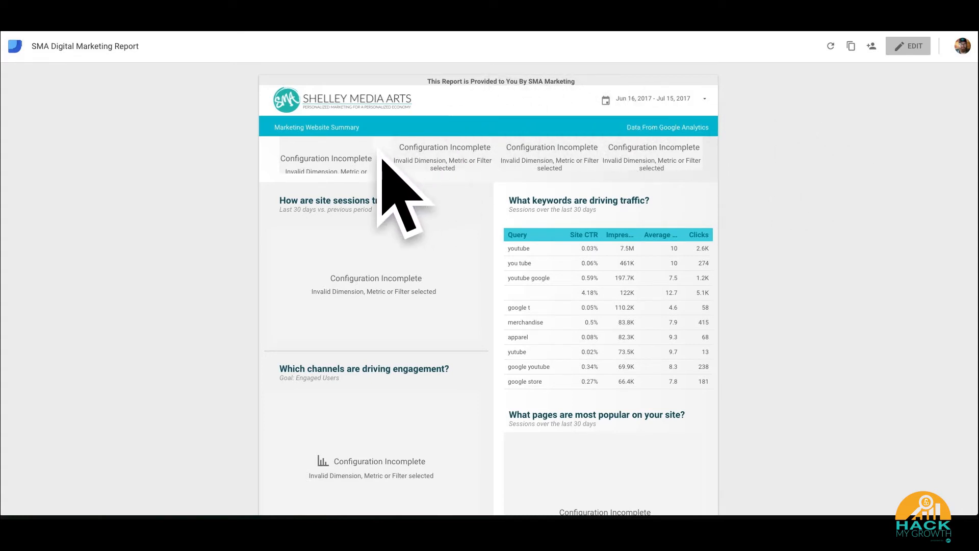
mouse_move(725, 312)
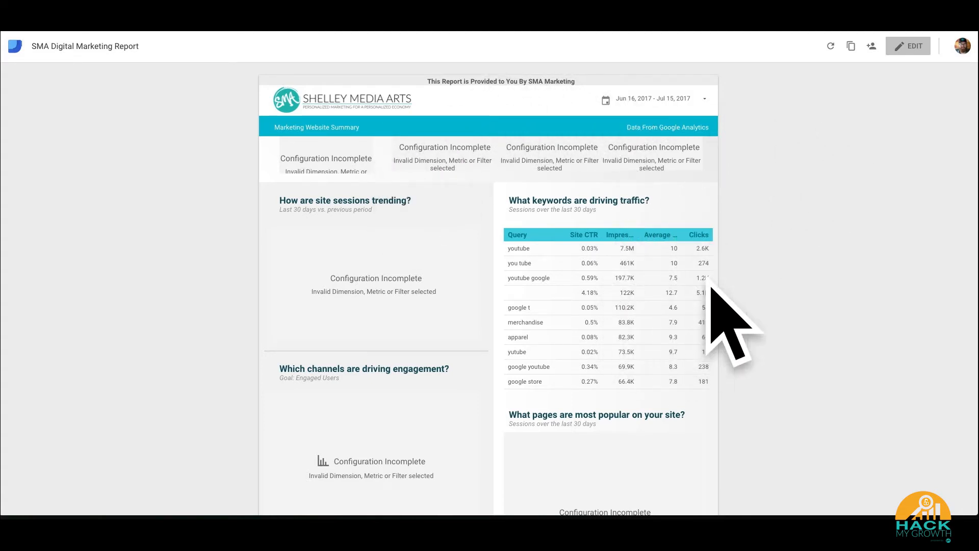
- Scroll through the SMA Digital Marketing Report and switch it into edit mode
scroll(down, 3)
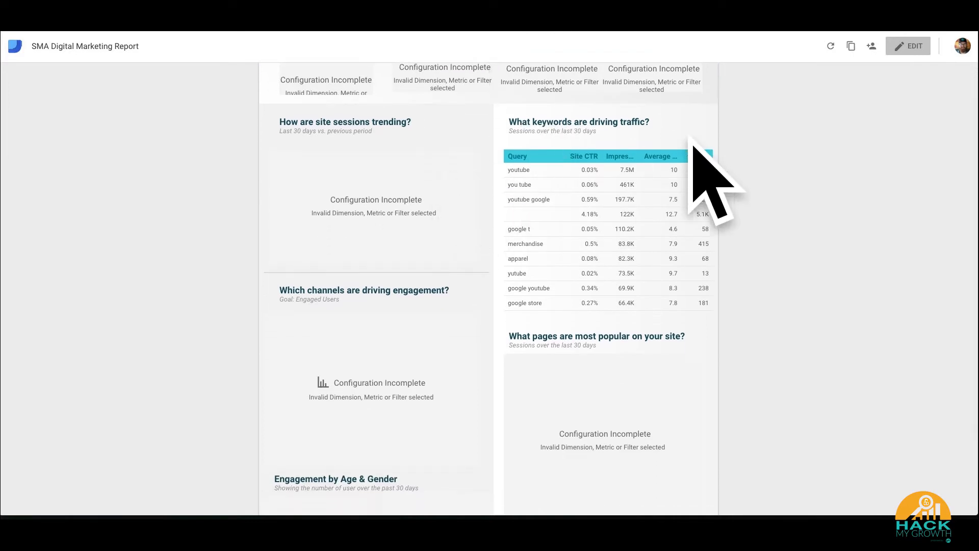
mouse_move(805, 356)
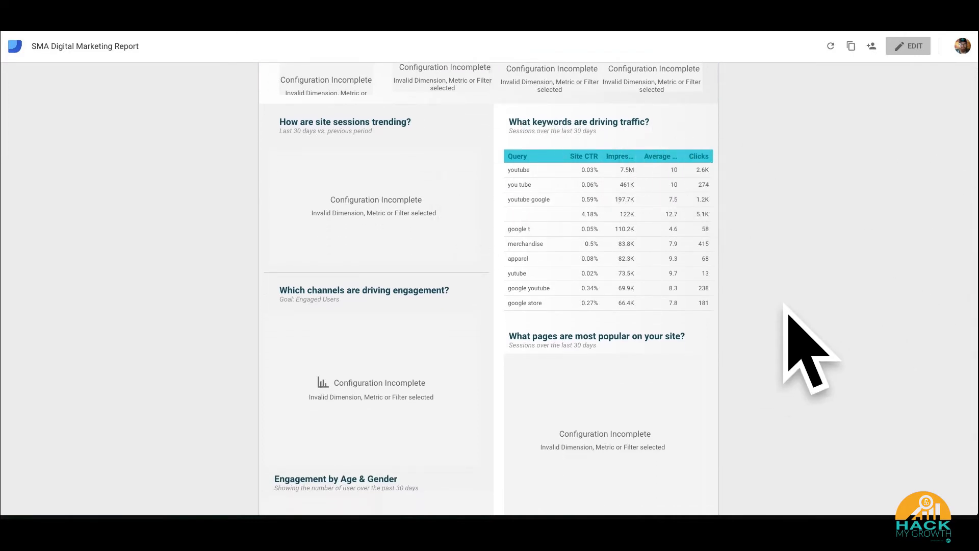
mouse_move(568, 306)
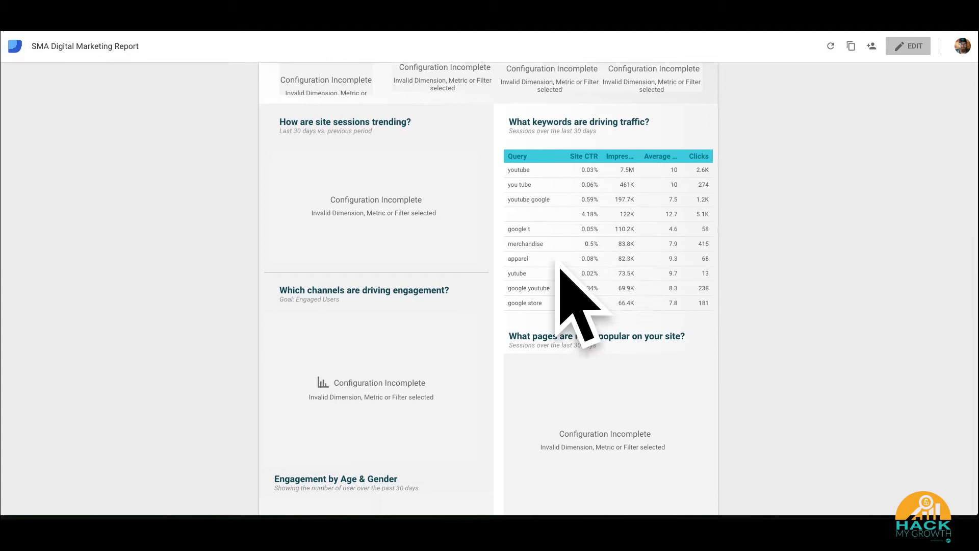
mouse_move(630, 324)
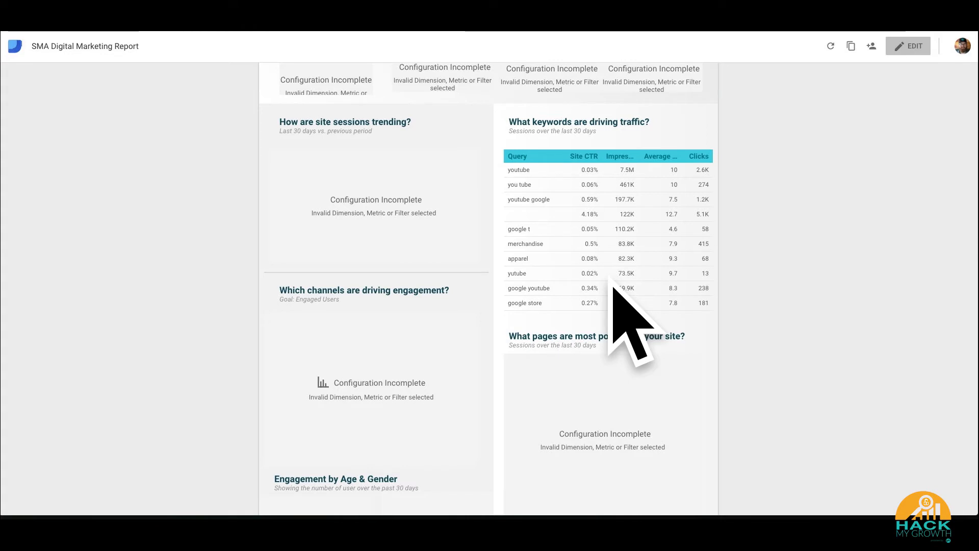
scroll(down, 3)
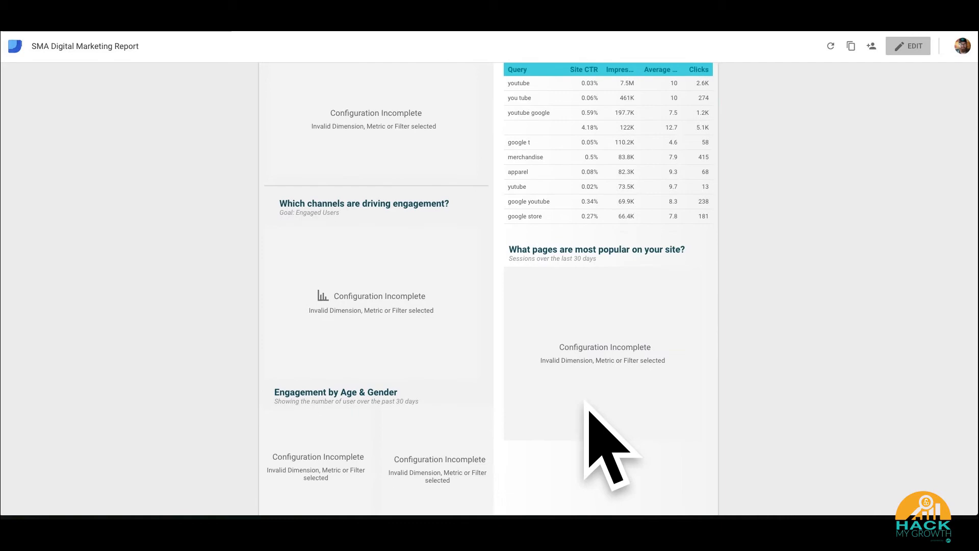
scroll(up, 3)
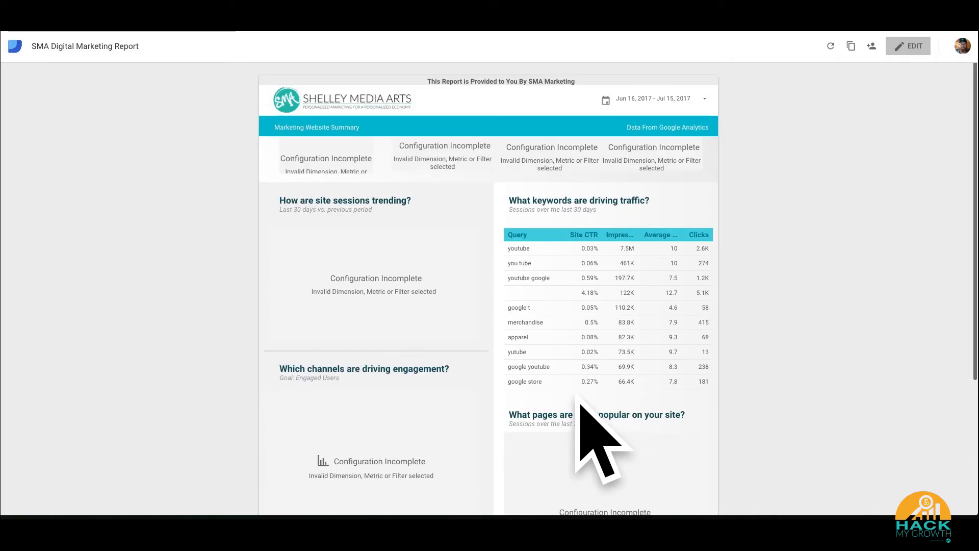
mouse_move(656, 313)
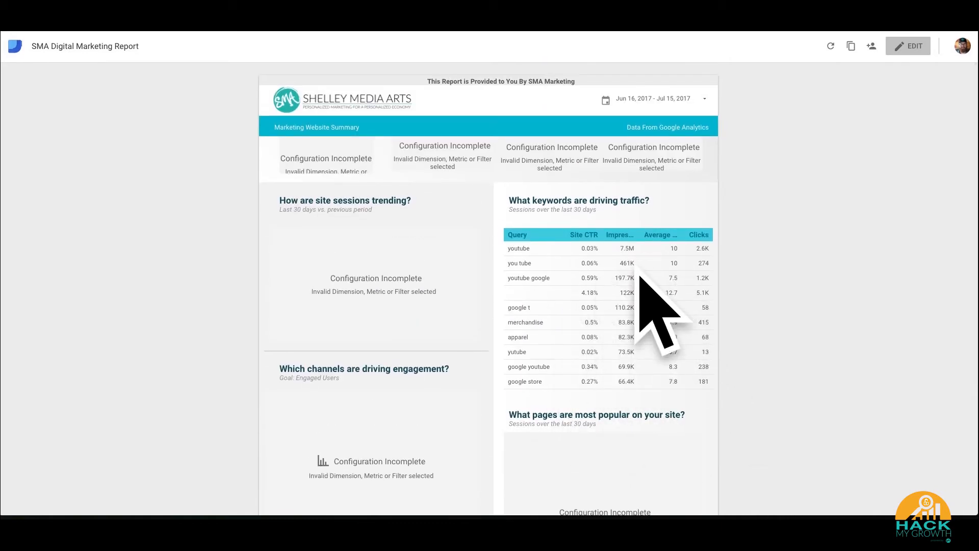
mouse_move(916, 56)
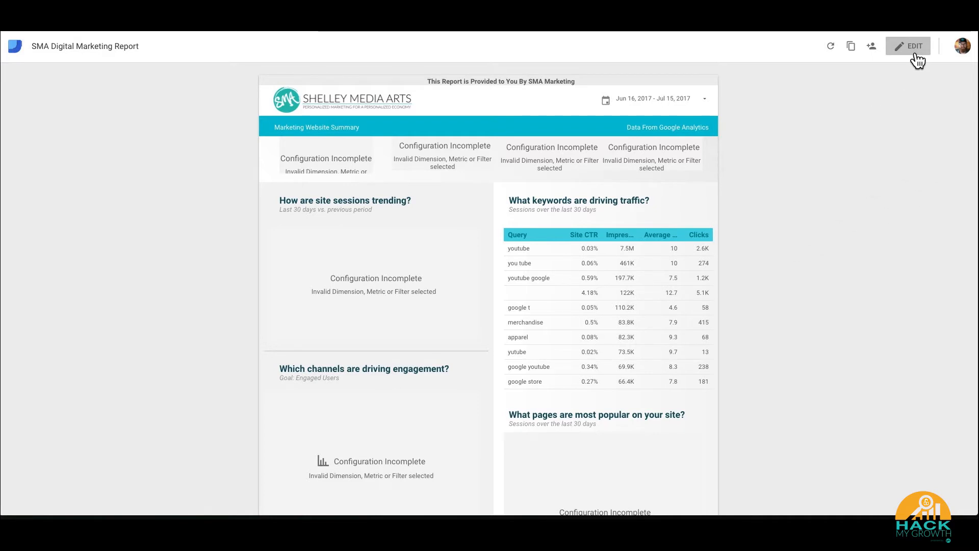
click(908, 46)
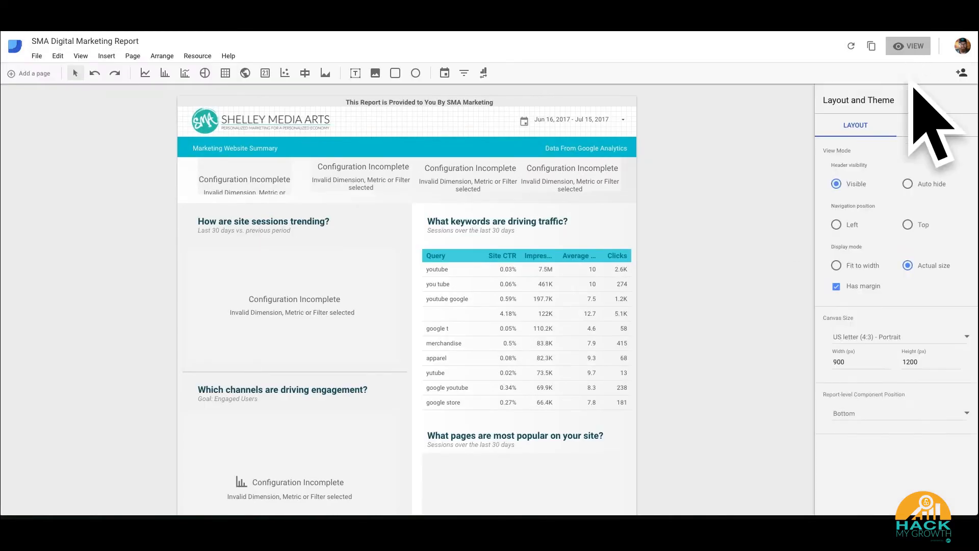
- Select the keyword traffic table, then the first Configuration Incomplete scorecard to inspect its properties
click(526, 327)
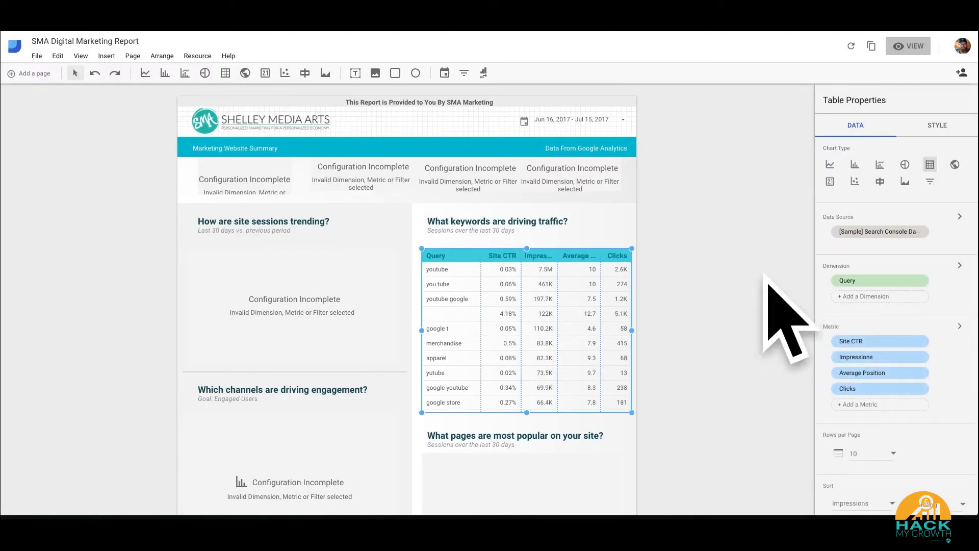
mouse_move(545, 274)
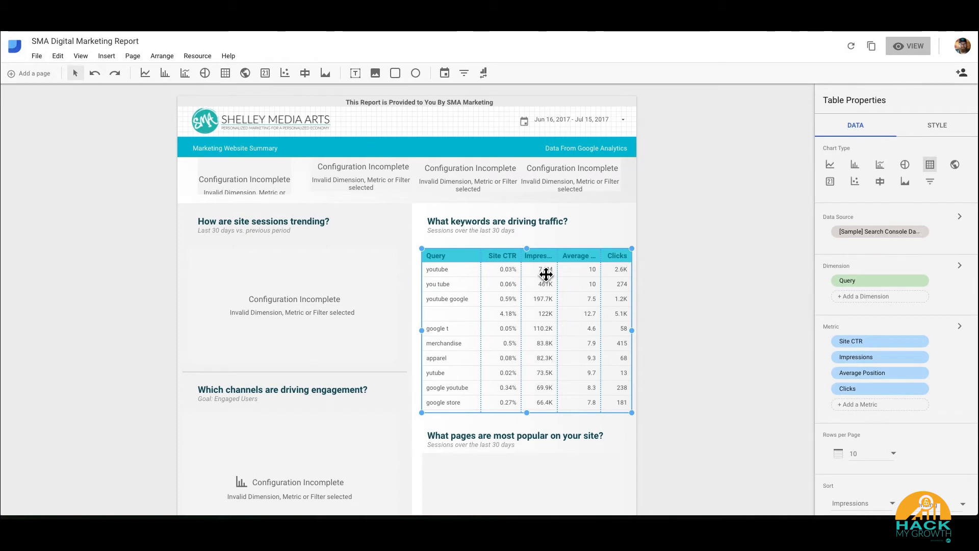
mouse_move(737, 359)
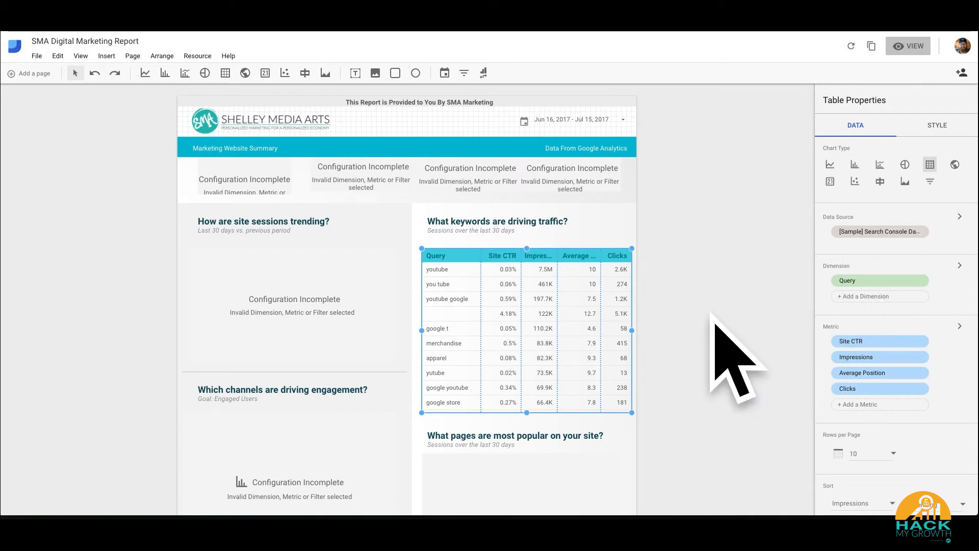
mouse_move(604, 339)
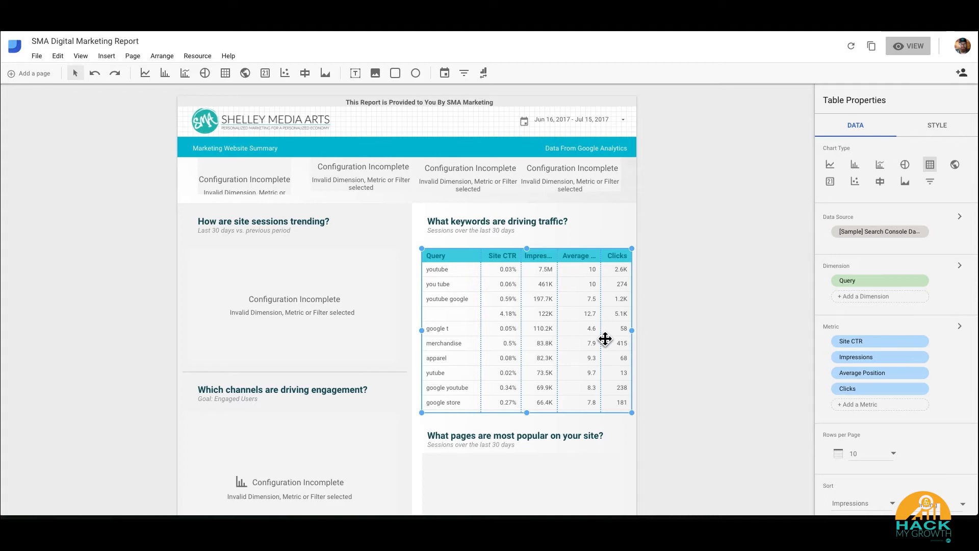
mouse_move(269, 184)
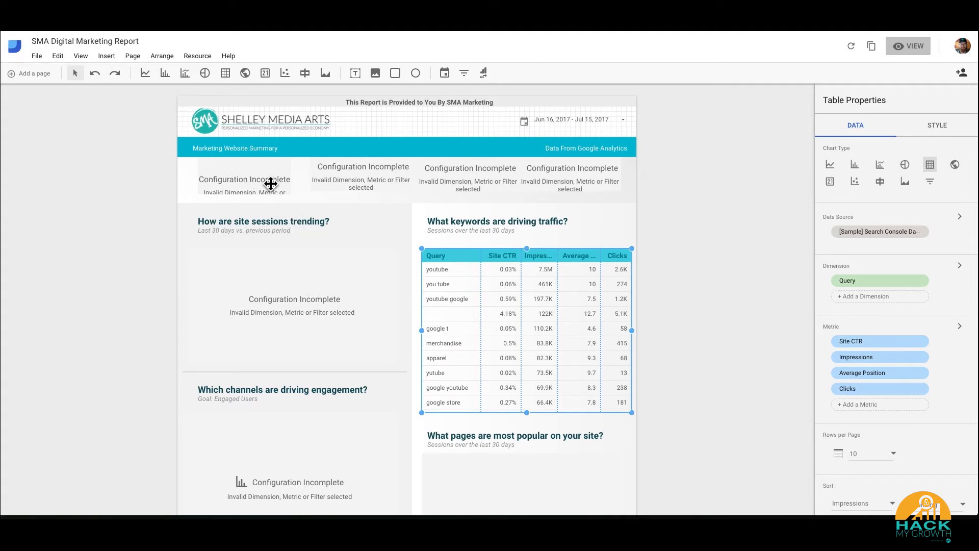
mouse_move(370, 326)
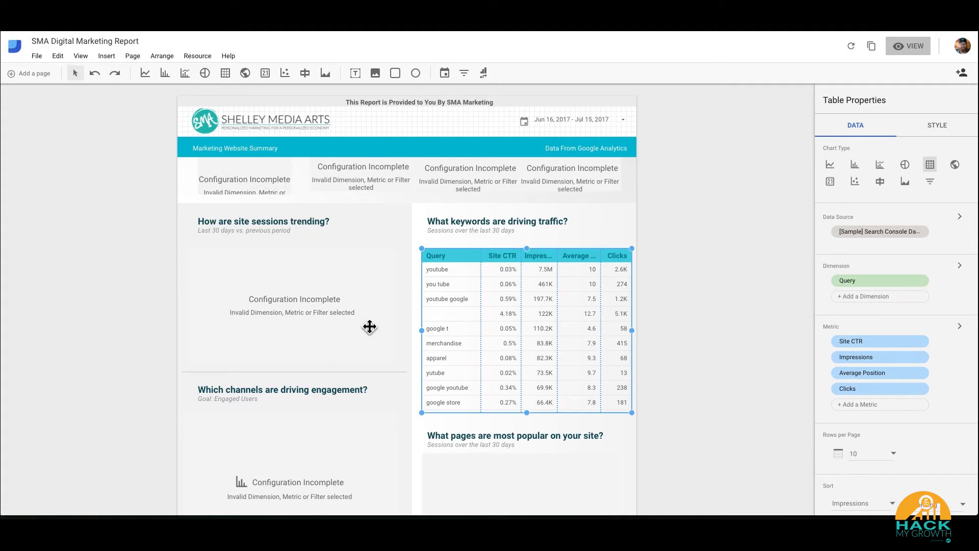
mouse_move(323, 314)
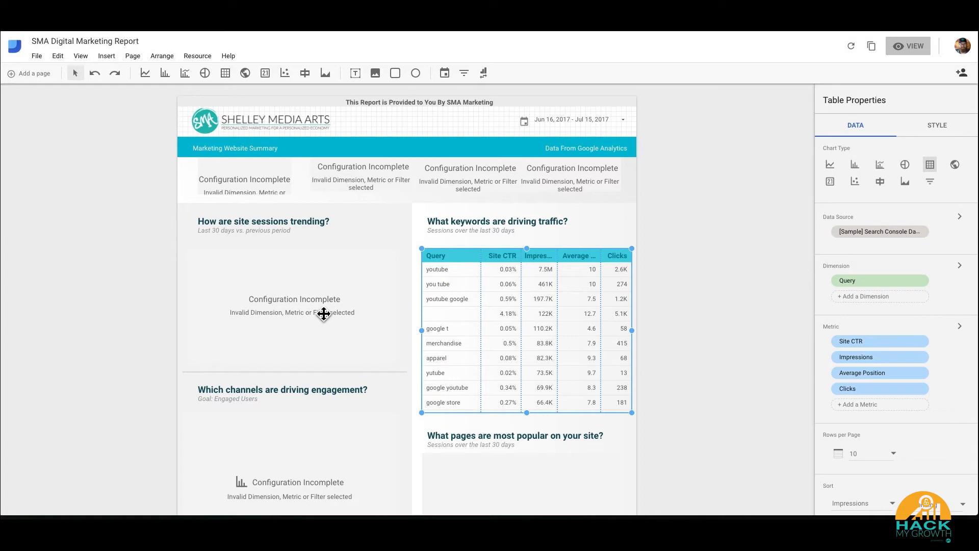
mouse_move(580, 333)
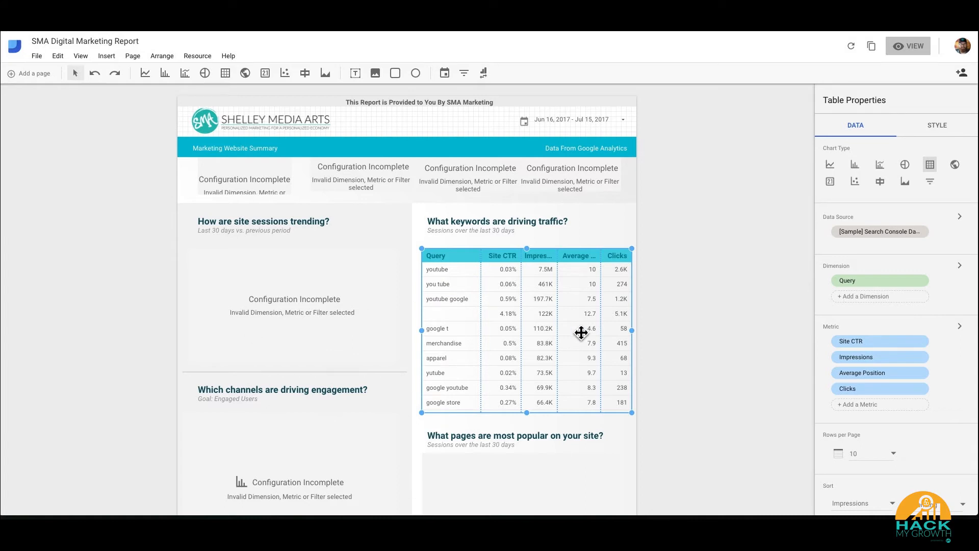
mouse_move(265, 489)
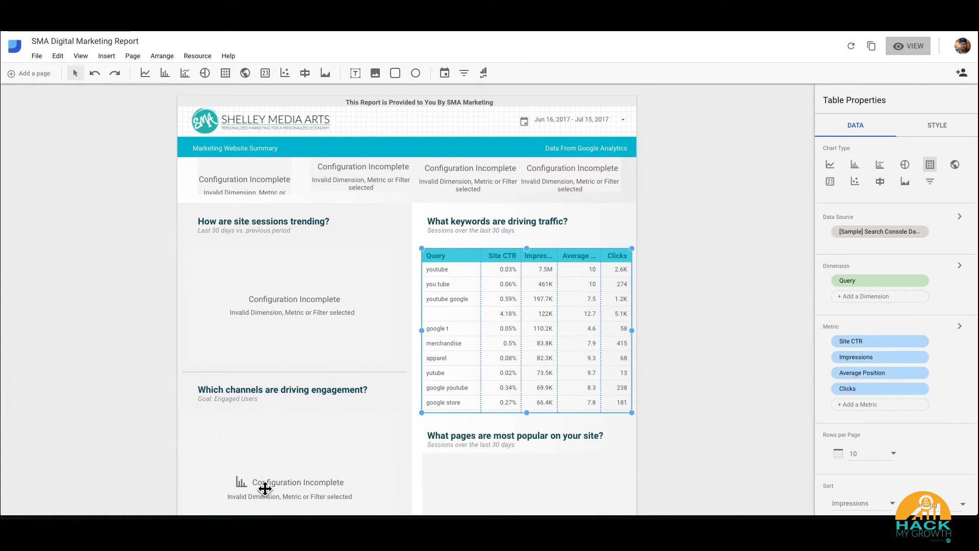
mouse_move(330, 342)
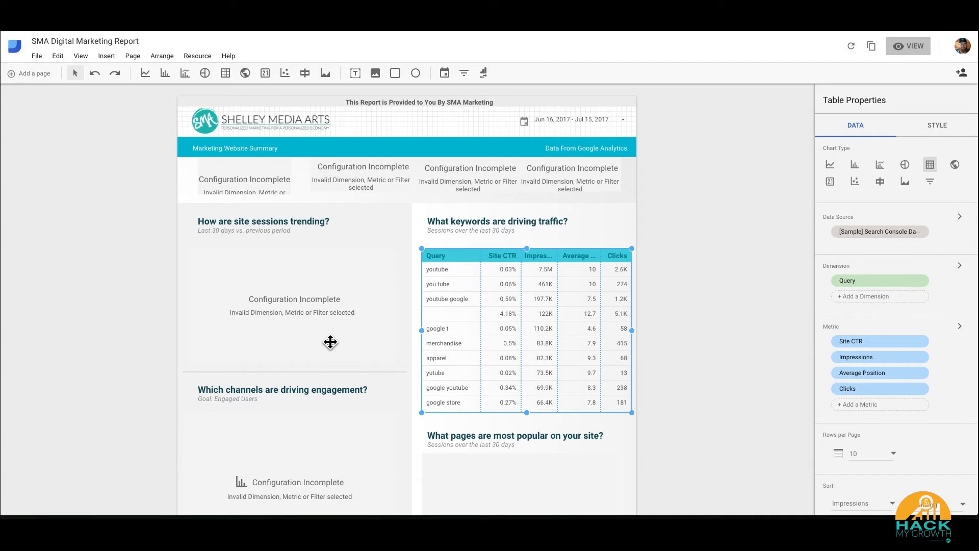
mouse_move(324, 324)
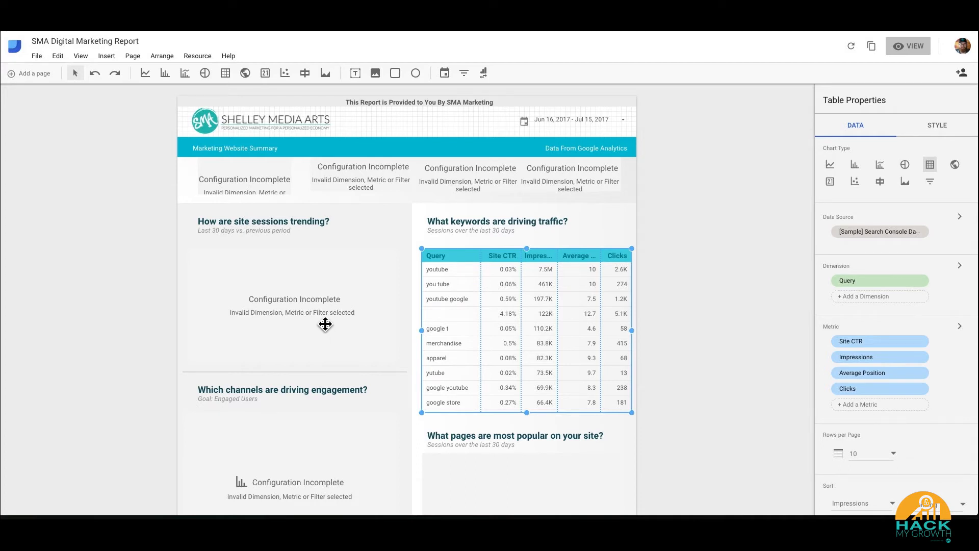
mouse_move(261, 182)
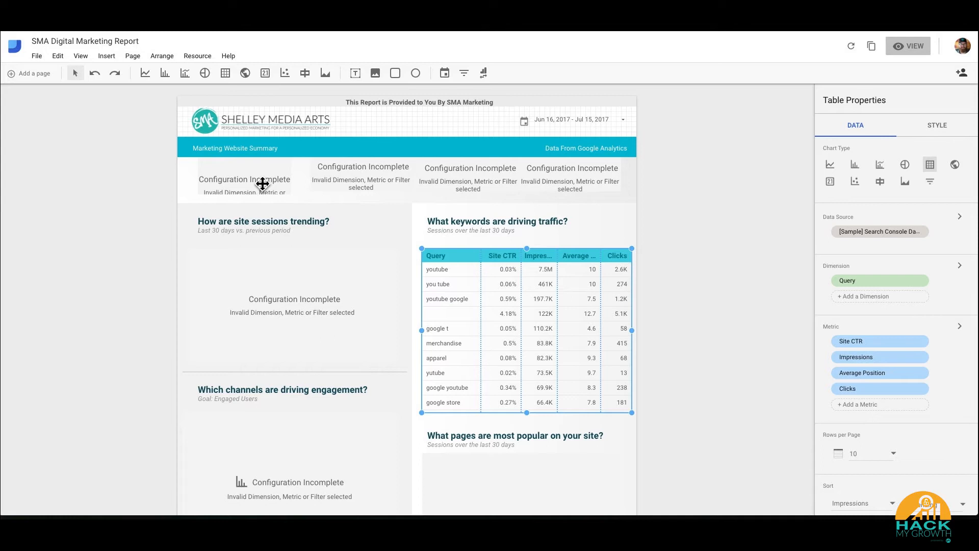
click(243, 180)
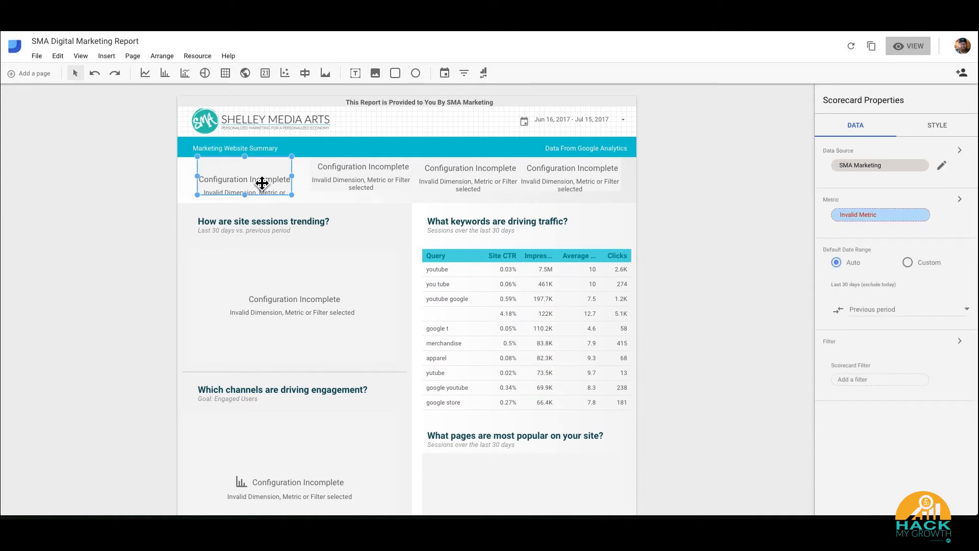
mouse_move(359, 169)
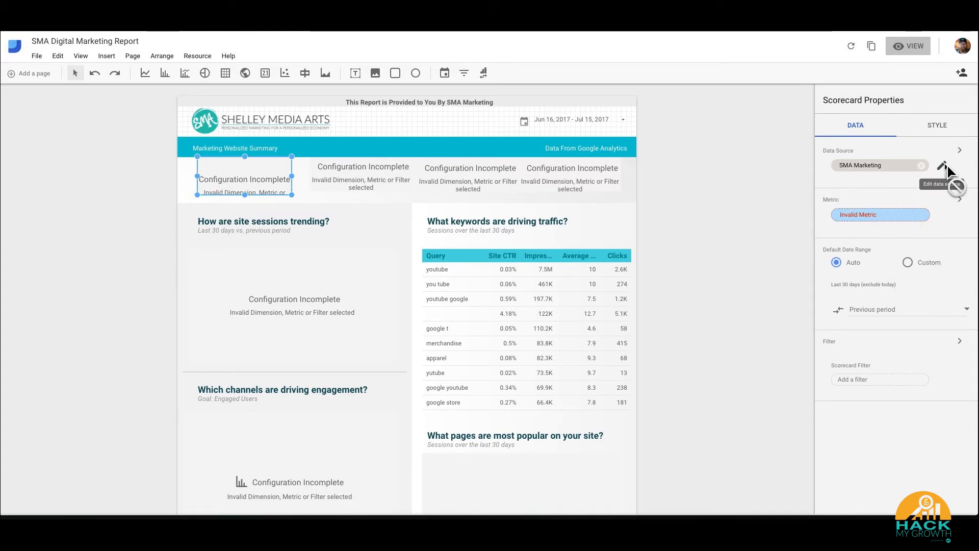
click(943, 165)
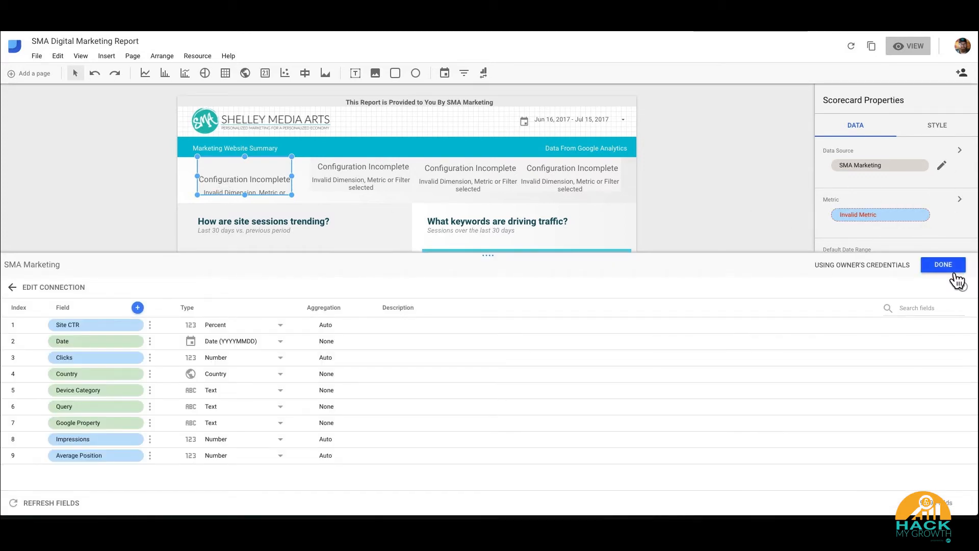
mouse_move(870, 184)
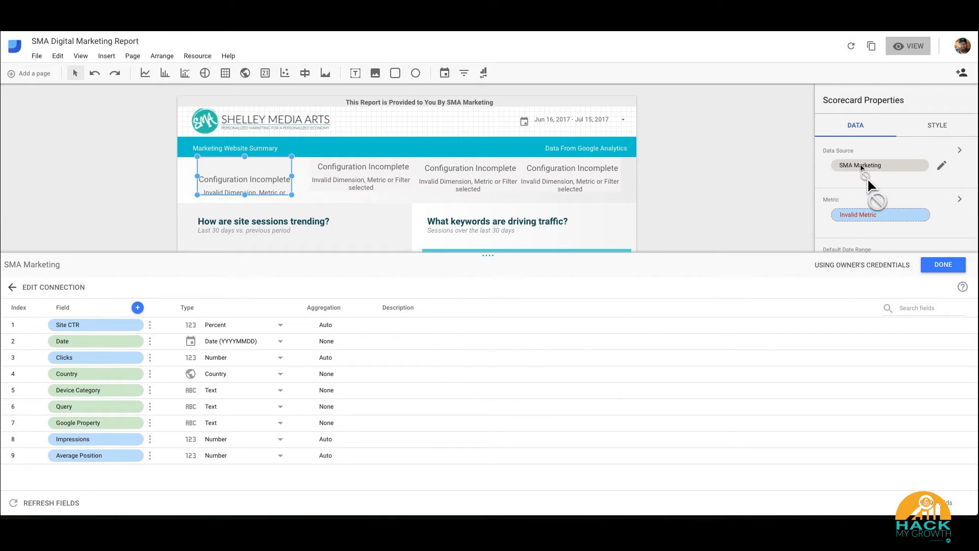
click(943, 265)
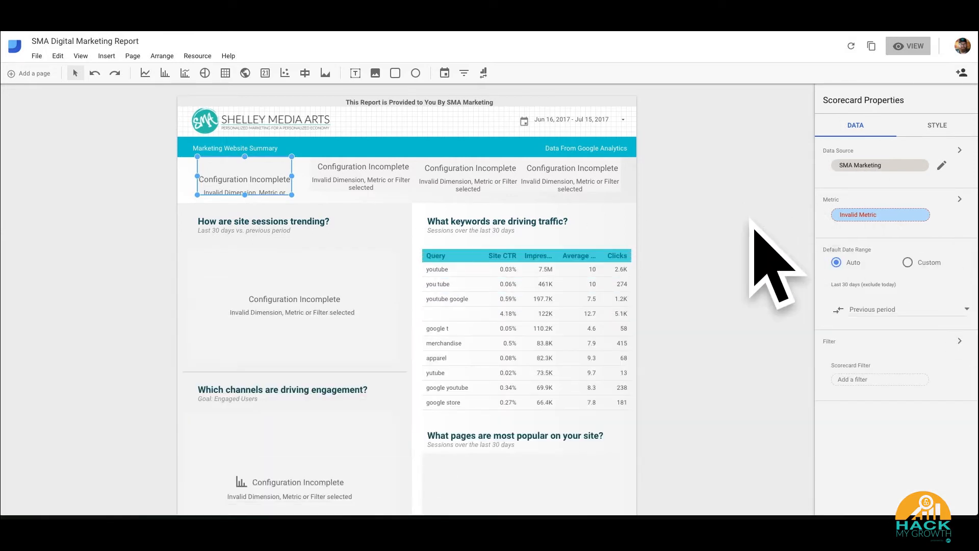
mouse_move(870, 175)
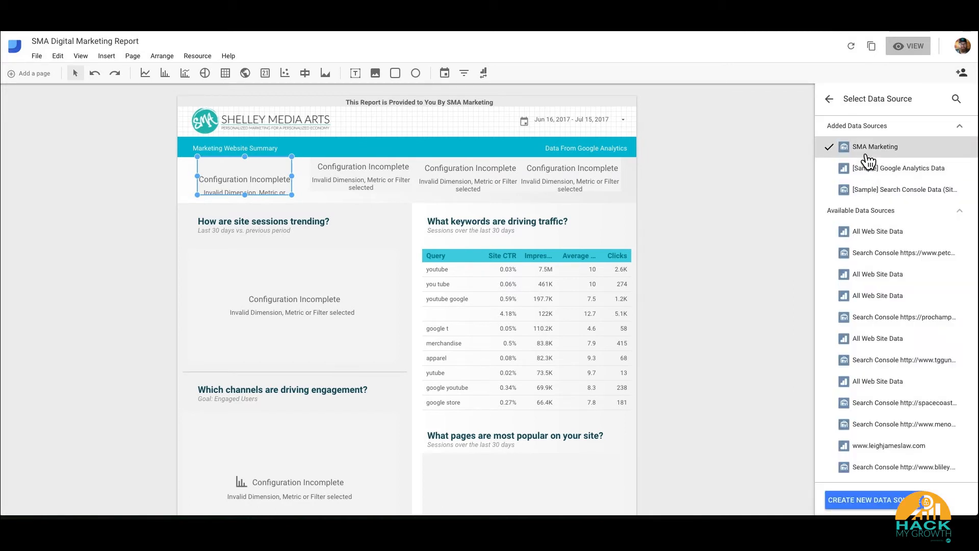
mouse_move(862, 159)
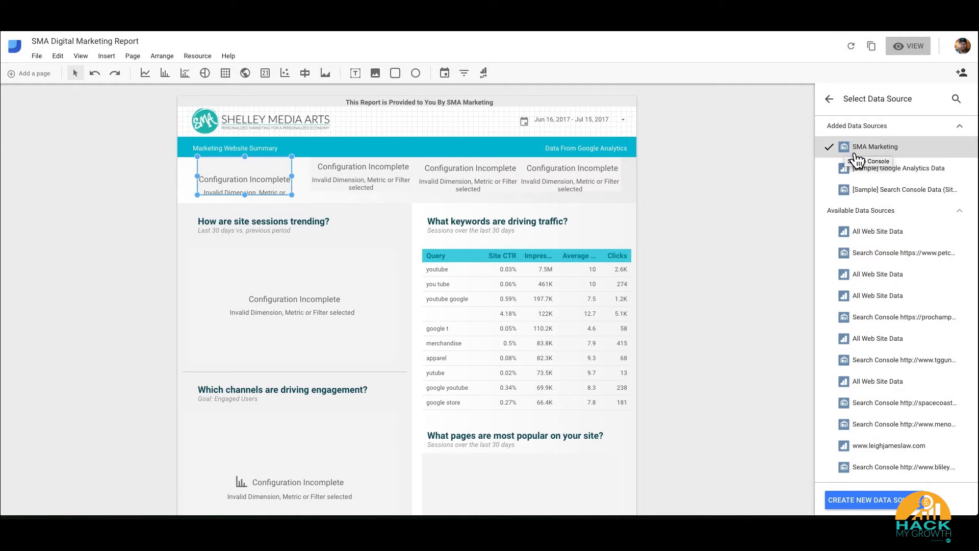
mouse_move(855, 160)
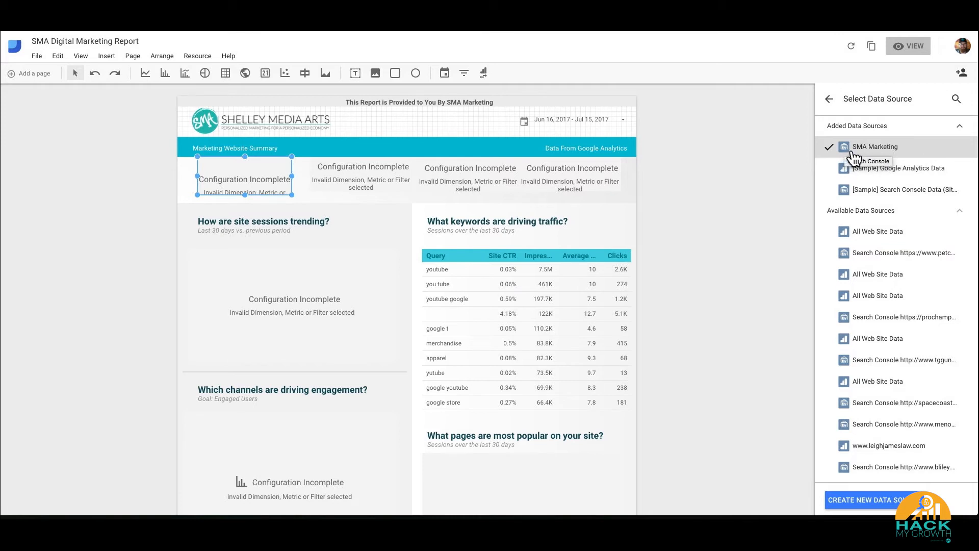
mouse_move(825, 173)
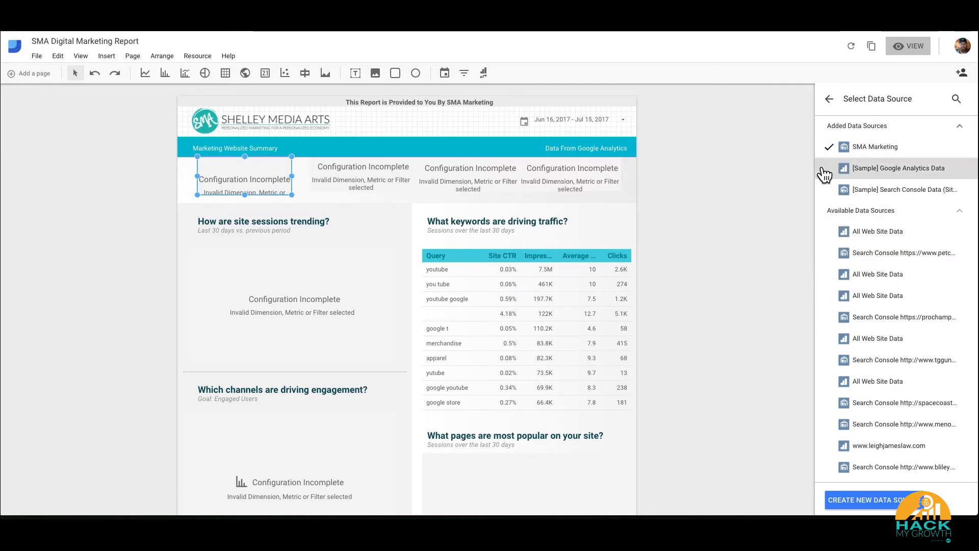
mouse_move(830, 238)
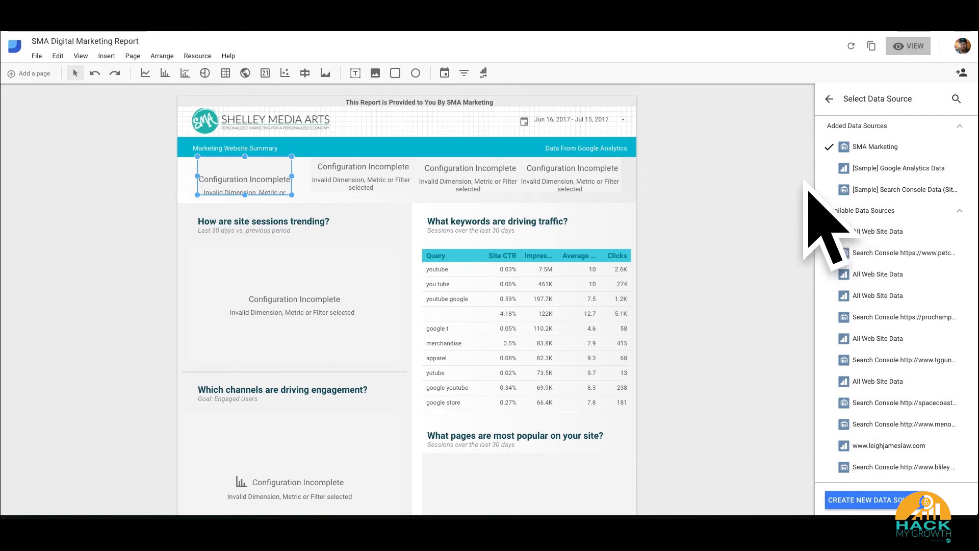
mouse_move(853, 506)
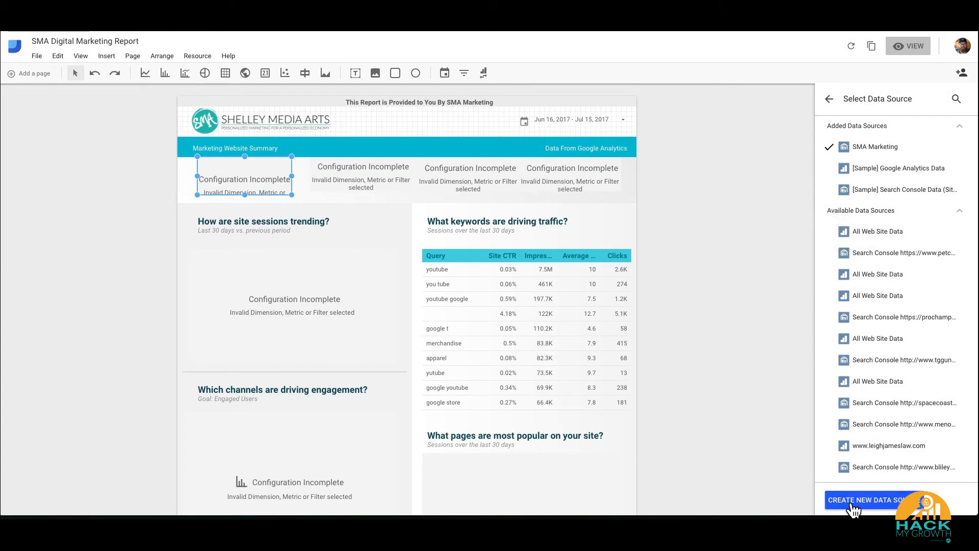
- Start creating a new data source from the Select Data Source list
click(866, 500)
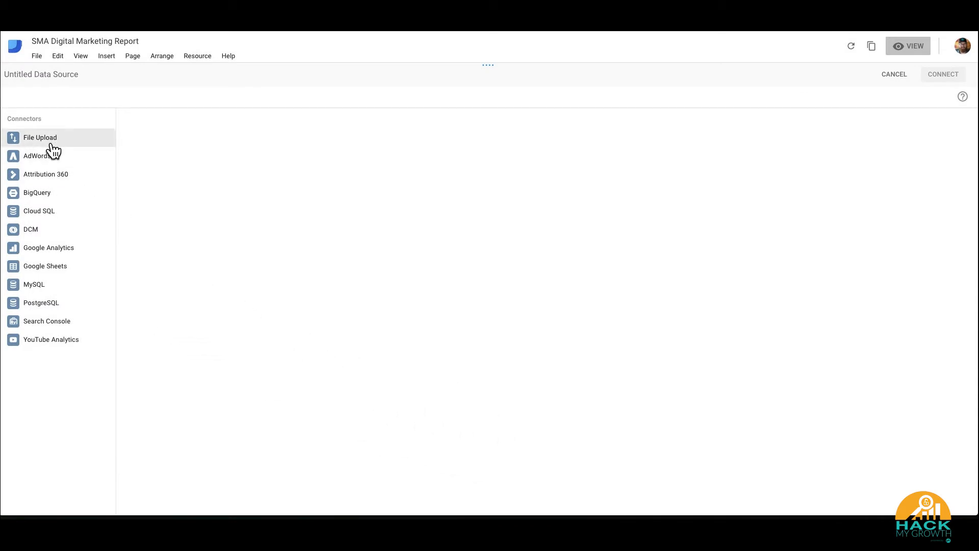
mouse_move(71, 309)
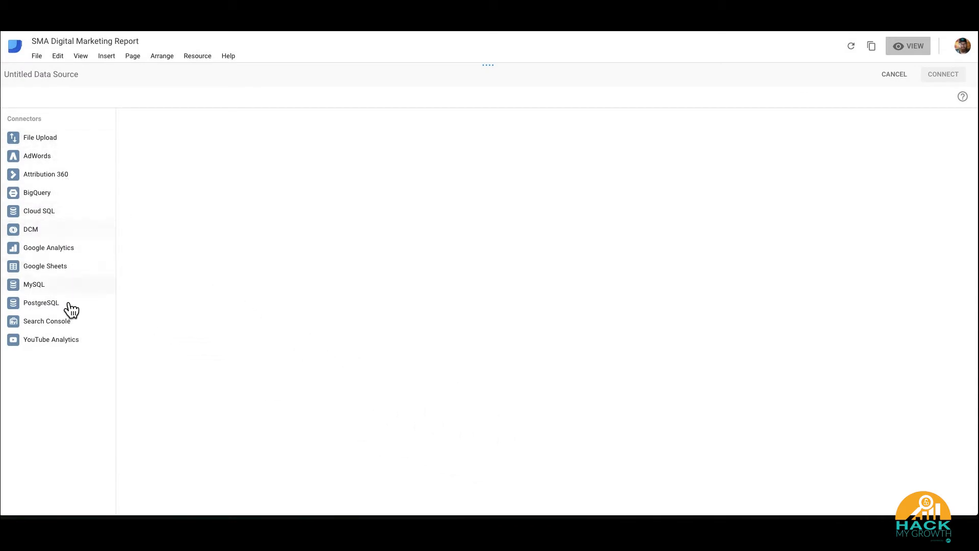
mouse_move(67, 154)
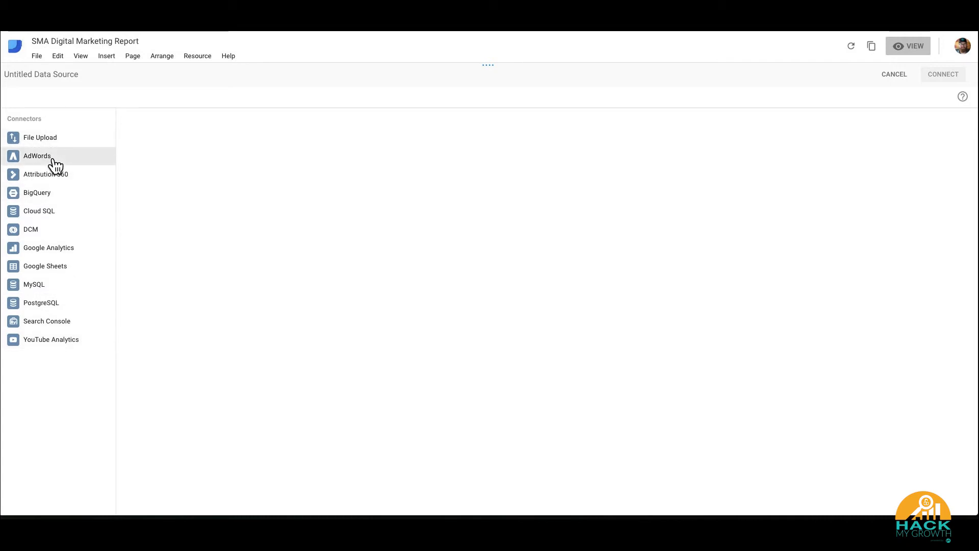
mouse_move(79, 182)
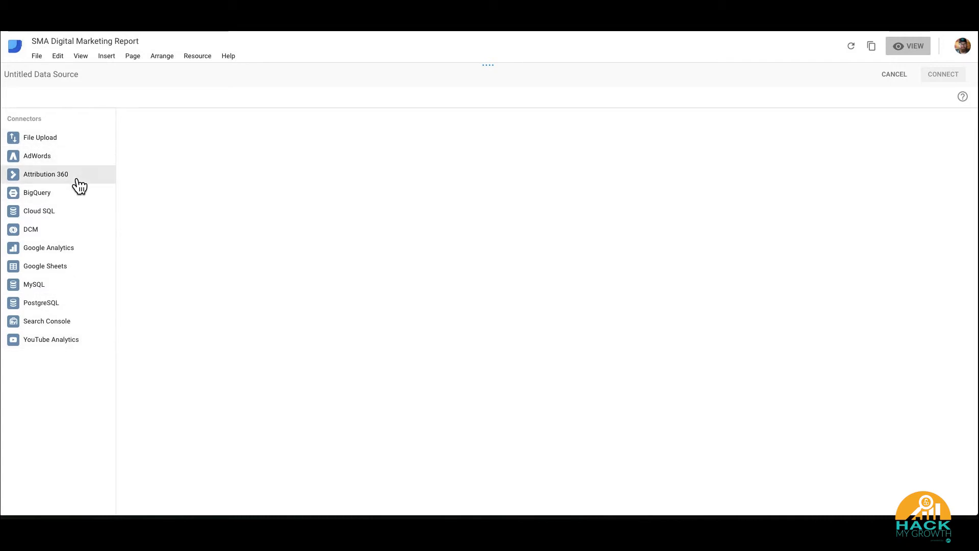
mouse_move(36, 193)
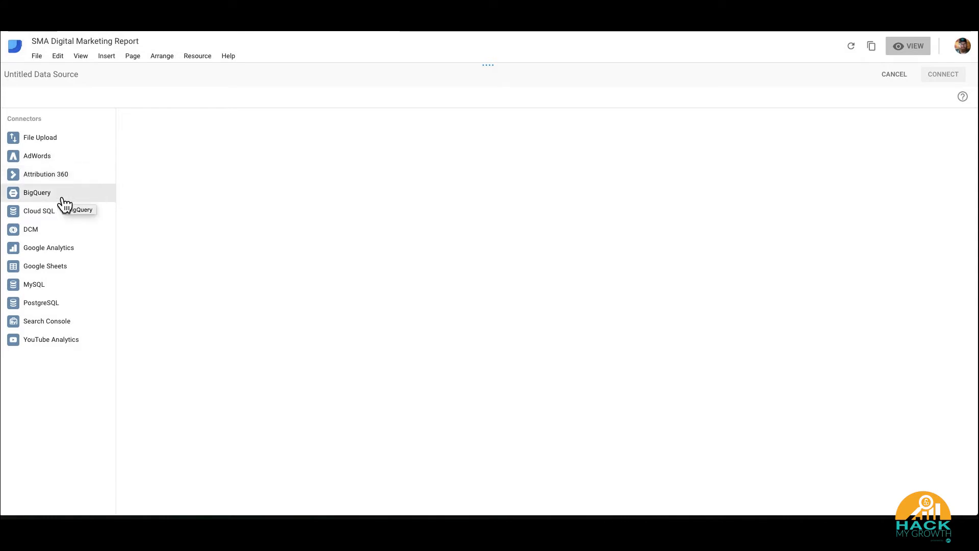
mouse_move(64, 218)
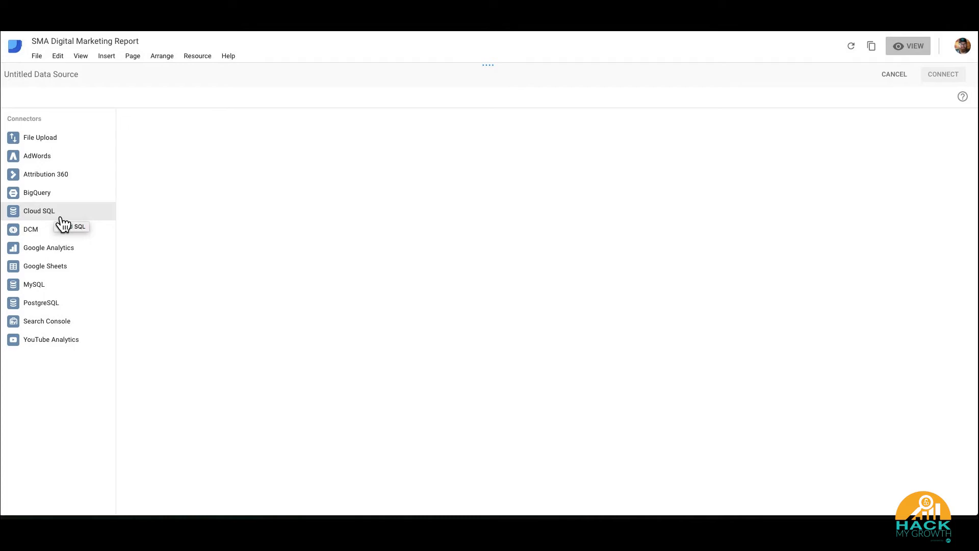
mouse_move(34, 284)
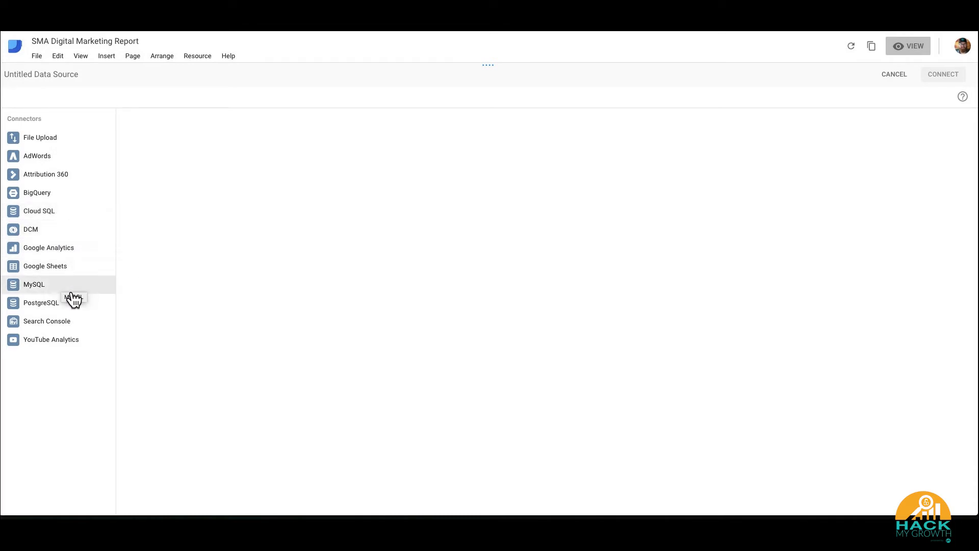
mouse_move(60, 310)
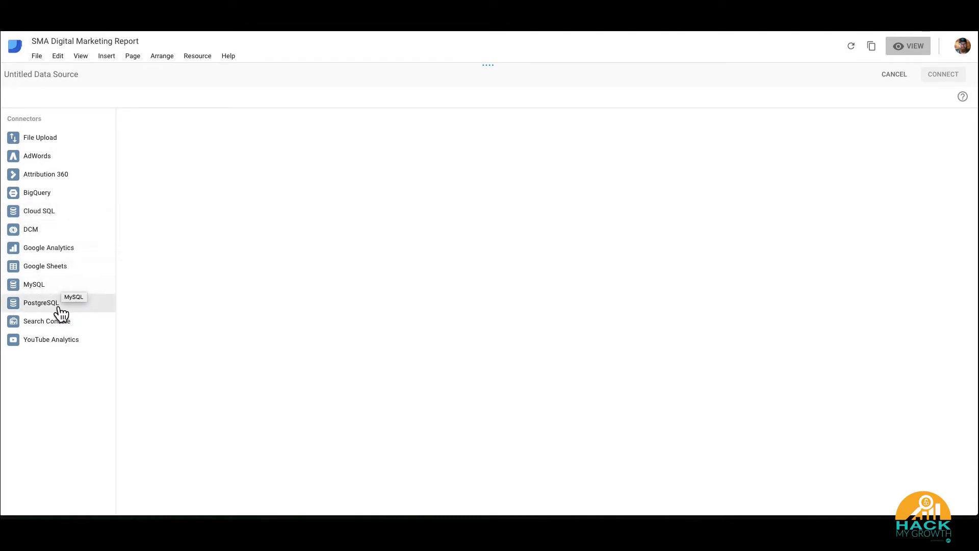
mouse_move(40, 345)
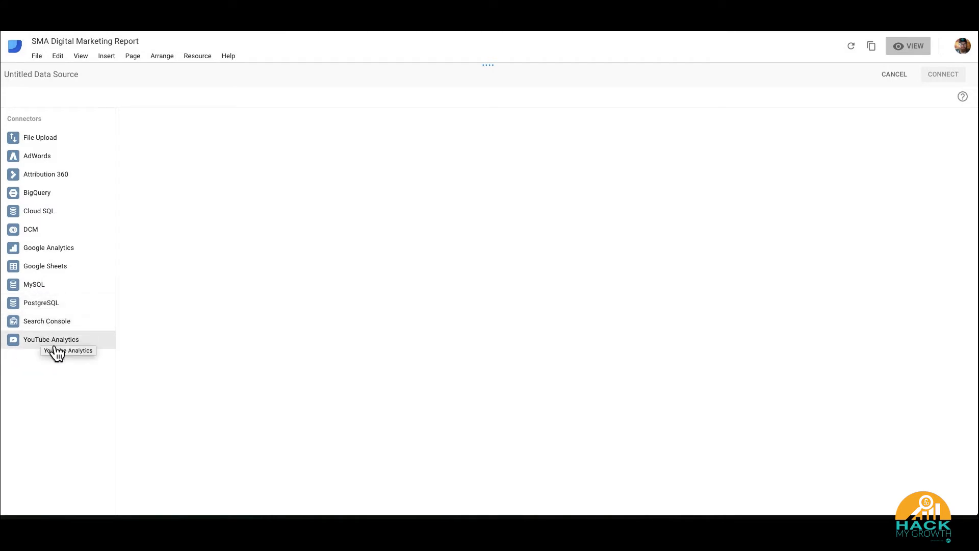
mouse_move(65, 217)
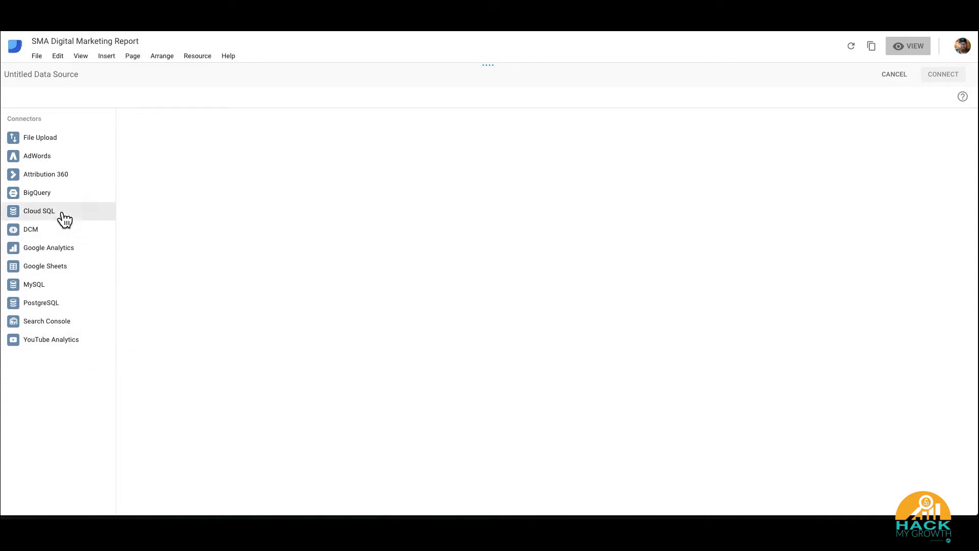
mouse_move(82, 424)
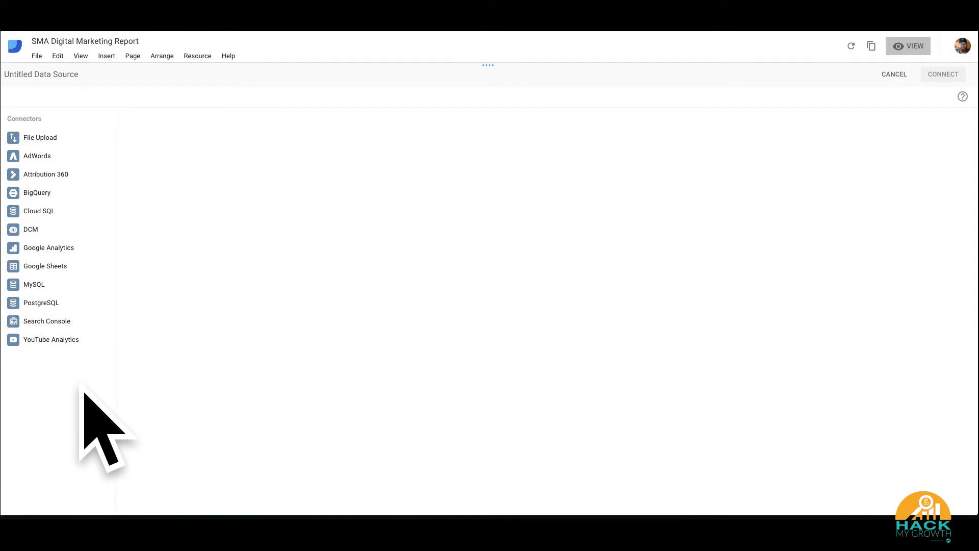
- Connect the Google Analytics connector to the SMA Marketing account, property and view
click(48, 247)
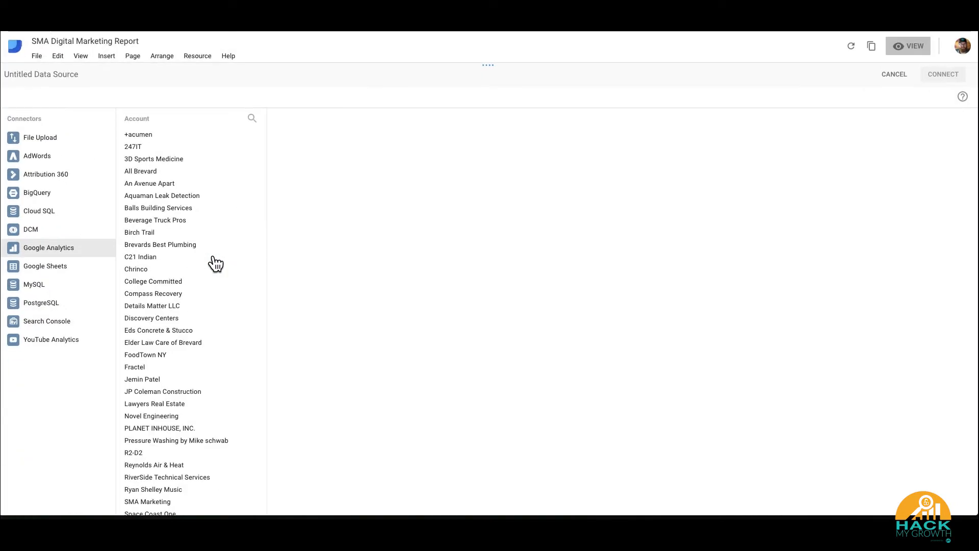
mouse_move(48, 247)
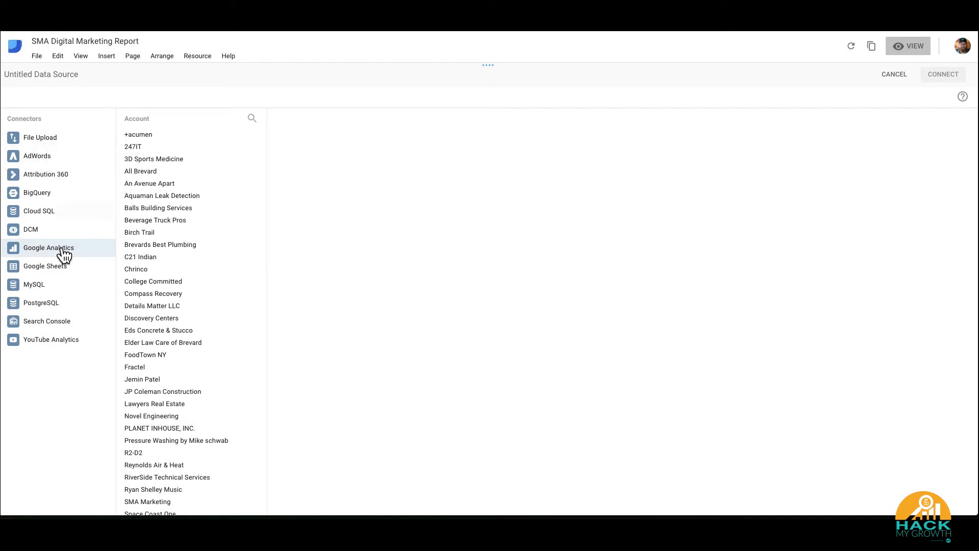
mouse_move(228, 191)
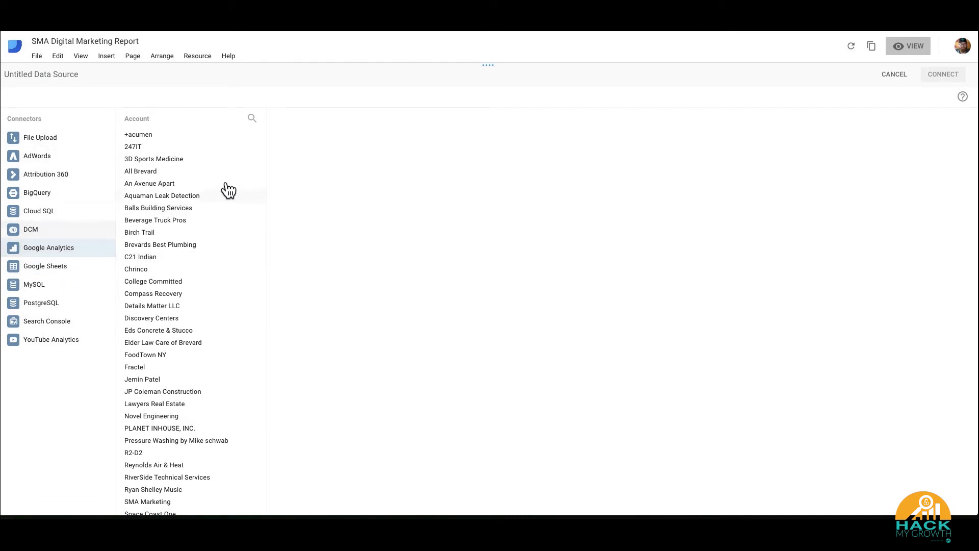
scroll(down, 3)
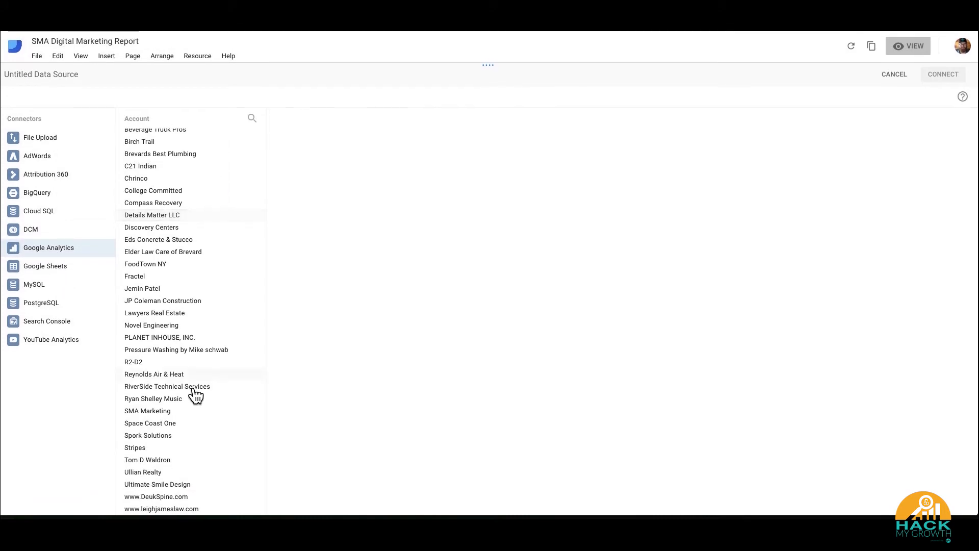
click(147, 410)
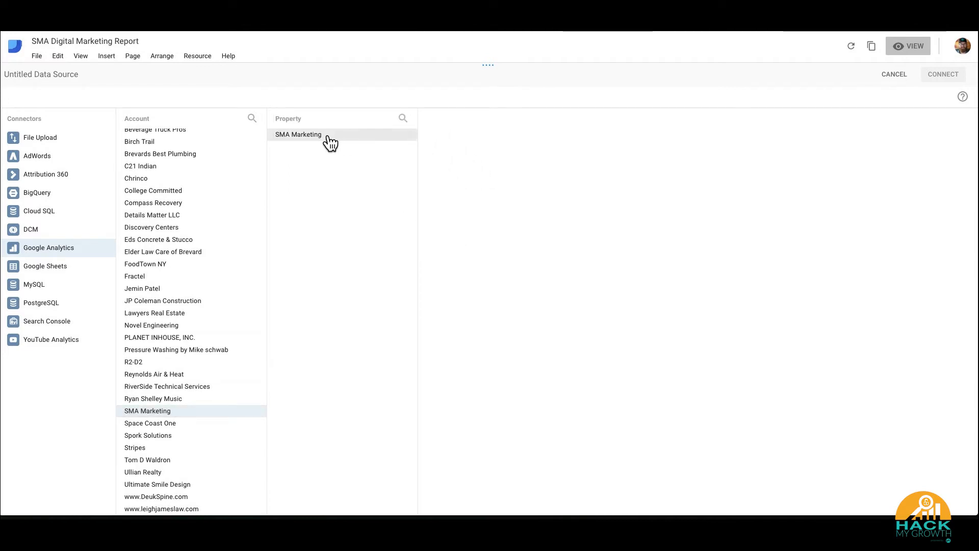
click(298, 135)
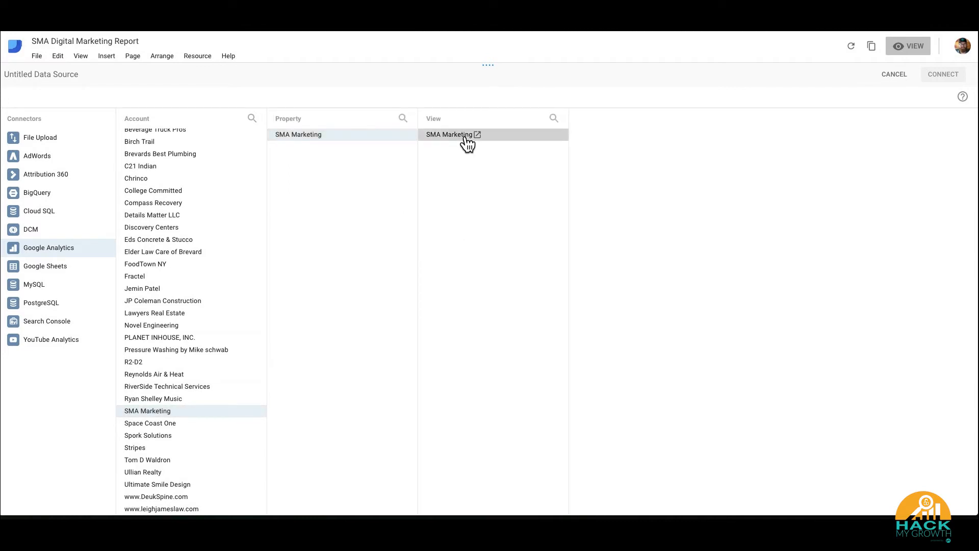
click(449, 135)
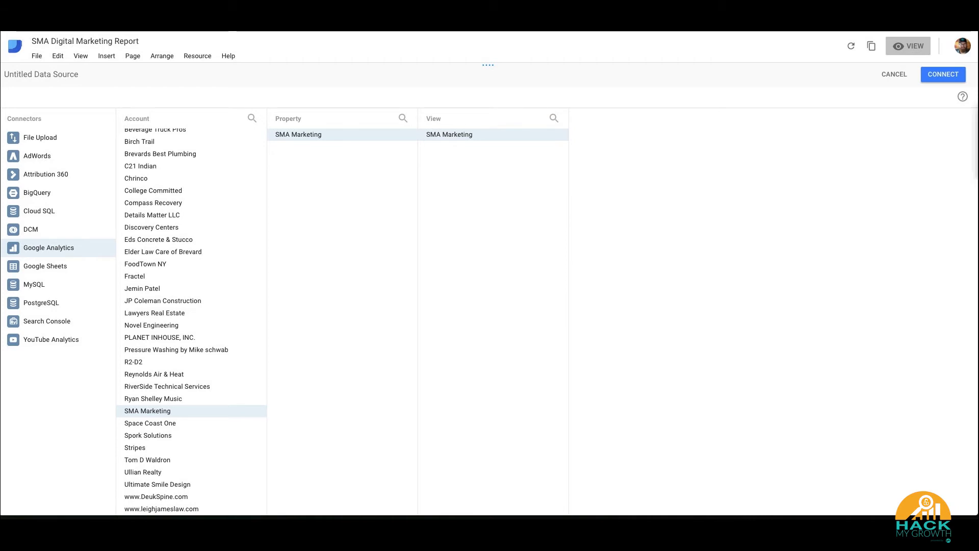
click(943, 74)
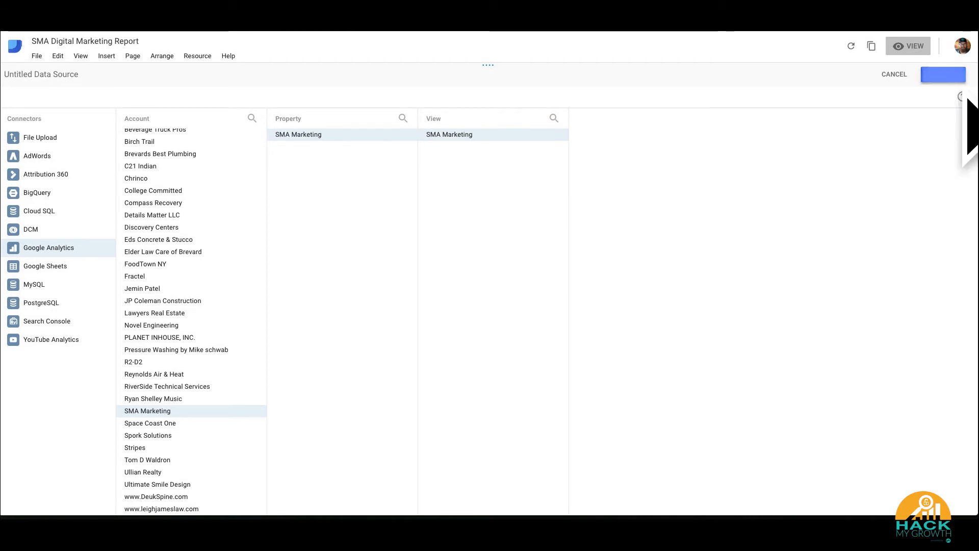
- Confirm the connection so the SMA Marketing field list with types and aggregations appears
click(943, 74)
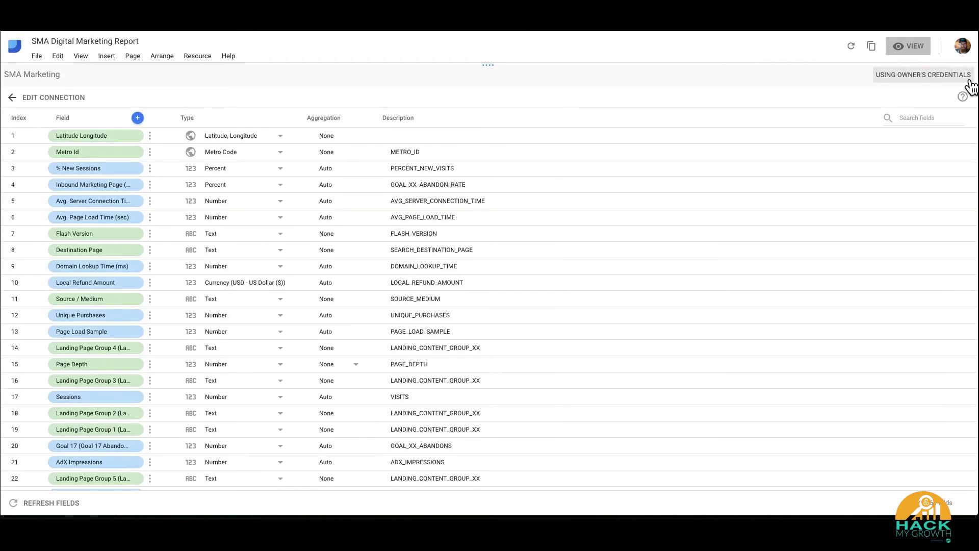
mouse_move(384, 168)
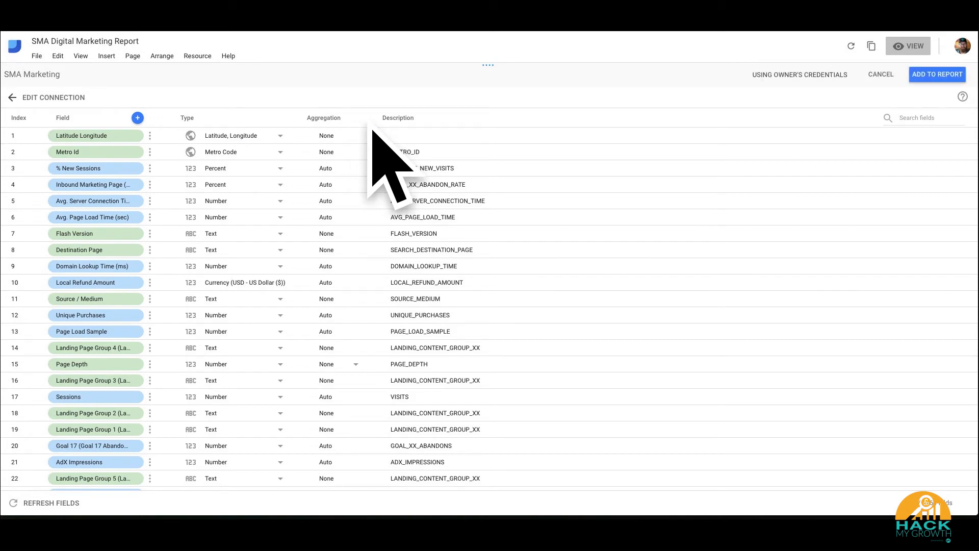
mouse_move(400, 174)
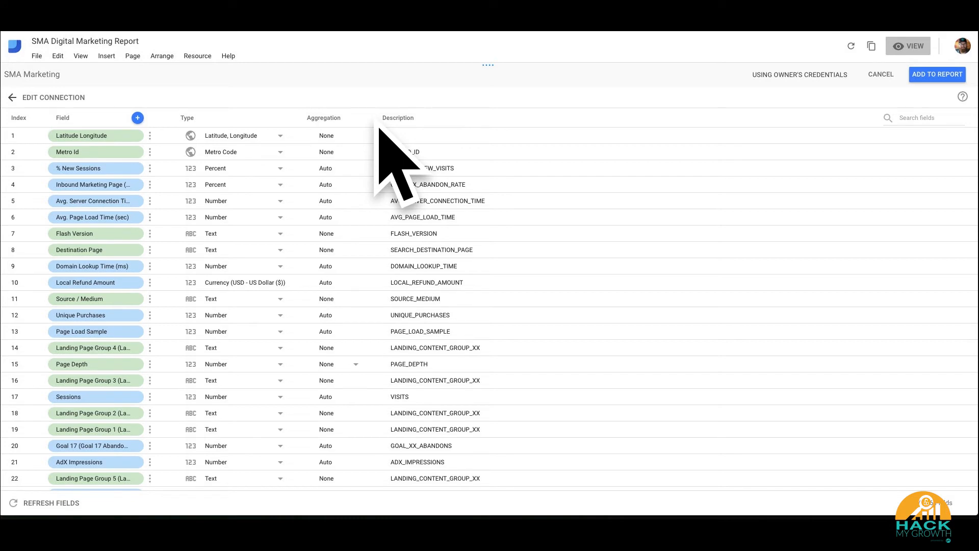
mouse_move(417, 165)
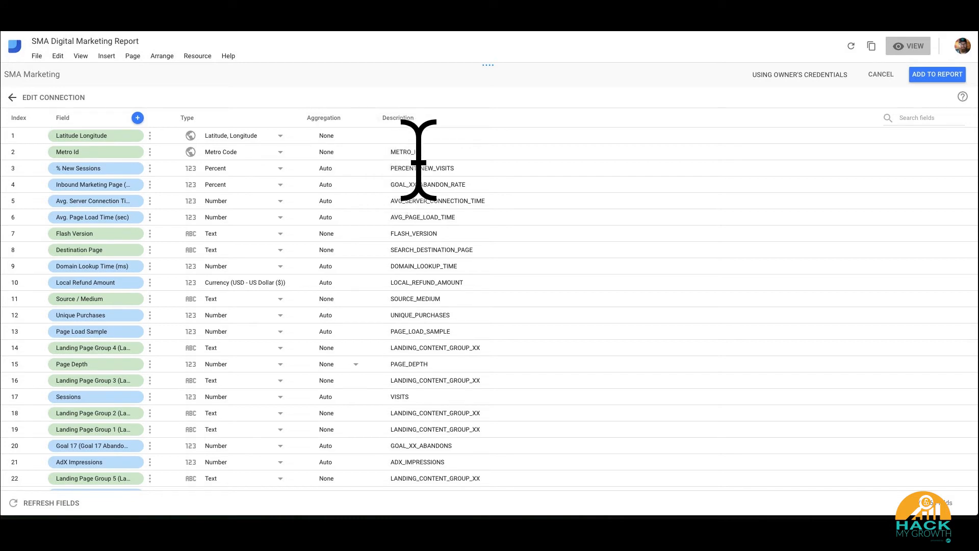
mouse_move(538, 212)
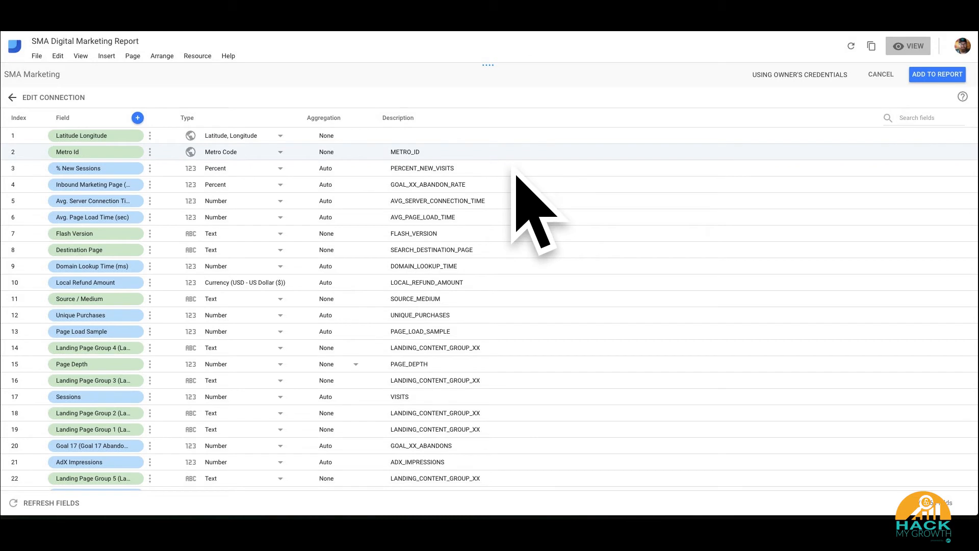
mouse_move(930, 156)
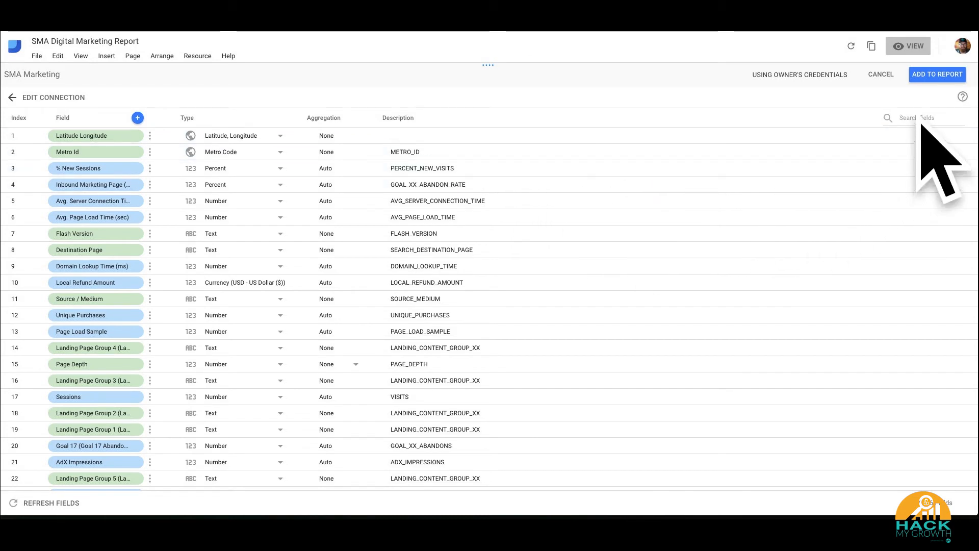
mouse_move(965, 144)
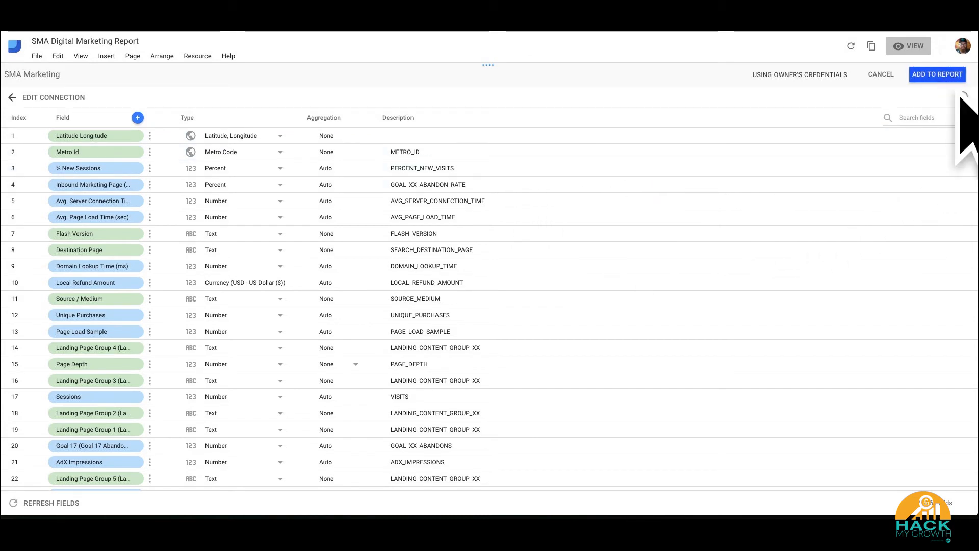
- Add the SMA Marketing data source to the report, giving Users 2,240
click(936, 75)
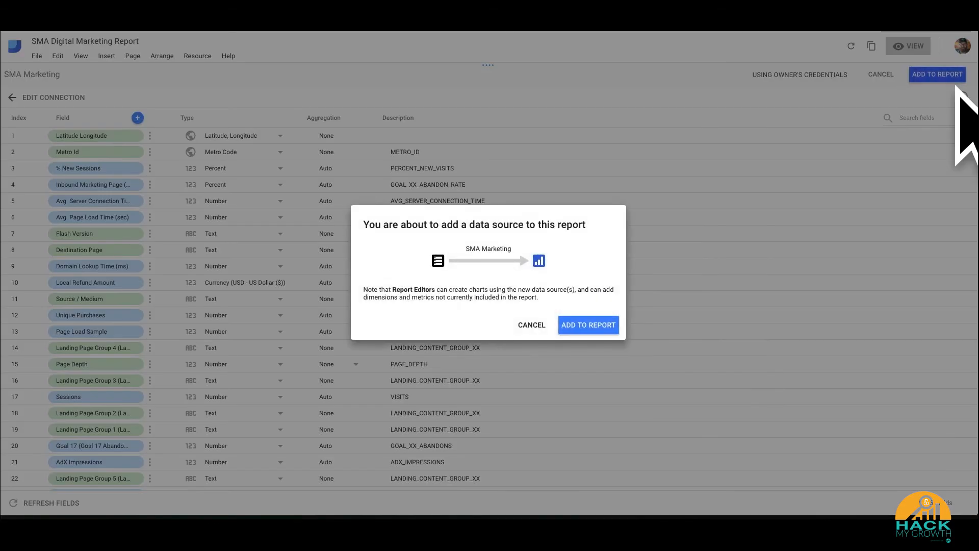
mouse_move(588, 324)
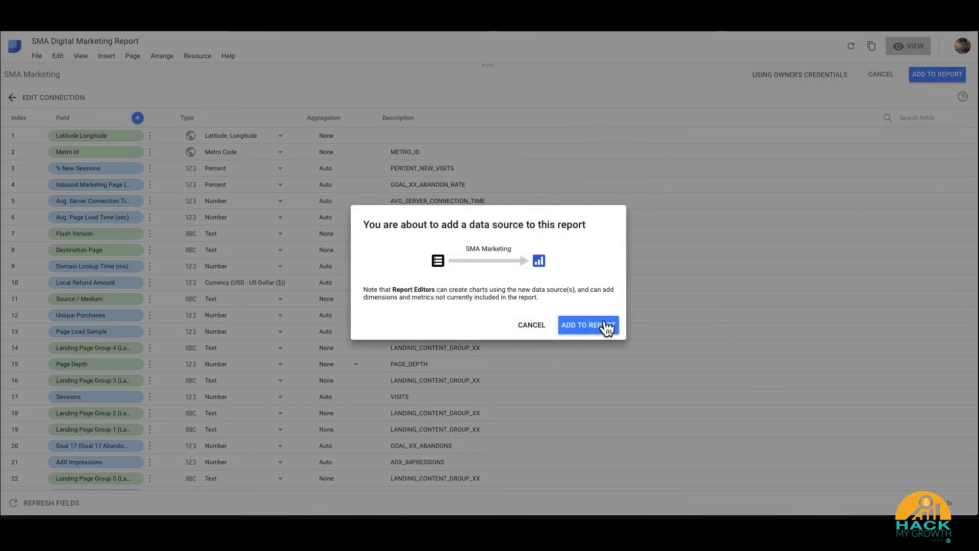
mouse_move(607, 341)
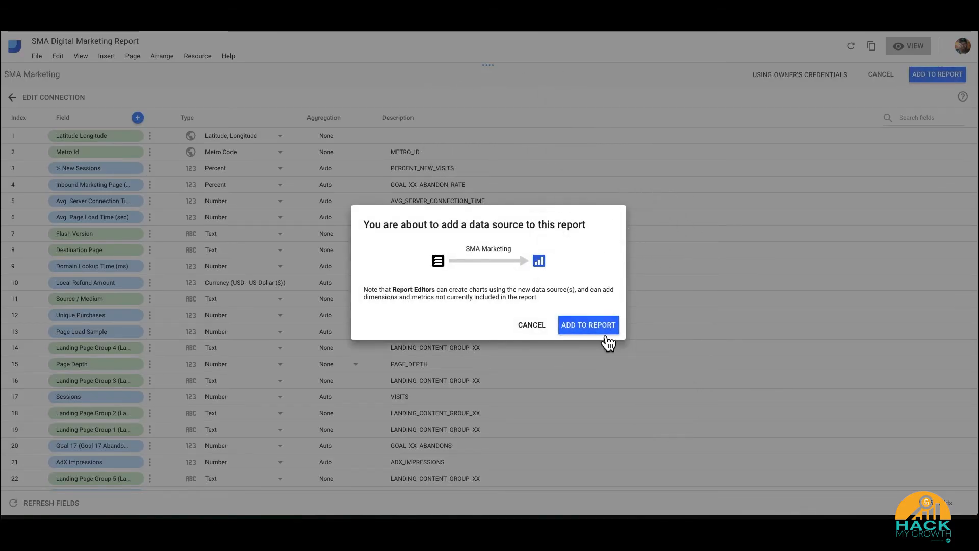
click(586, 325)
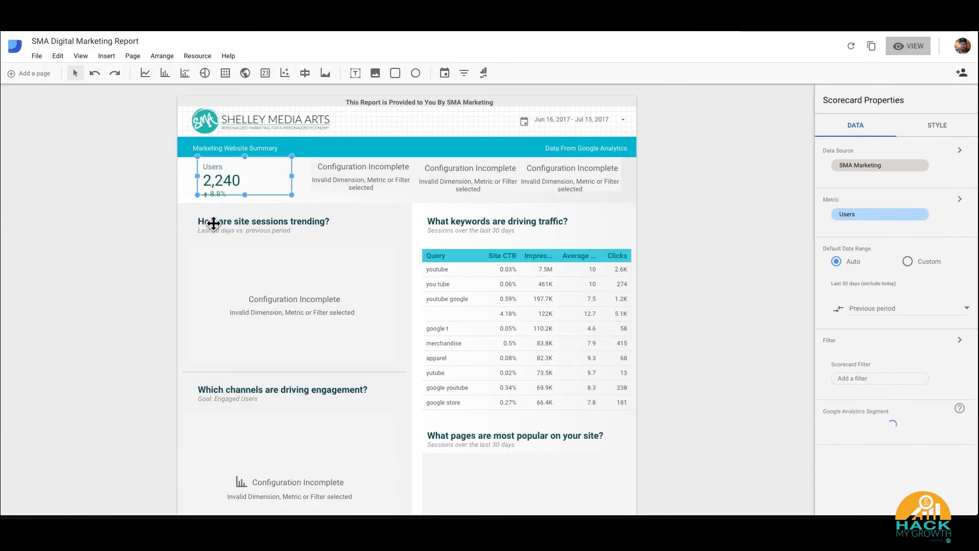
- Switch the Sessions and Pageviews scorecards to SMA Marketing data, showing 2,947 and 7,823
click(361, 177)
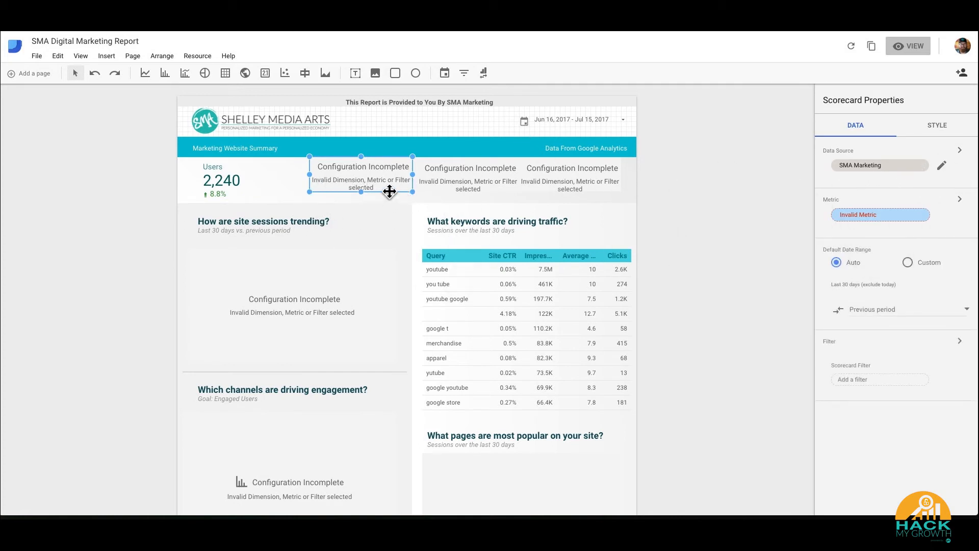
mouse_move(895, 180)
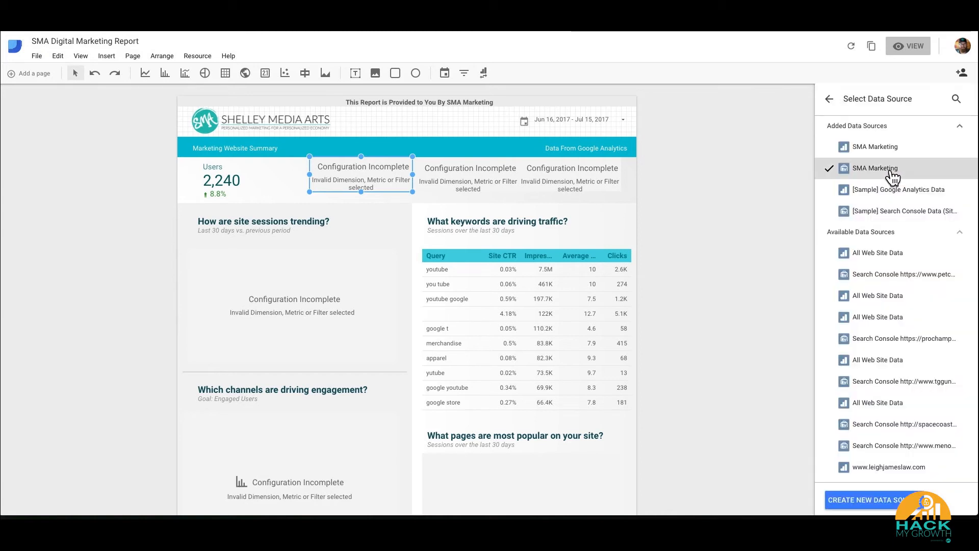
mouse_move(873, 146)
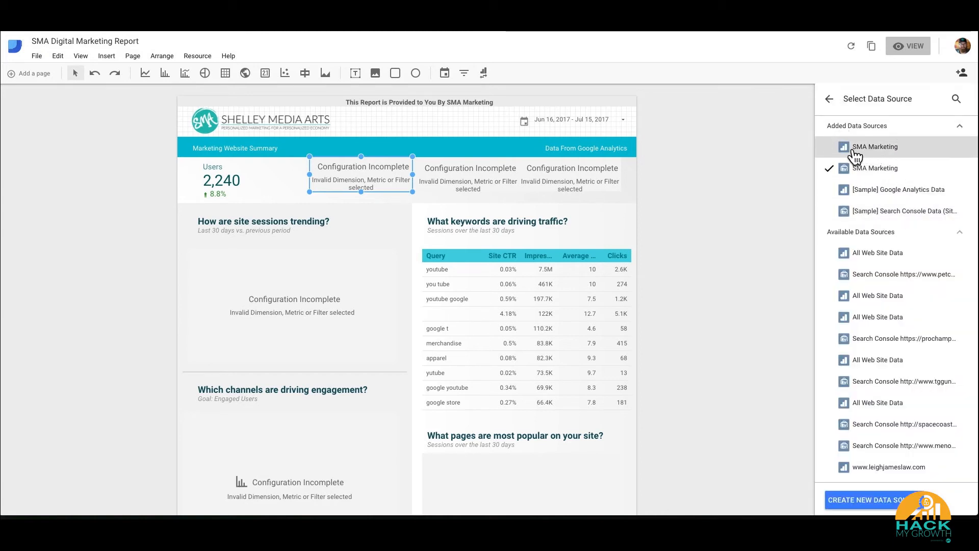
mouse_move(880, 161)
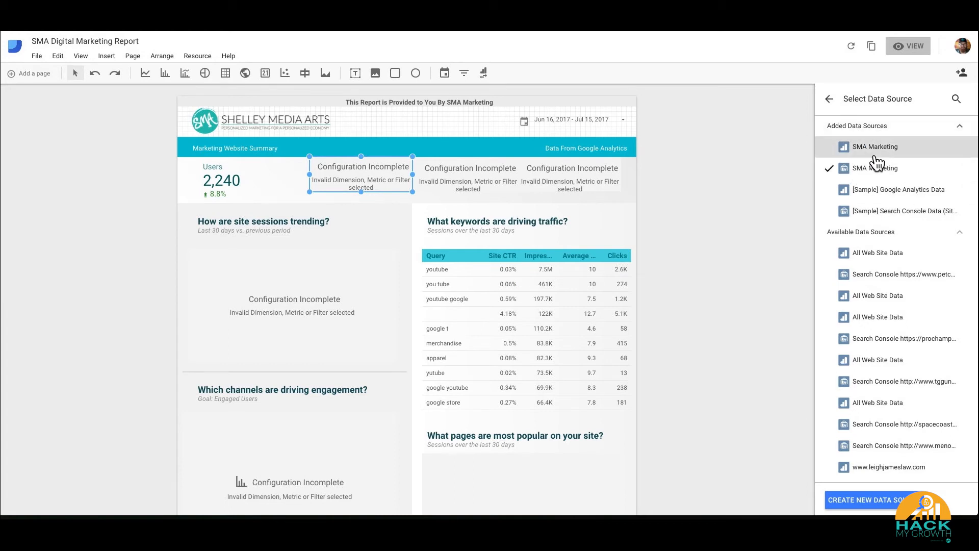
click(874, 146)
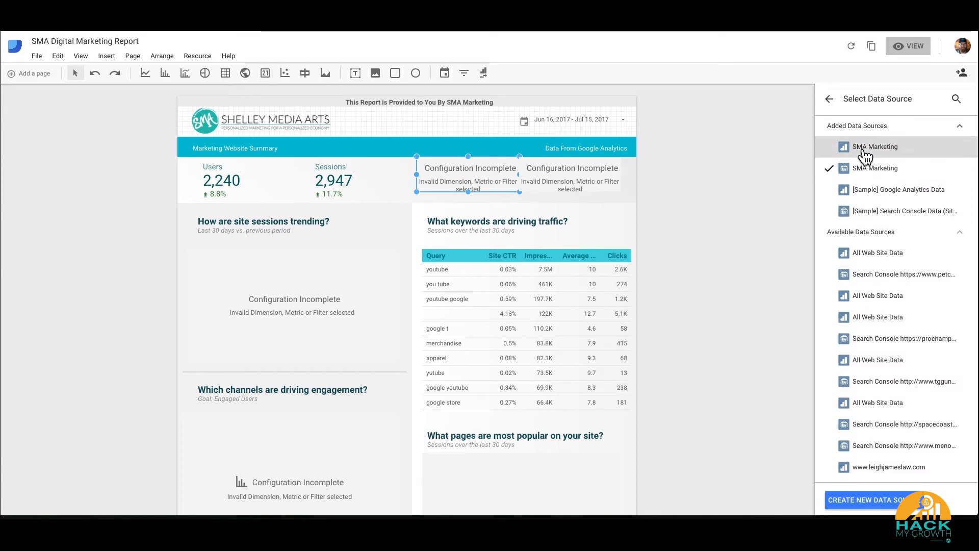
click(902, 190)
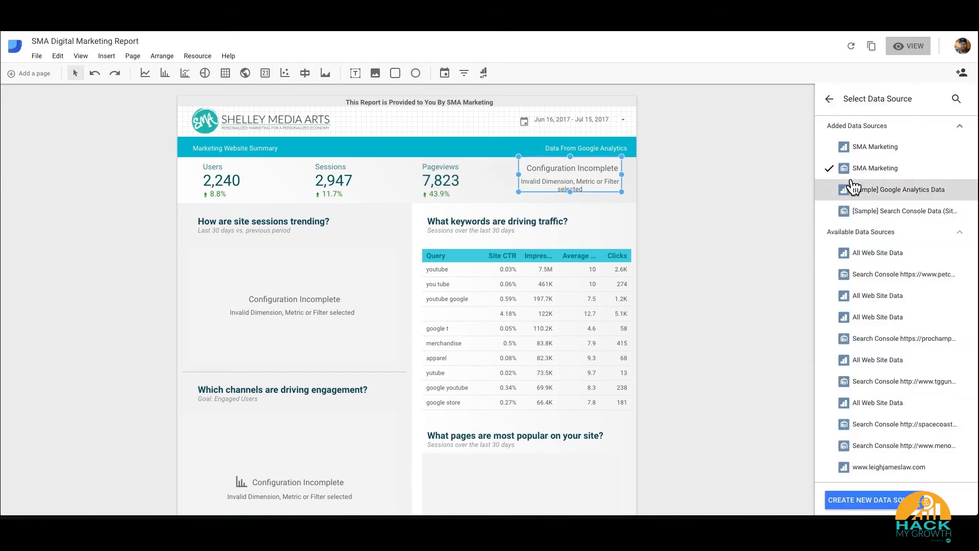
scroll(down, 3)
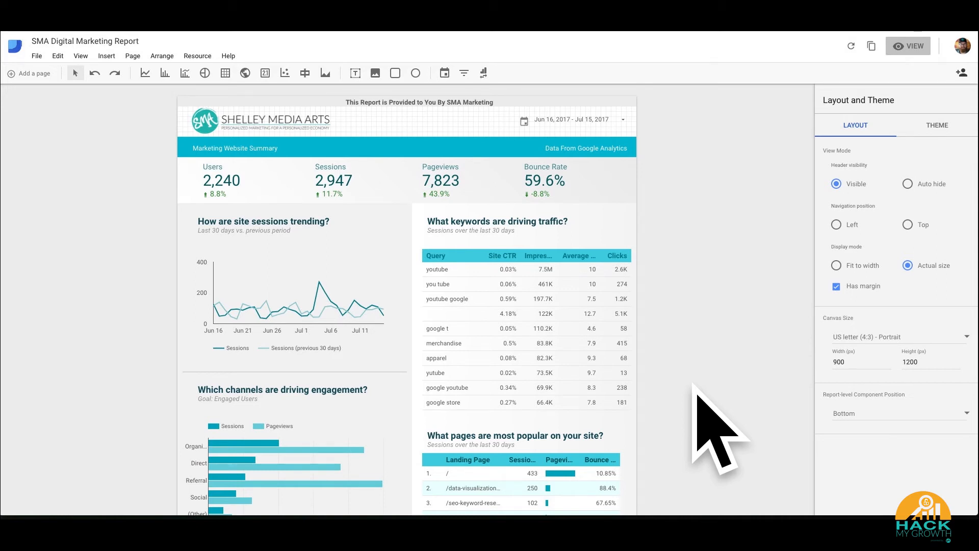
mouse_move(733, 297)
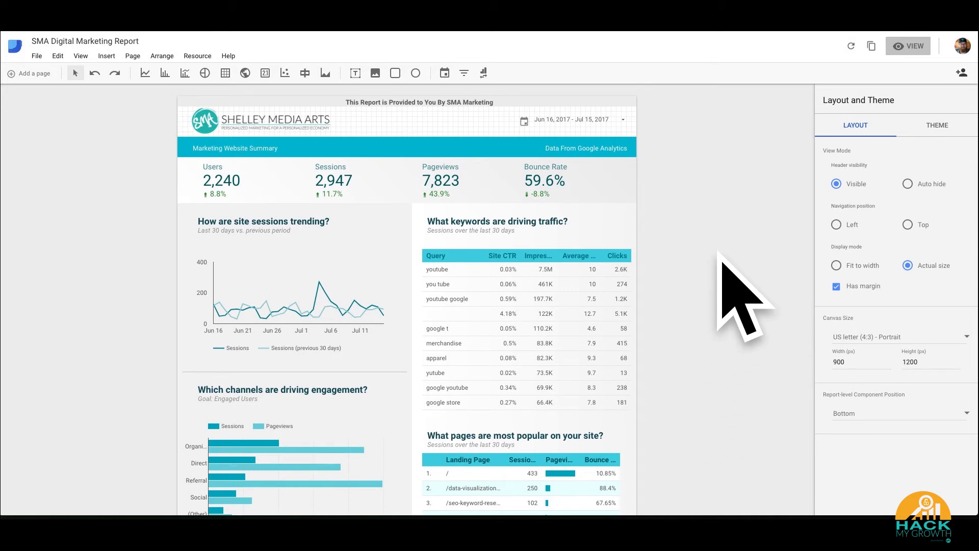
mouse_move(545, 127)
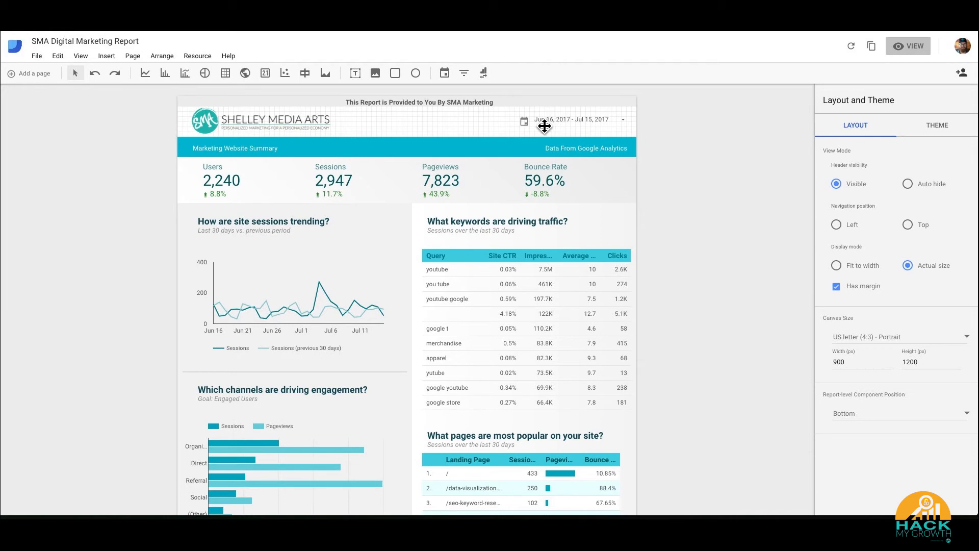
mouse_move(606, 130)
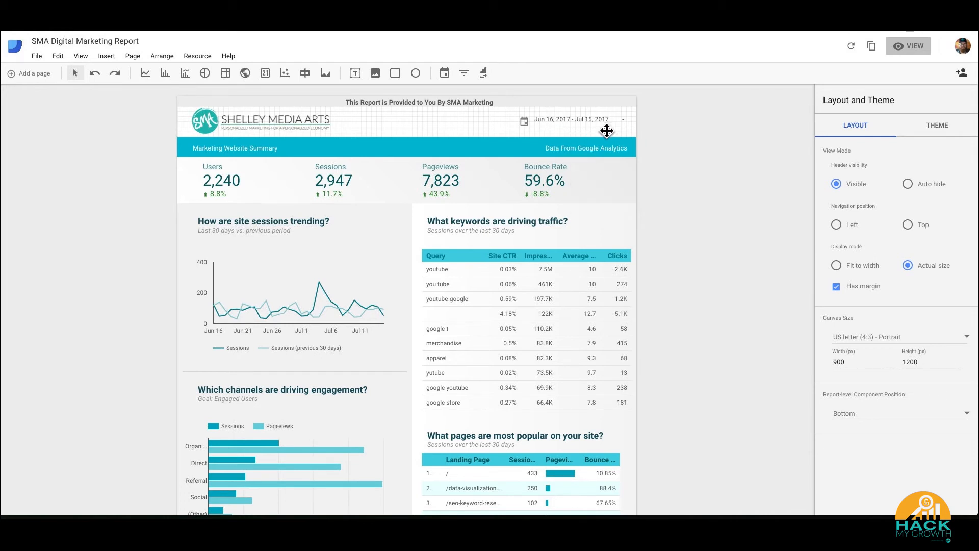
mouse_move(331, 163)
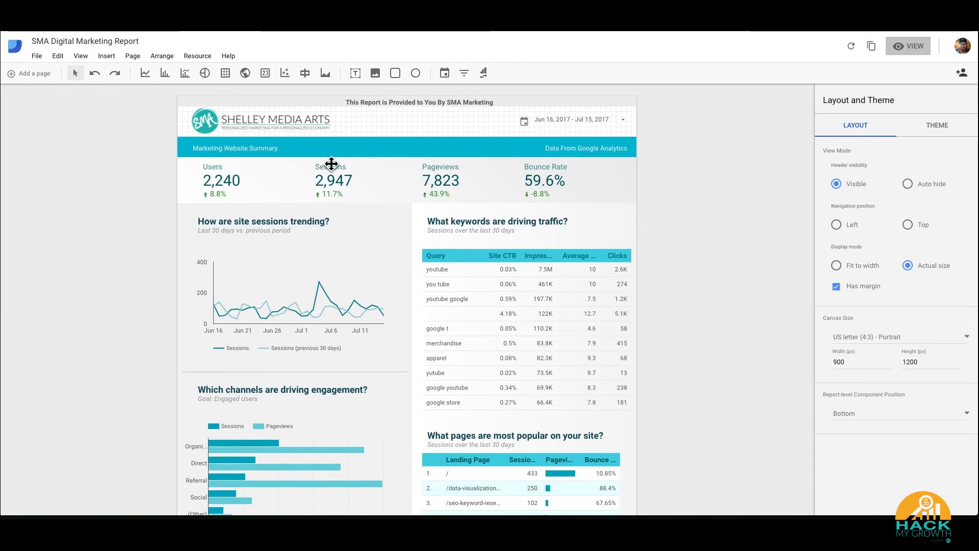
mouse_move(308, 207)
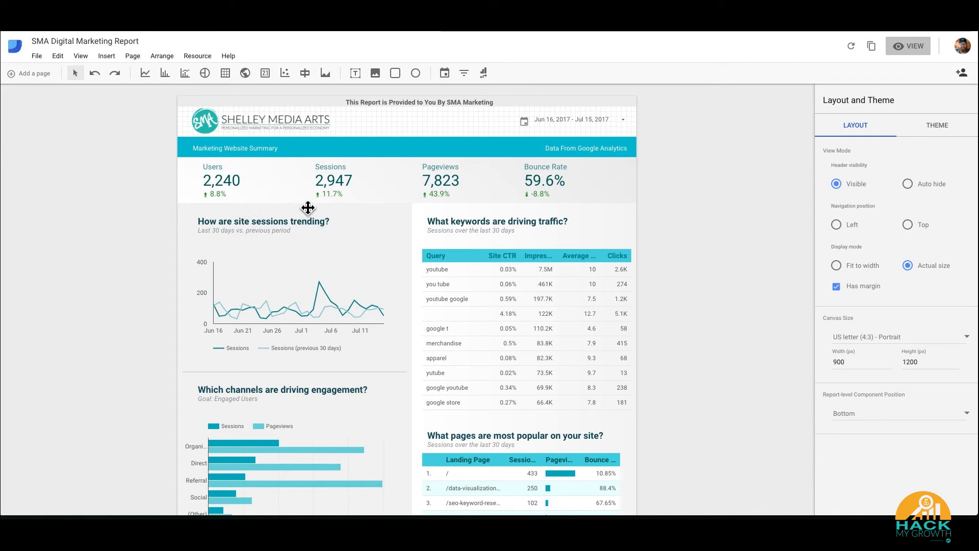
click(908, 46)
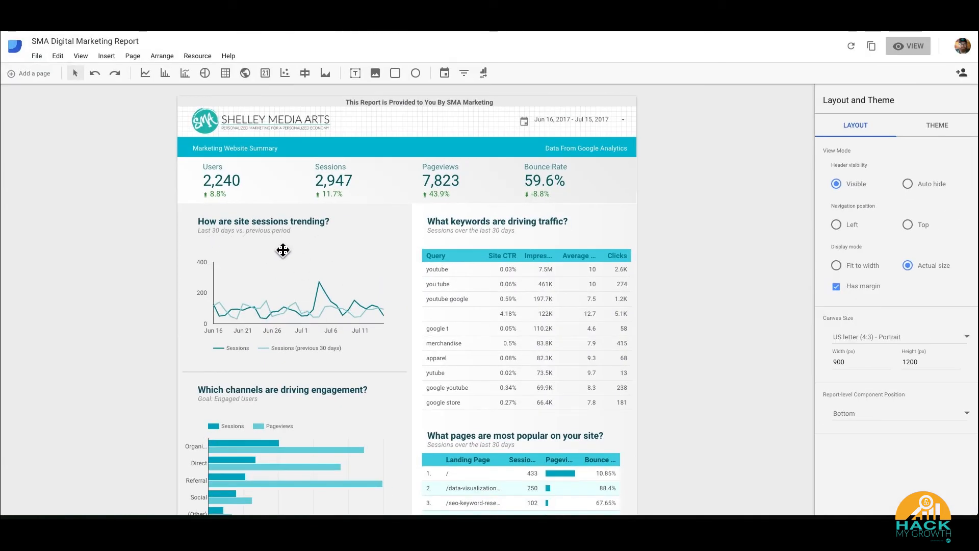
mouse_move(328, 297)
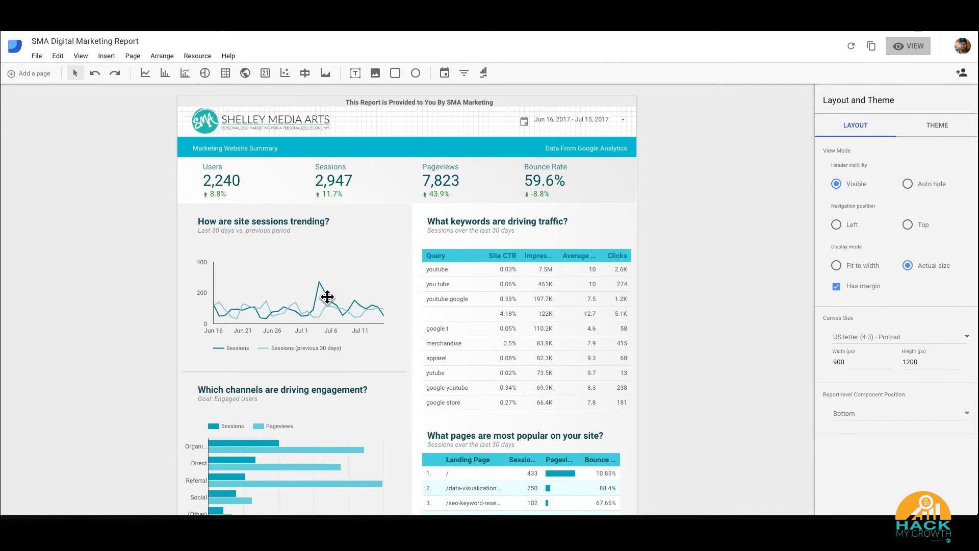
scroll(down, 3)
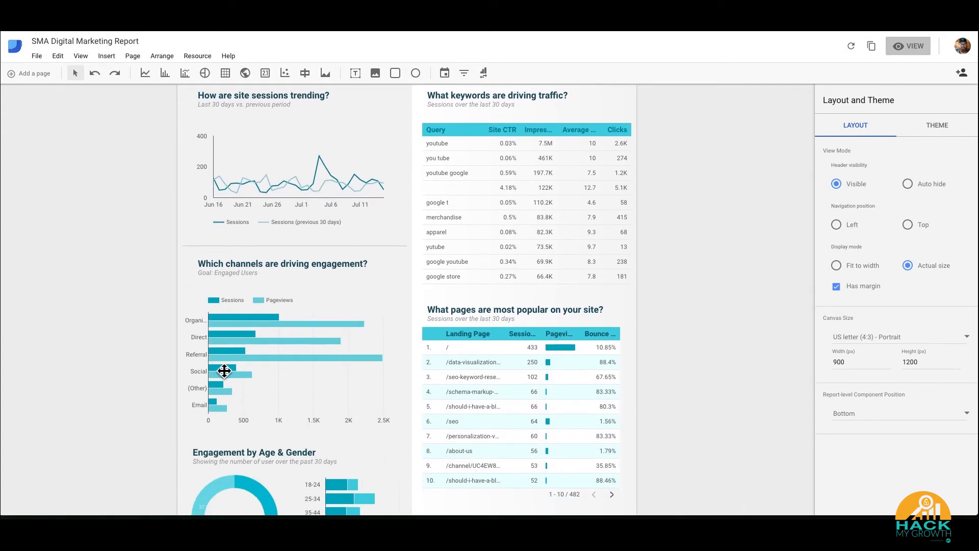
scroll(down, 3)
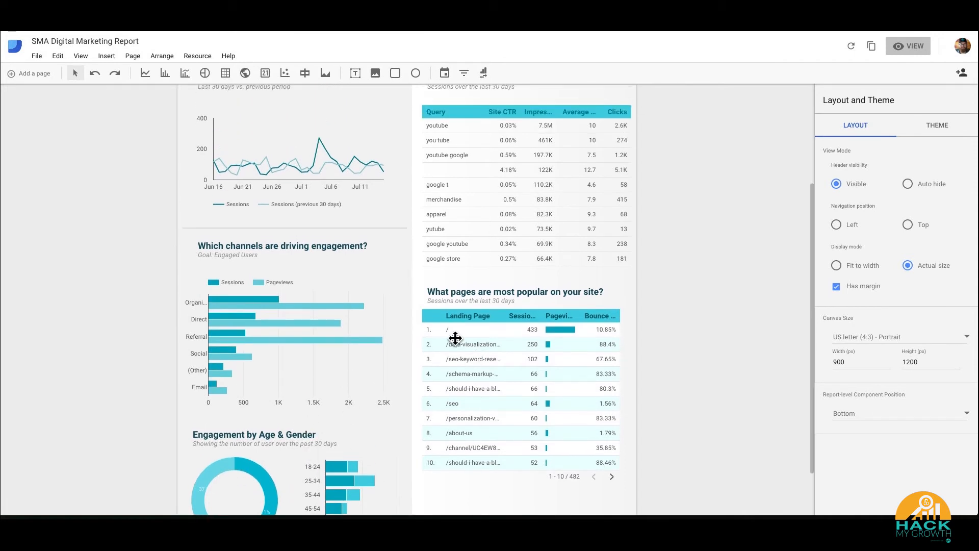
scroll(up, 3)
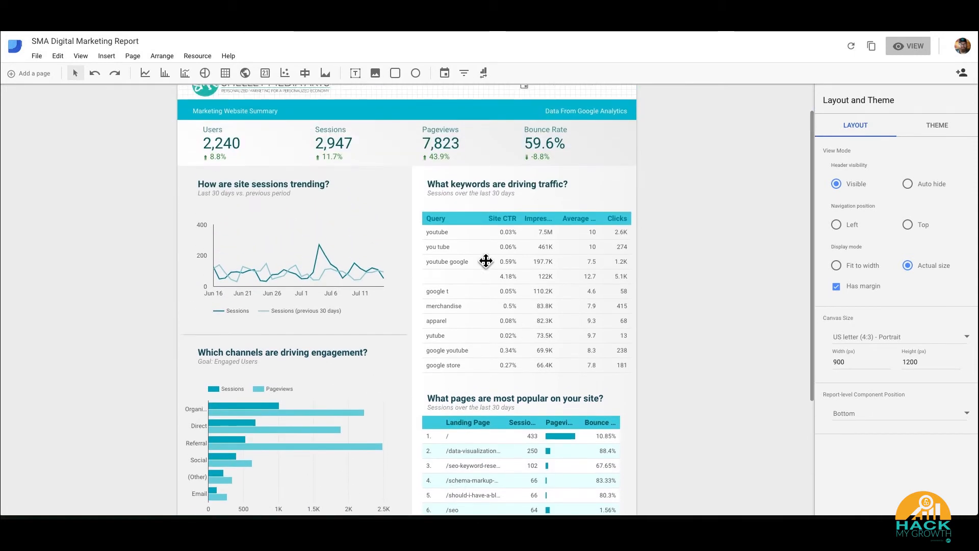
mouse_move(521, 291)
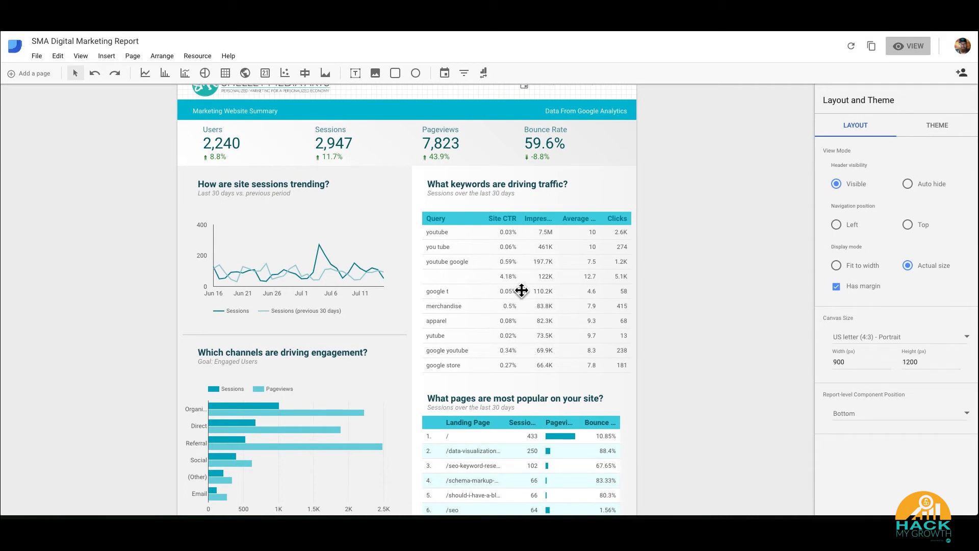
- Switch the keywords table's data source to SMA Marketing so it lists queries like seo agency
click(521, 291)
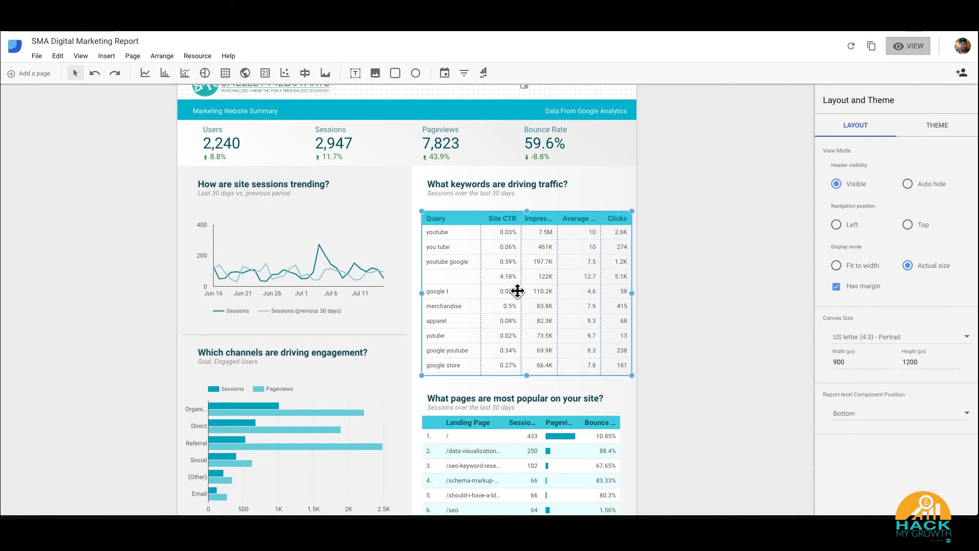
click(526, 290)
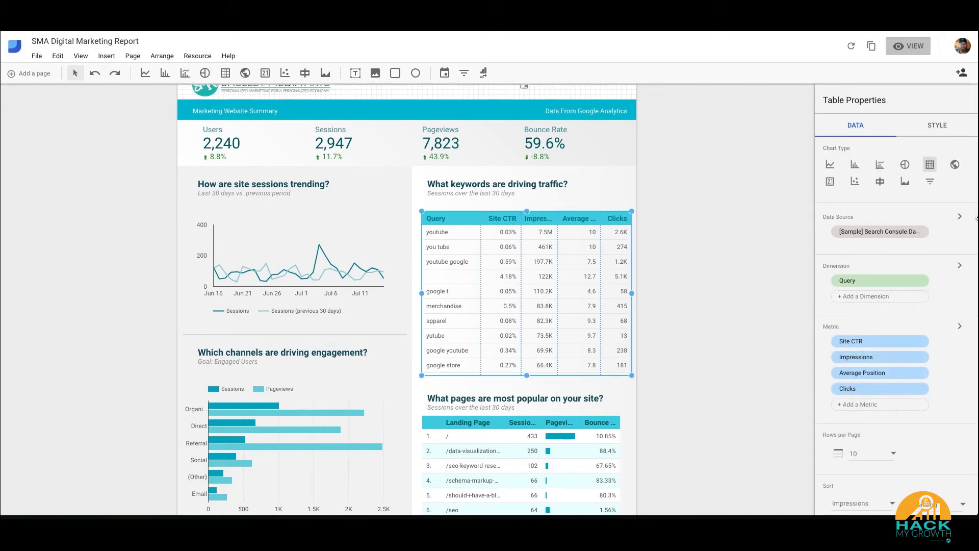
mouse_move(969, 227)
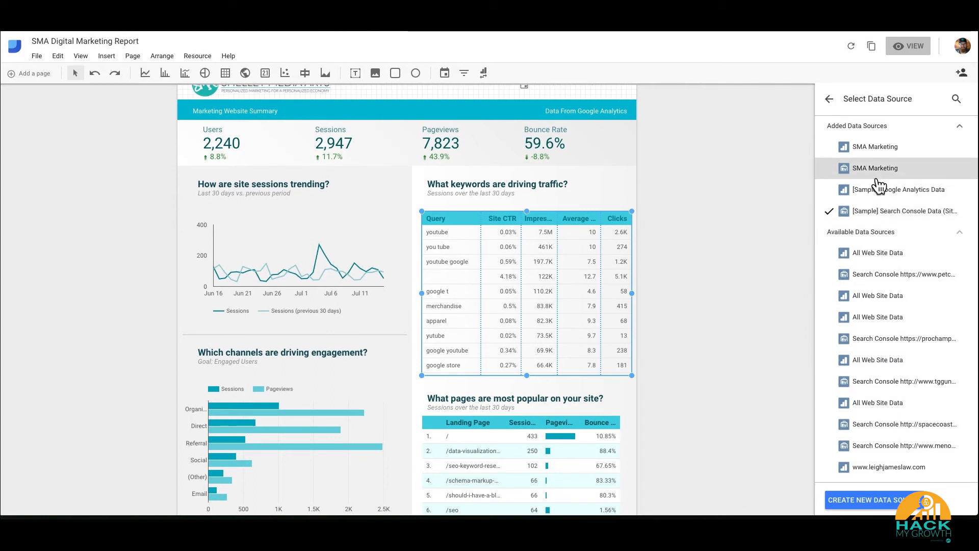
mouse_move(868, 181)
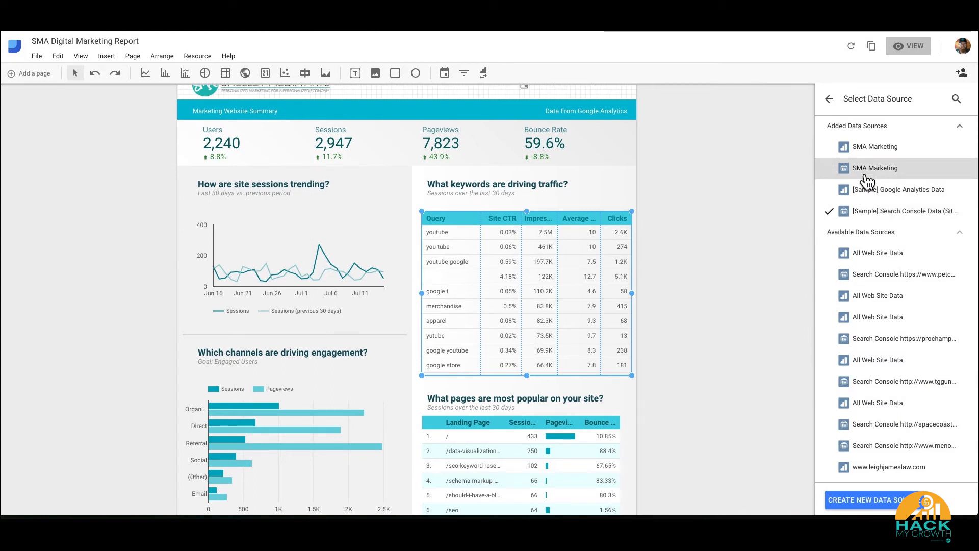
mouse_move(874, 167)
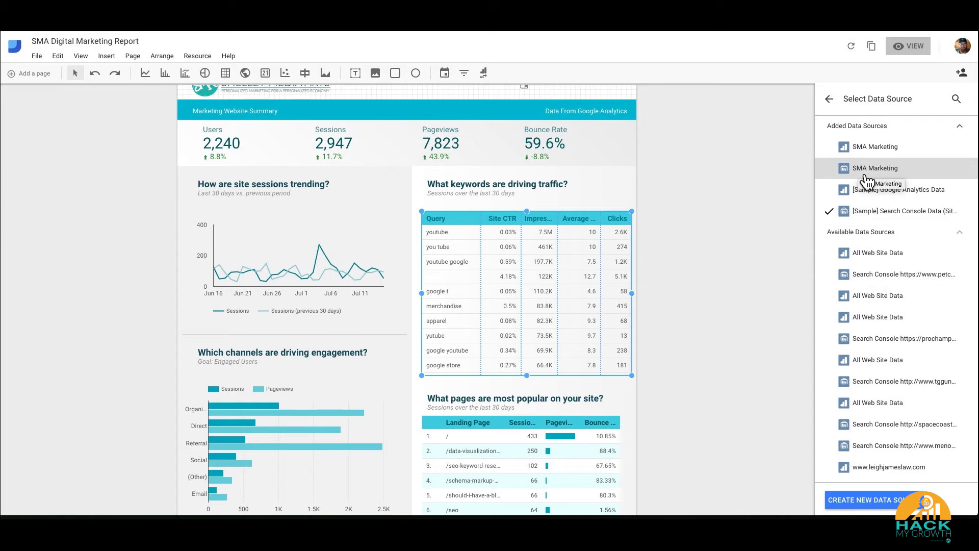
click(873, 167)
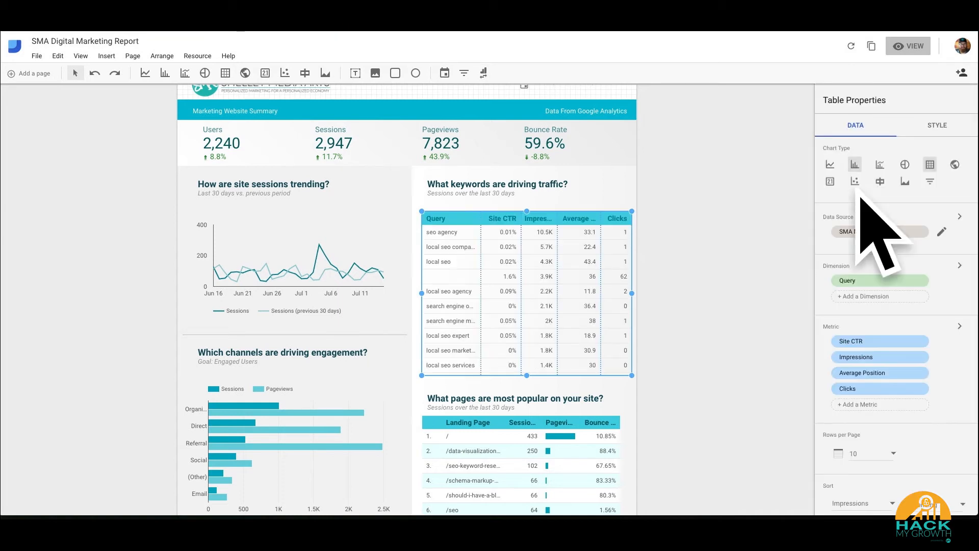
mouse_move(802, 205)
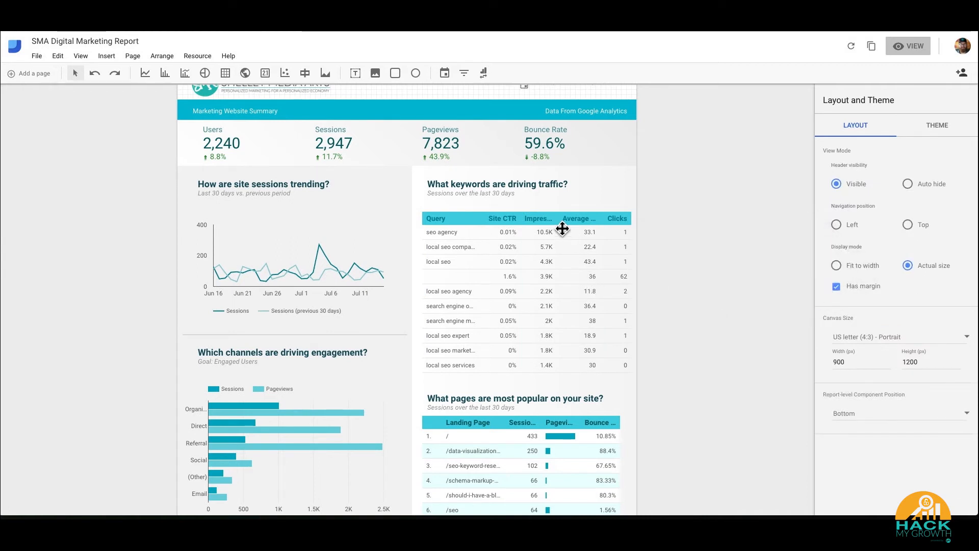
scroll(up, 3)
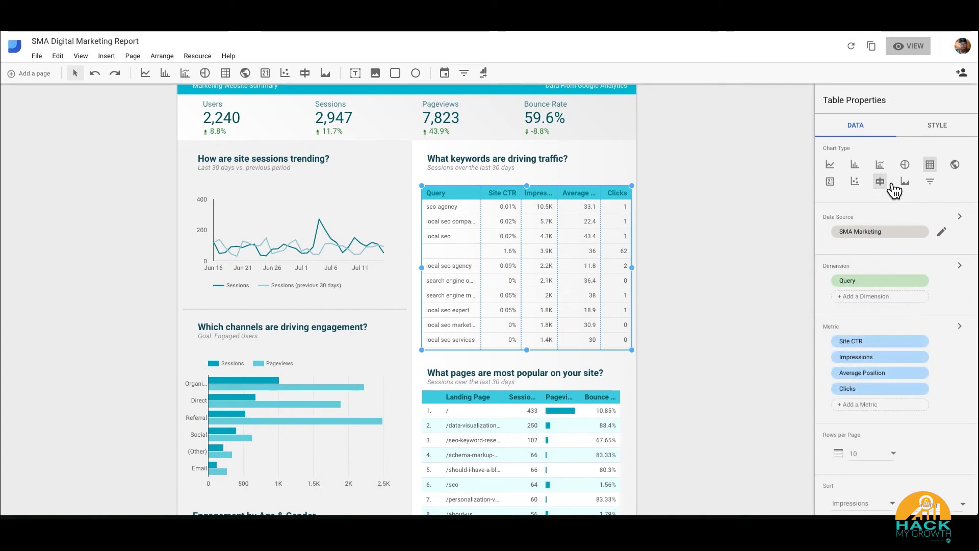
mouse_move(850, 237)
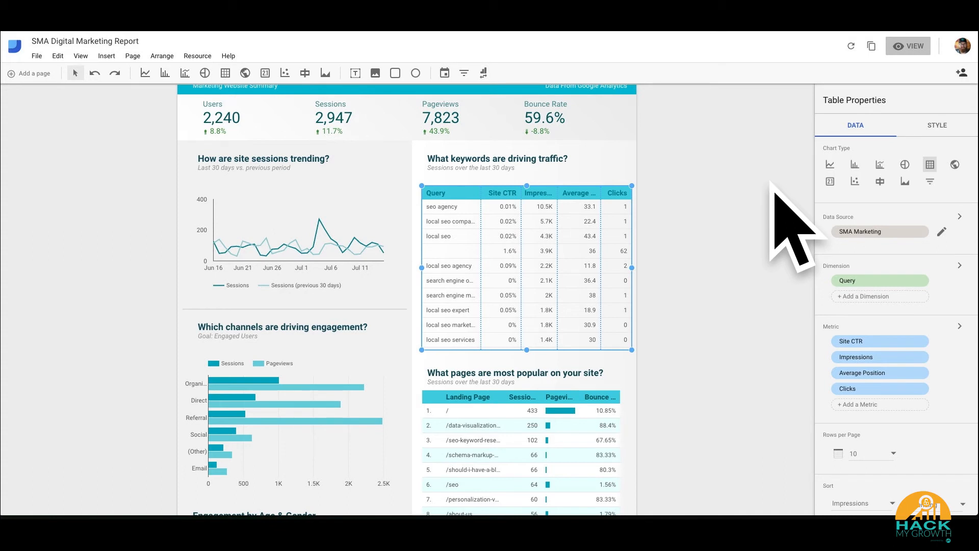
mouse_move(794, 224)
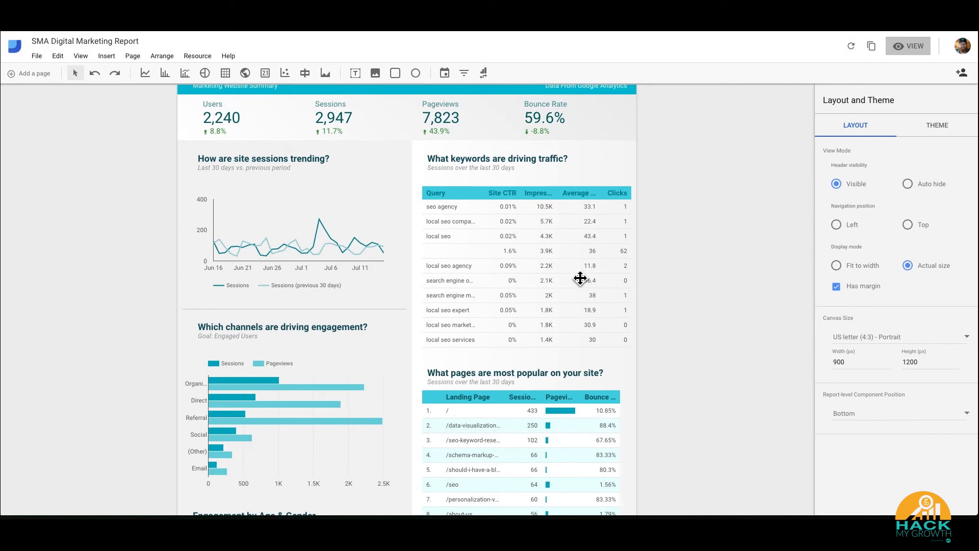
scroll(down, 3)
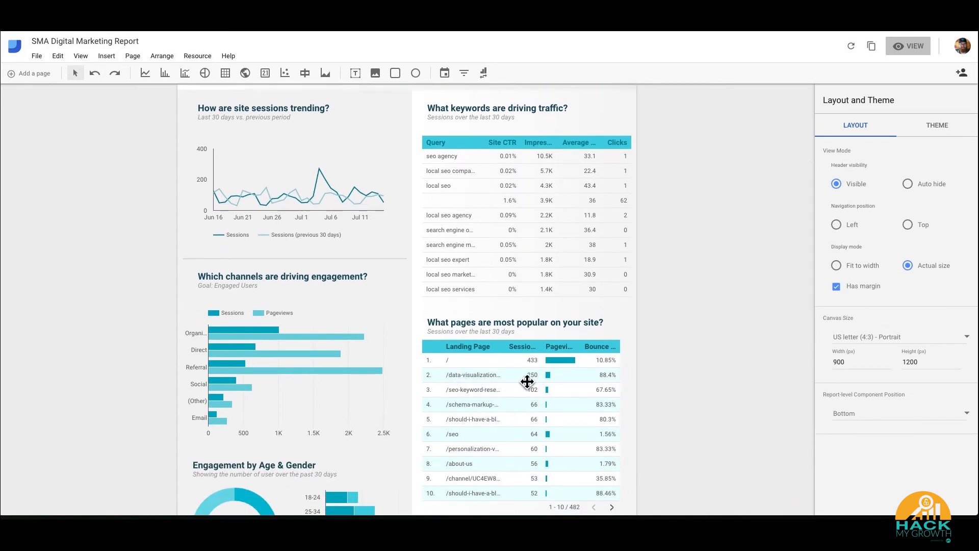
- Shade the keywords table's even rows light blue in its Style settings
click(525, 215)
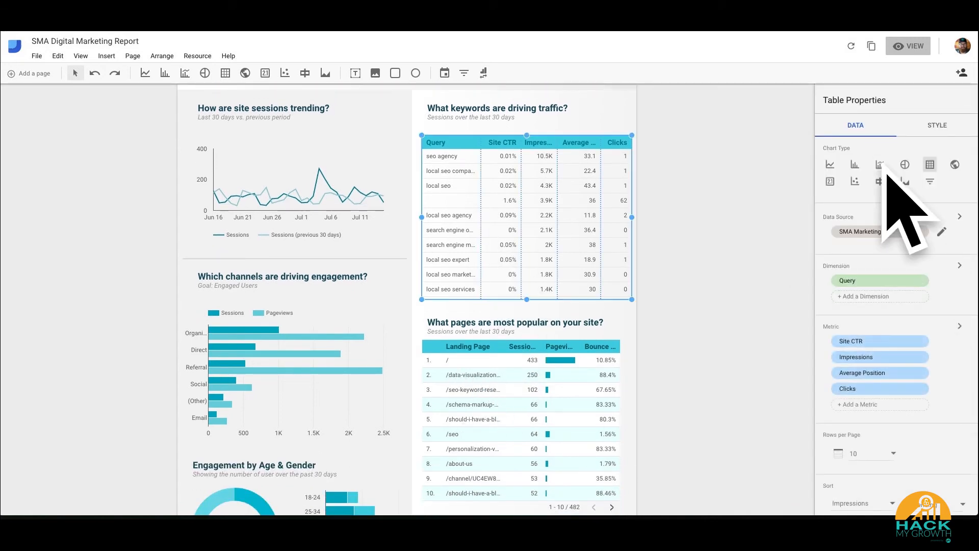
click(936, 95)
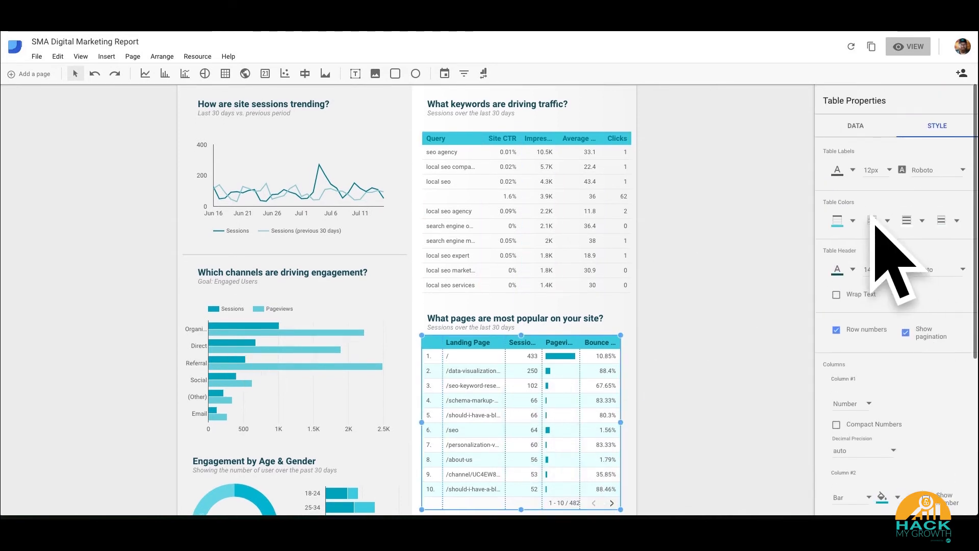
click(956, 220)
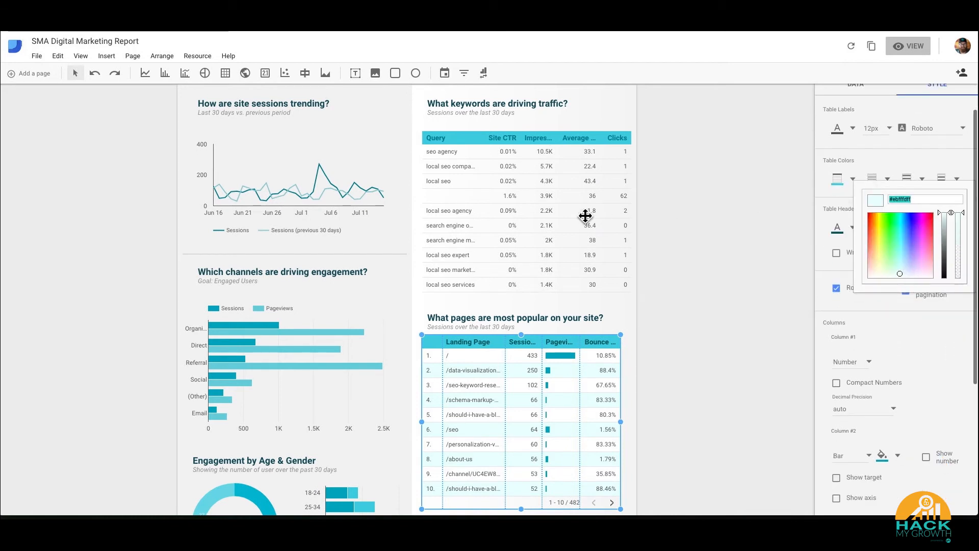
click(855, 125)
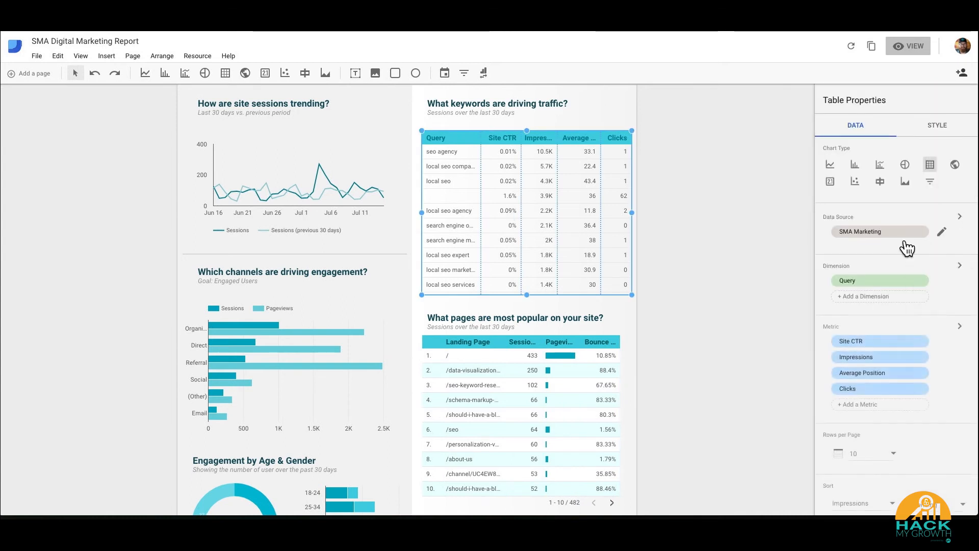
click(937, 125)
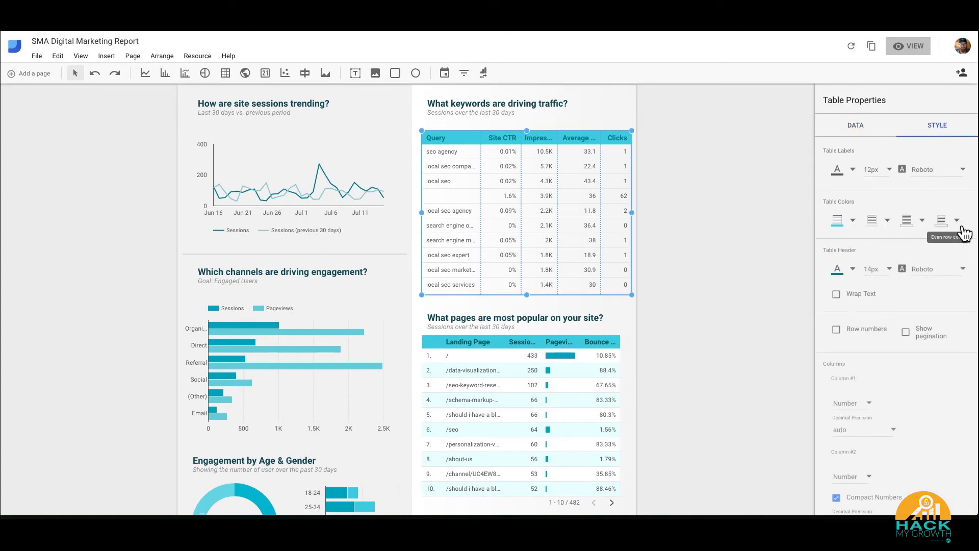
click(956, 220)
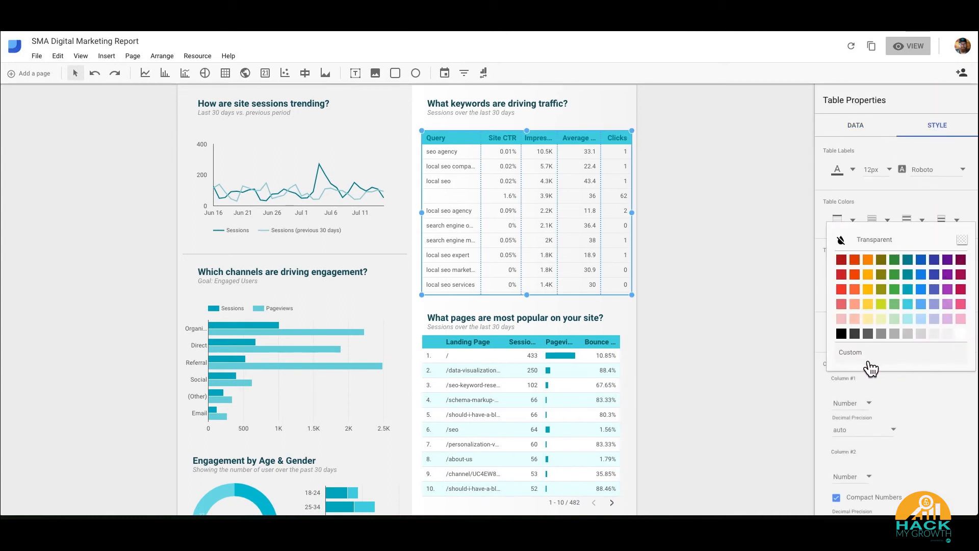
click(850, 352)
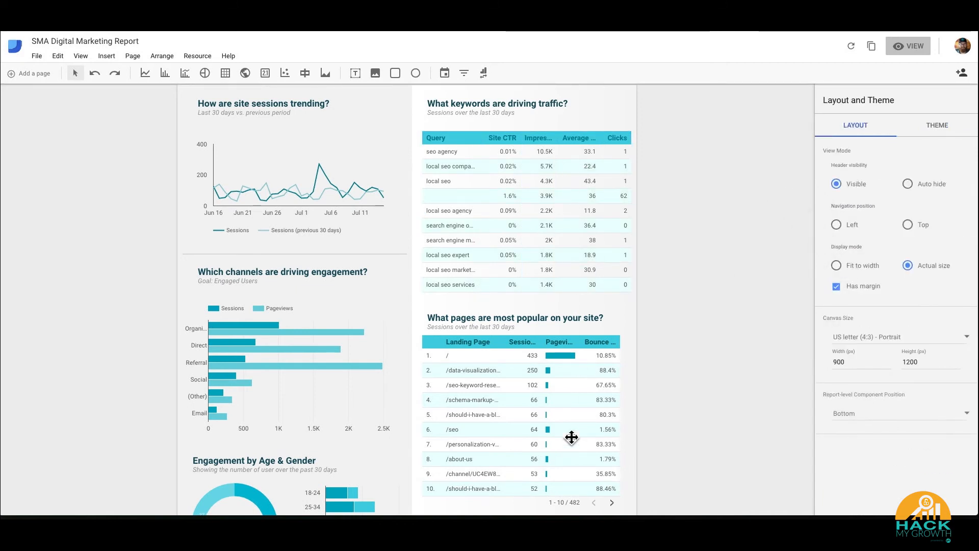
scroll(up, 3)
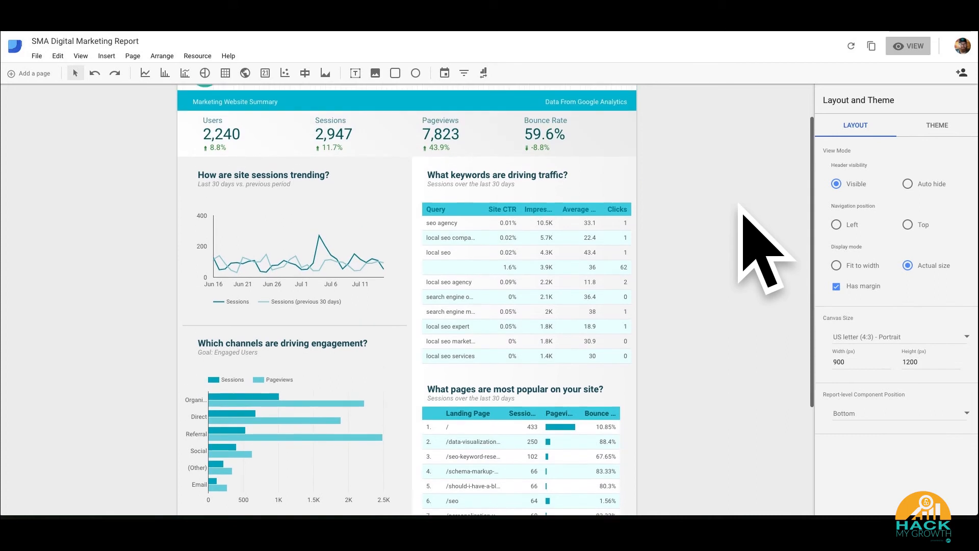
scroll(down, 3)
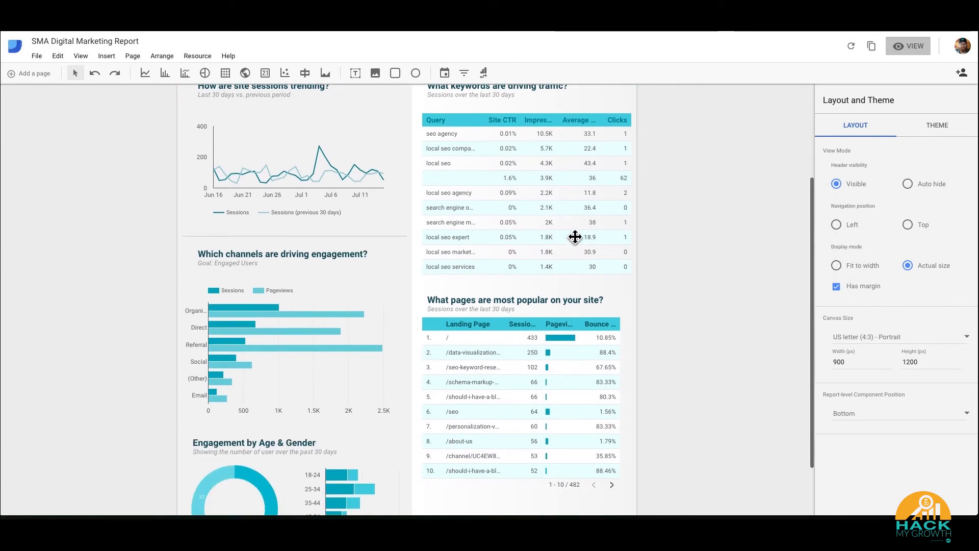
scroll(up, 3)
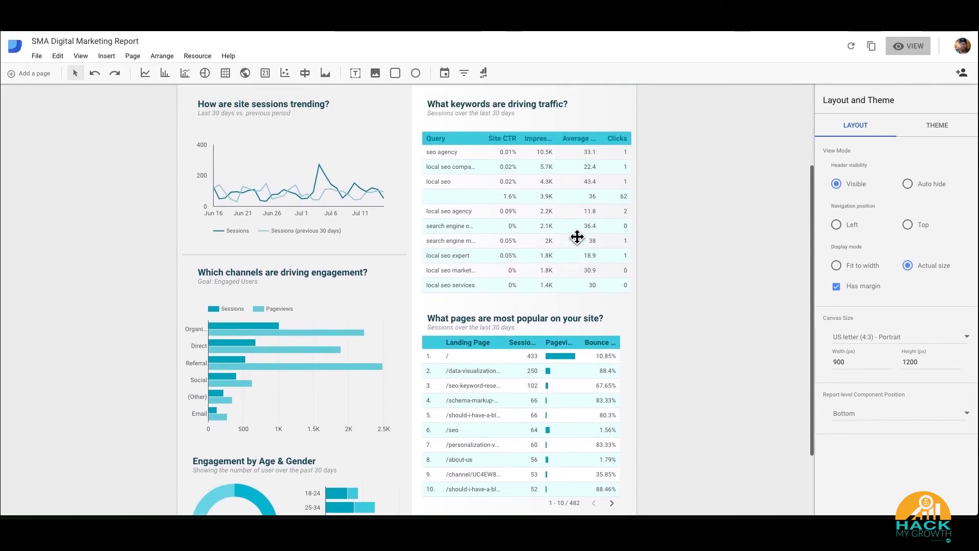
mouse_move(434, 233)
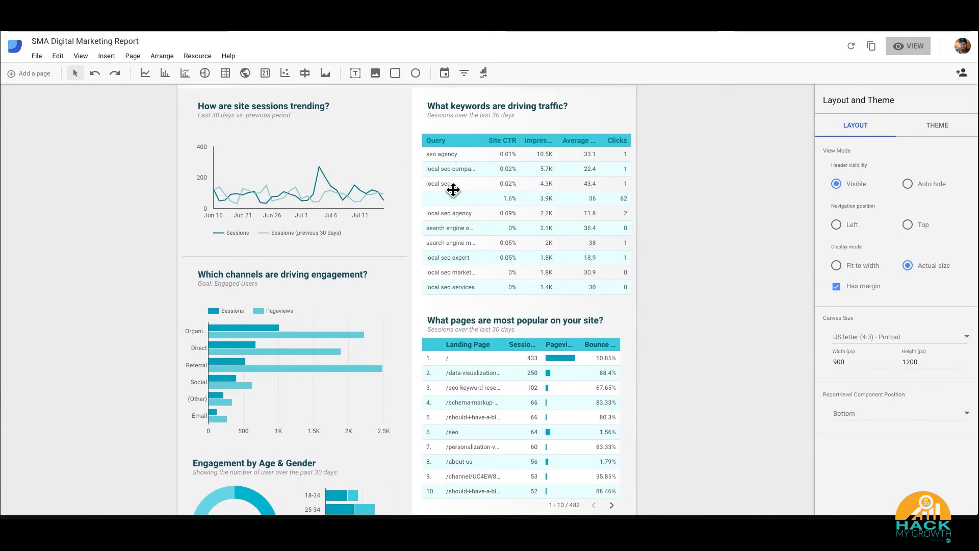
scroll(down, 3)
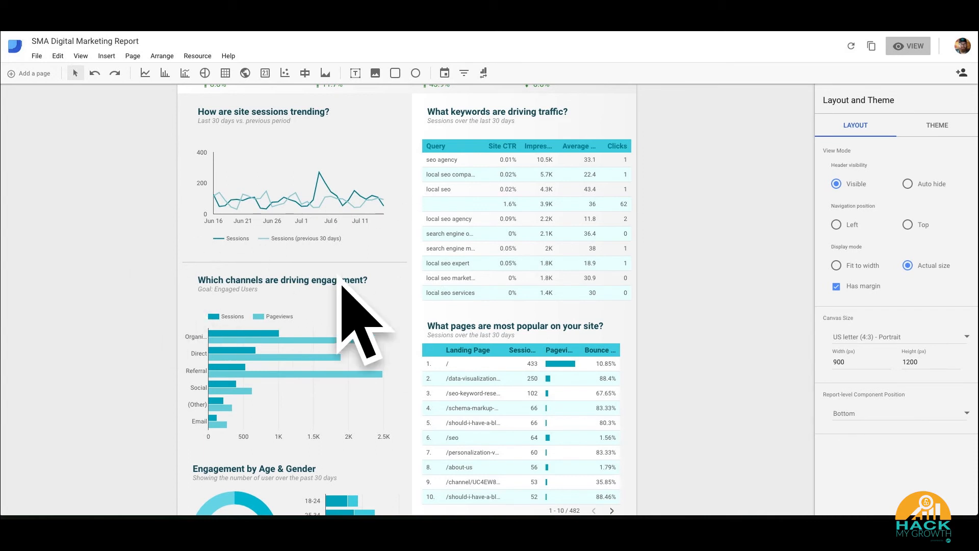
scroll(down, 3)
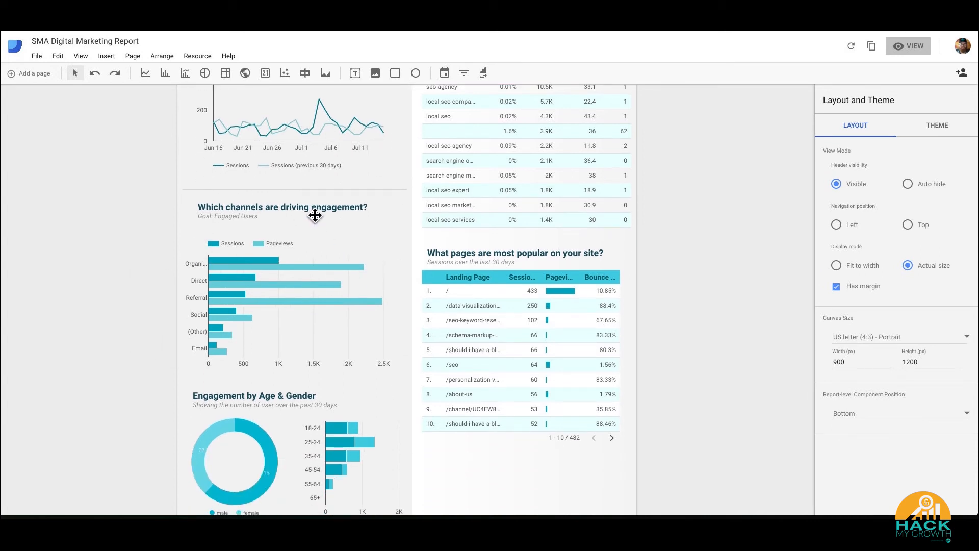
scroll(down, 3)
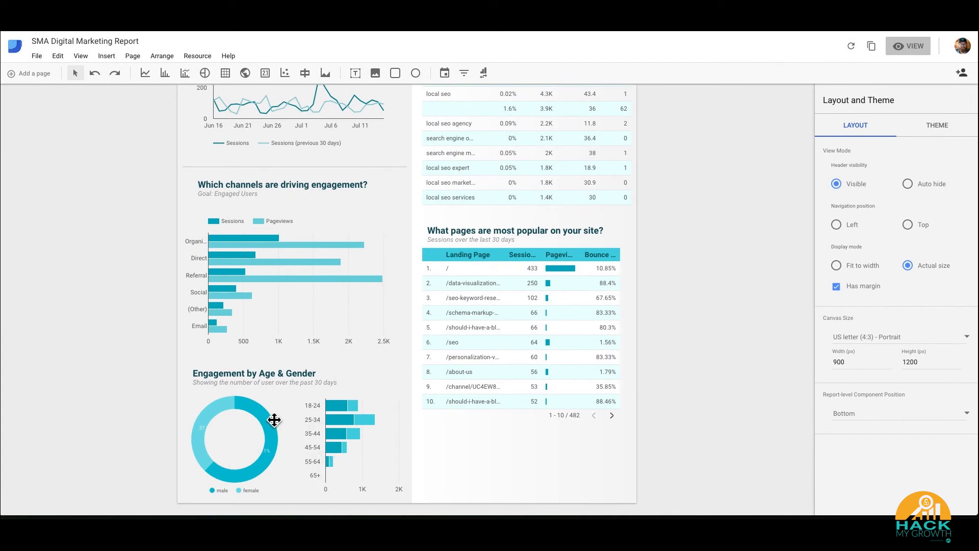
mouse_move(269, 430)
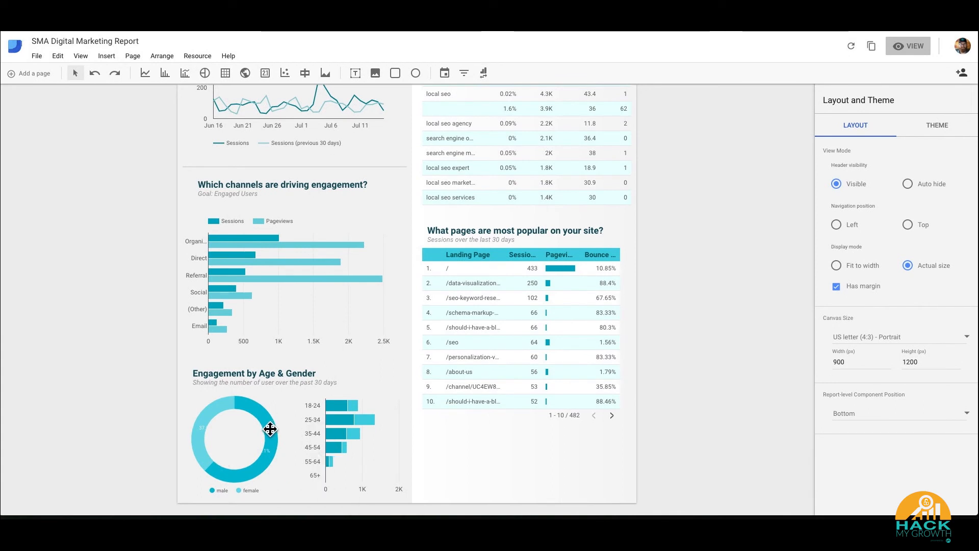
mouse_move(390, 394)
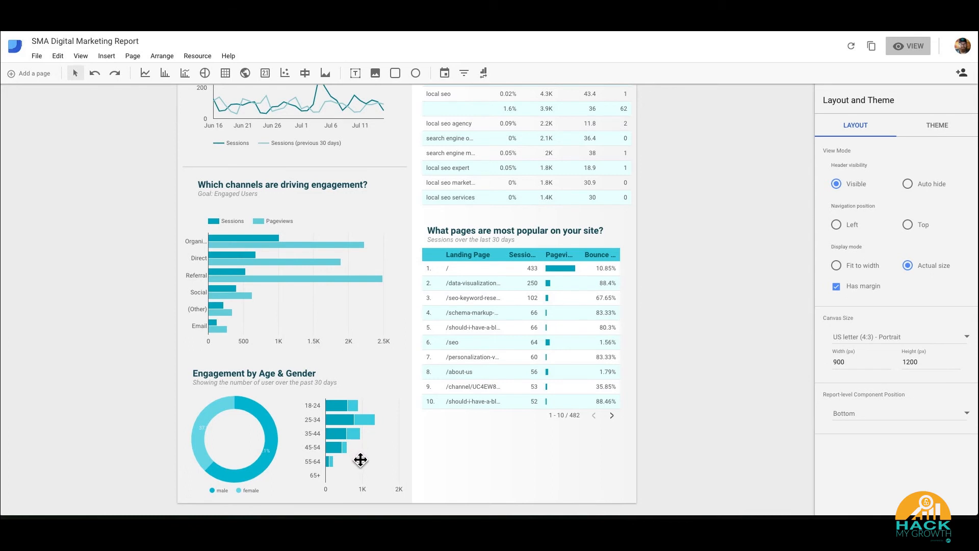
mouse_move(392, 438)
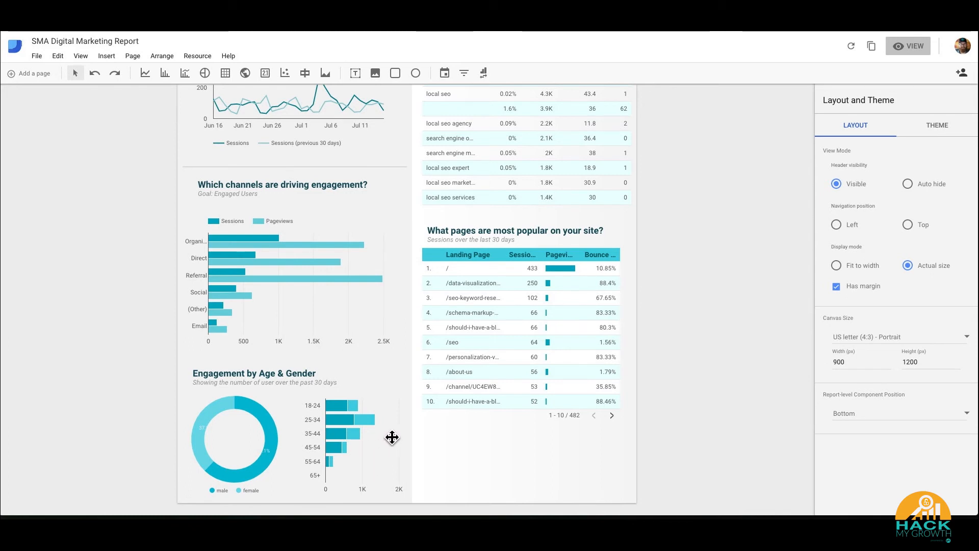
mouse_move(885, 340)
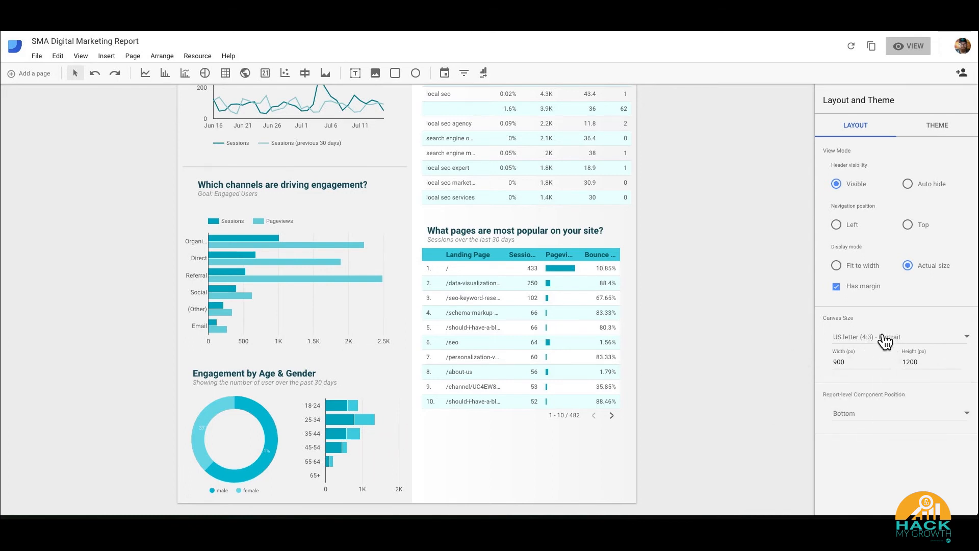
click(894, 336)
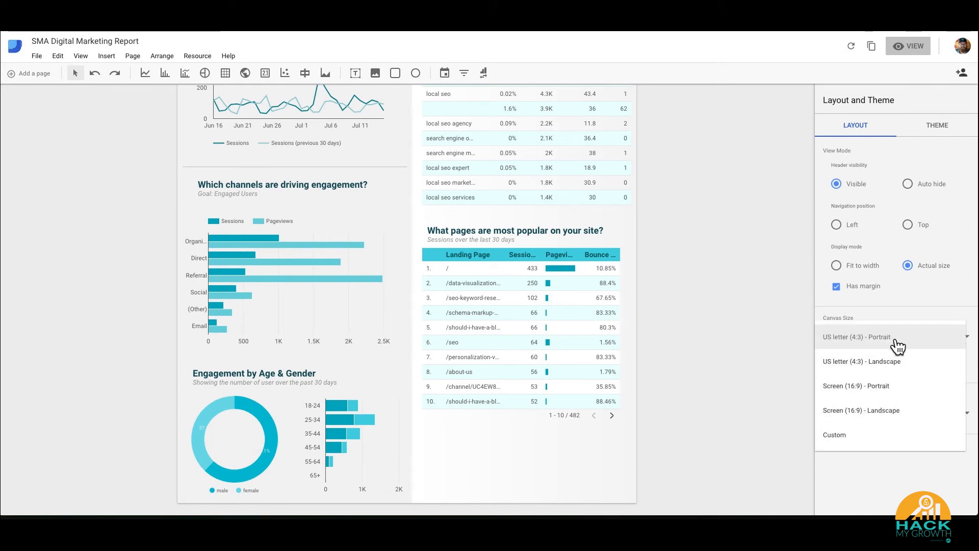
click(862, 410)
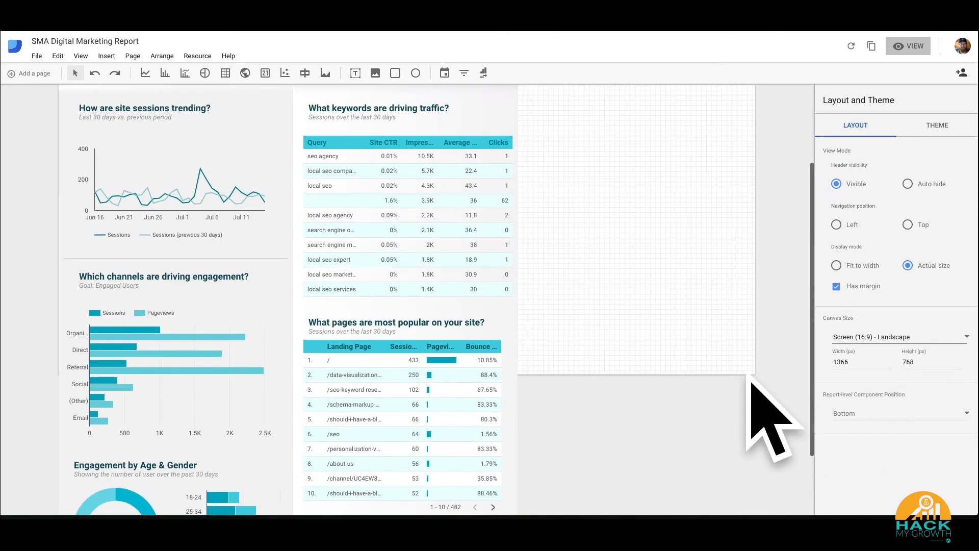
scroll(down, 3)
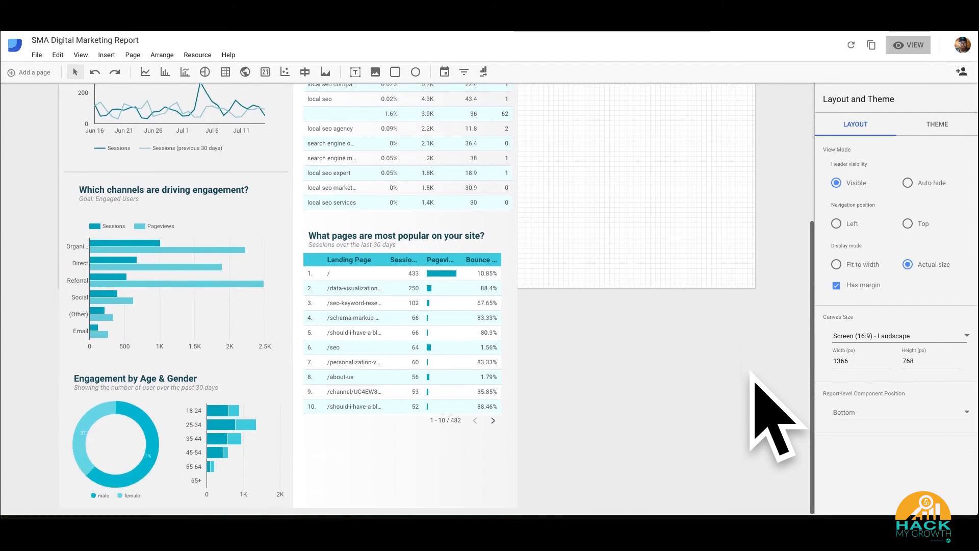
scroll(up, 3)
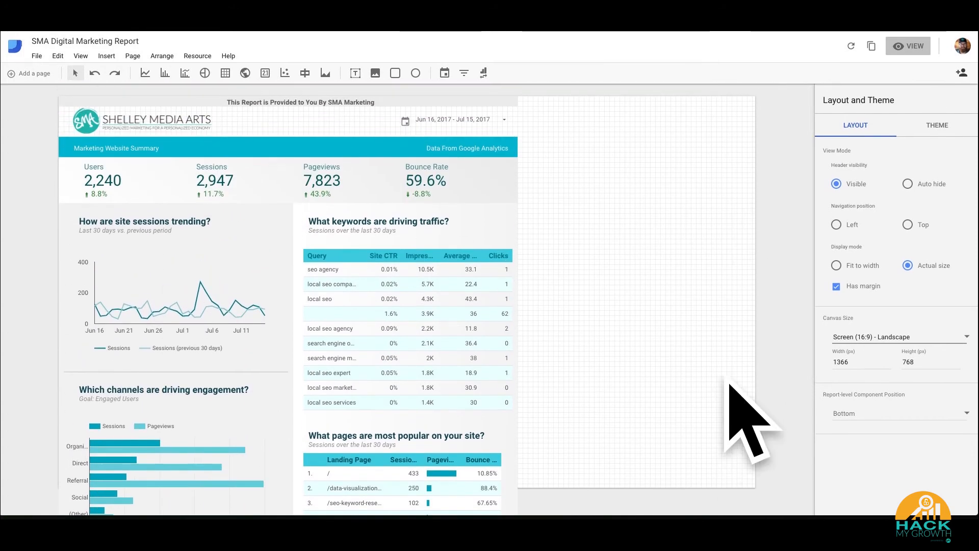
click(897, 337)
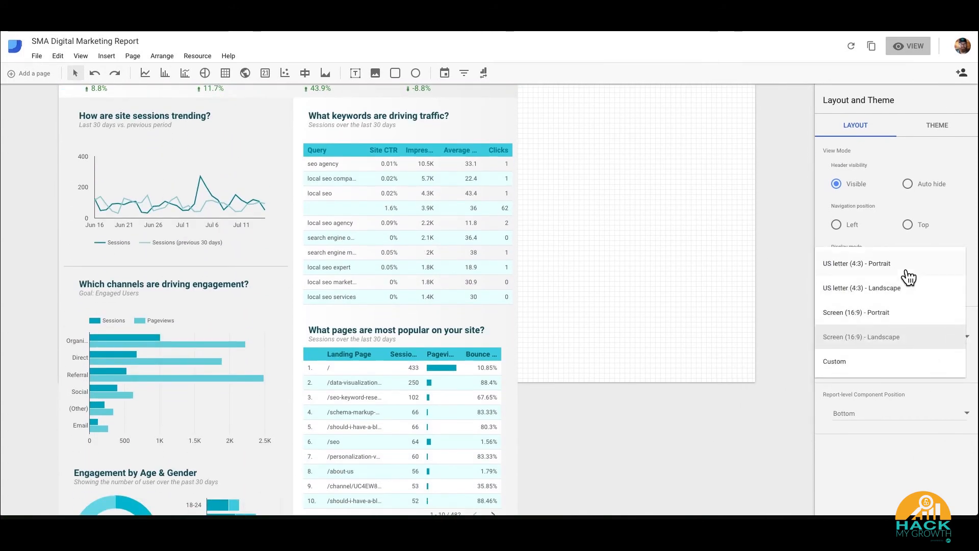
click(858, 263)
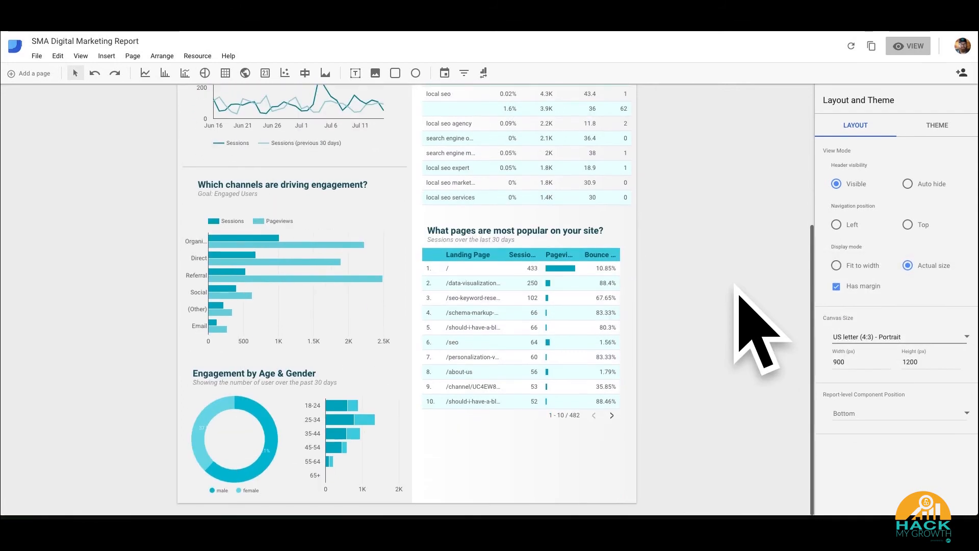
scroll(up, 3)
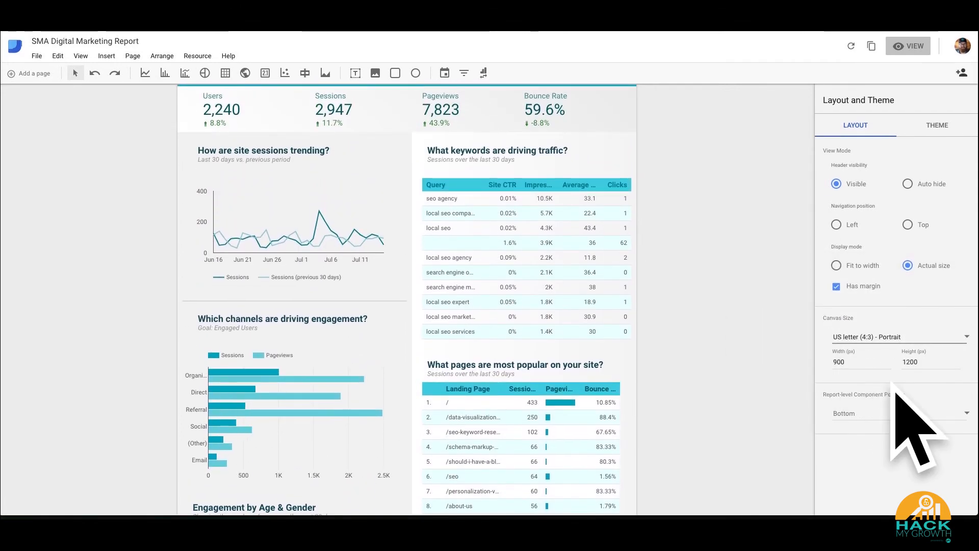
mouse_move(789, 412)
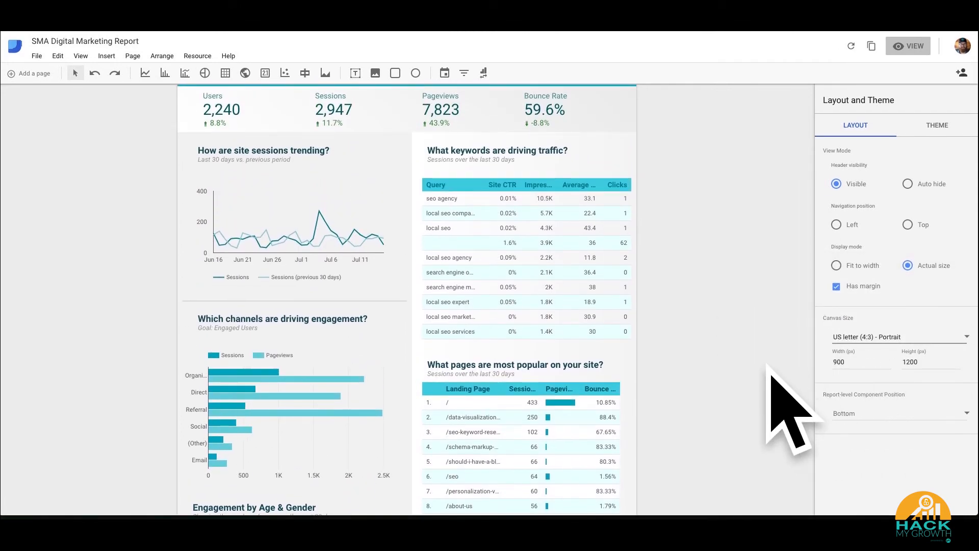
mouse_move(912, 150)
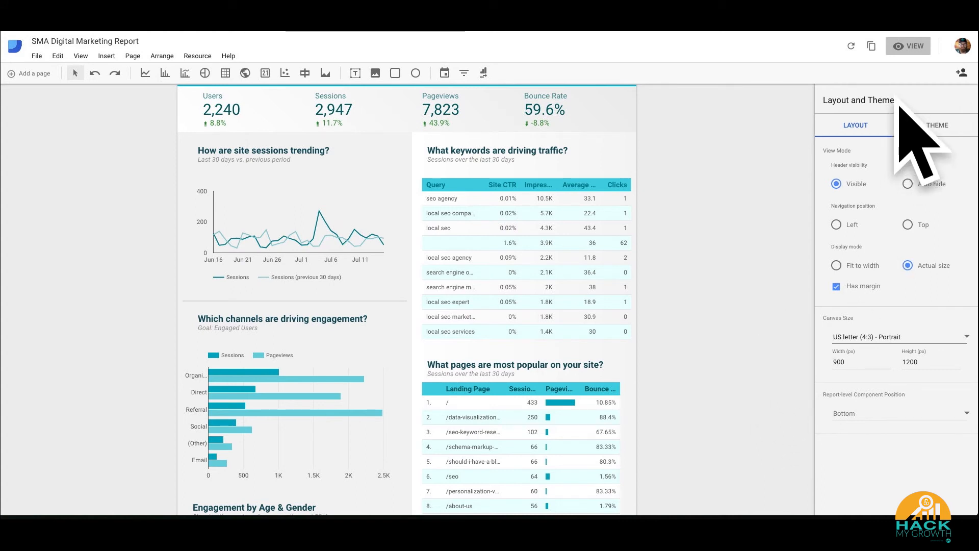
- Switch the SMA Digital Marketing Report into view mode
click(908, 46)
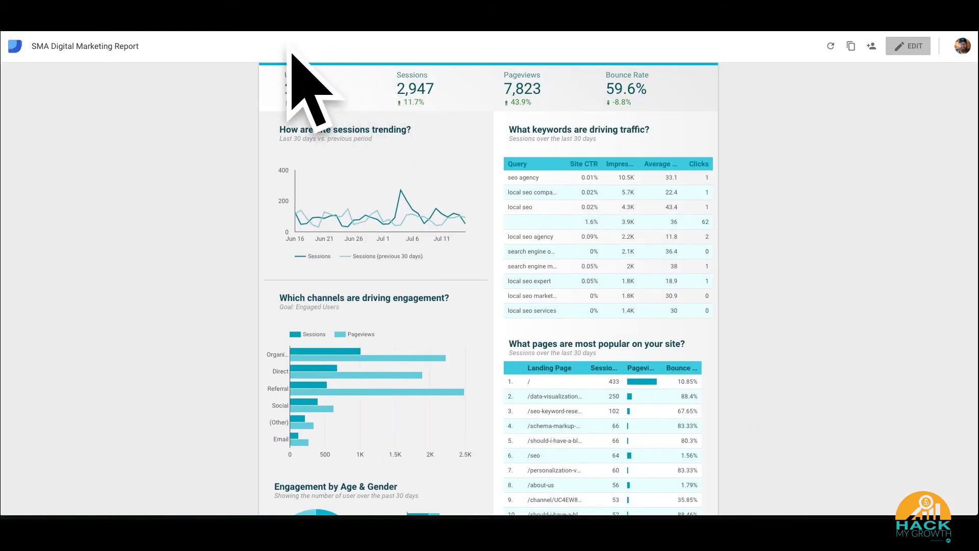
mouse_move(725, 200)
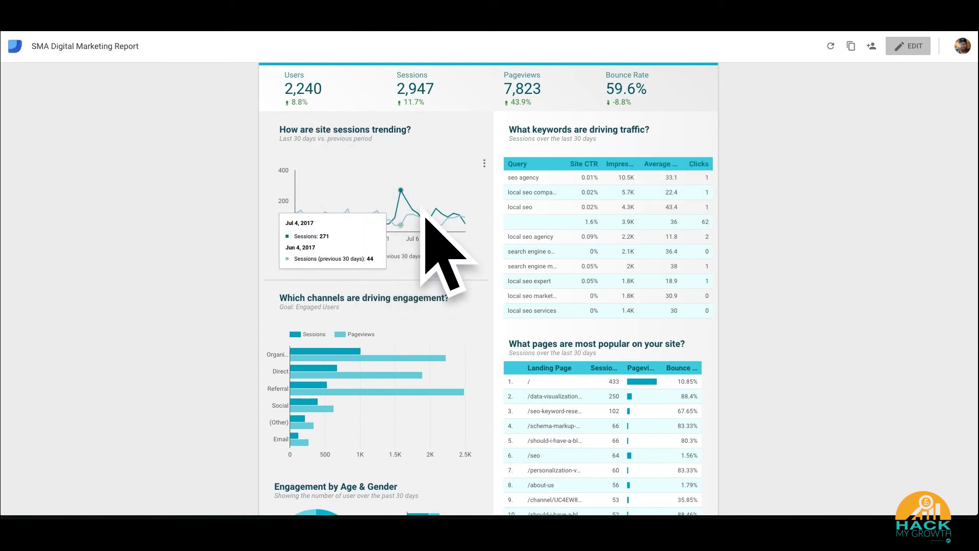
mouse_move(474, 275)
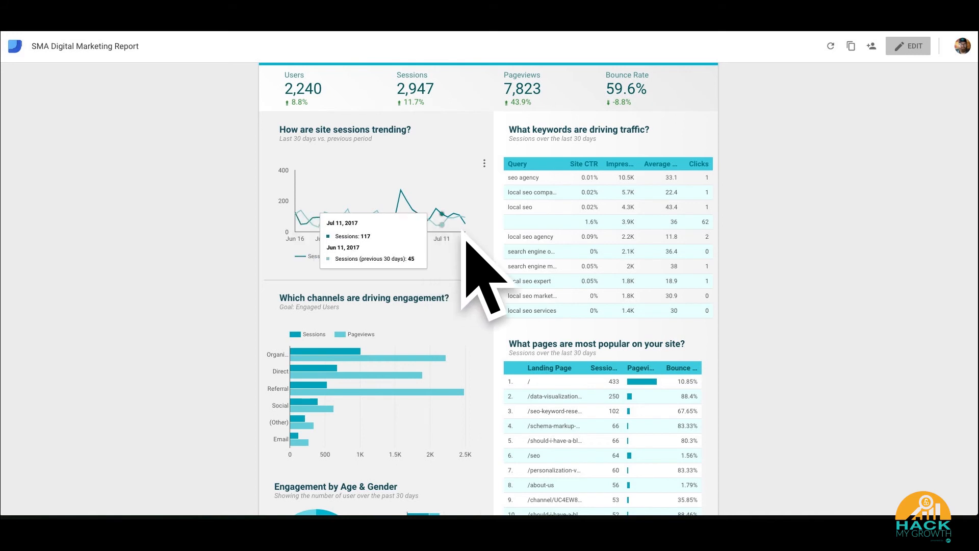
mouse_move(456, 387)
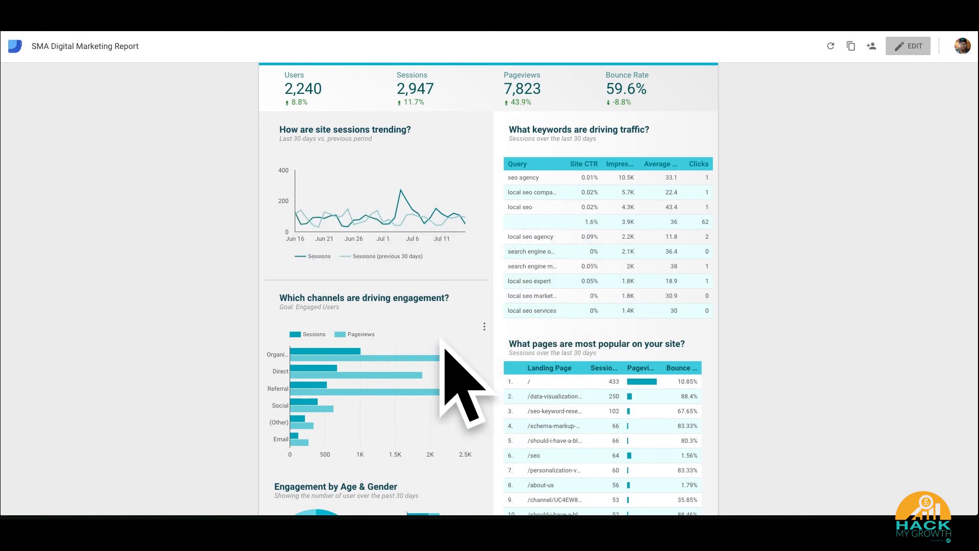
- Set the report date range to start January 1, 2017, updating figures to 15,965 users
scroll(up, 3)
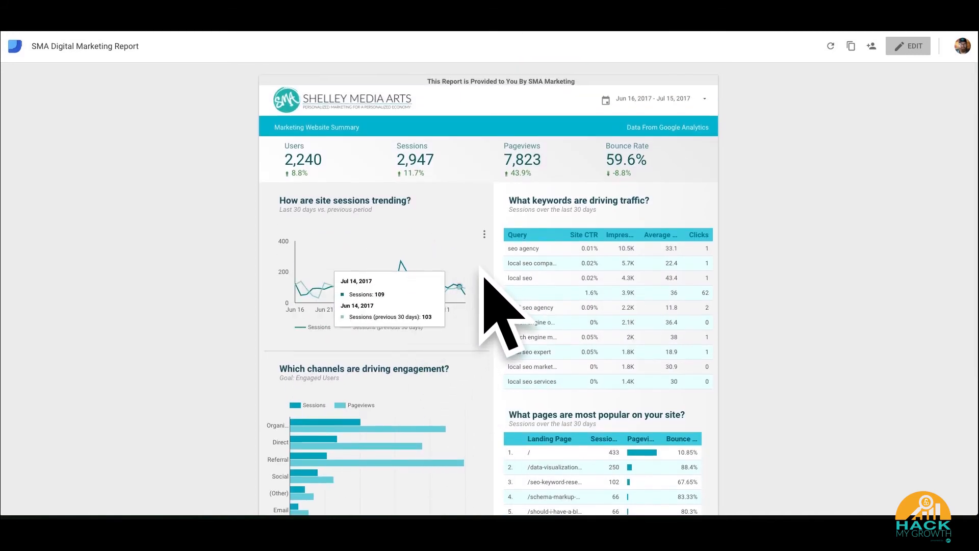
mouse_move(699, 110)
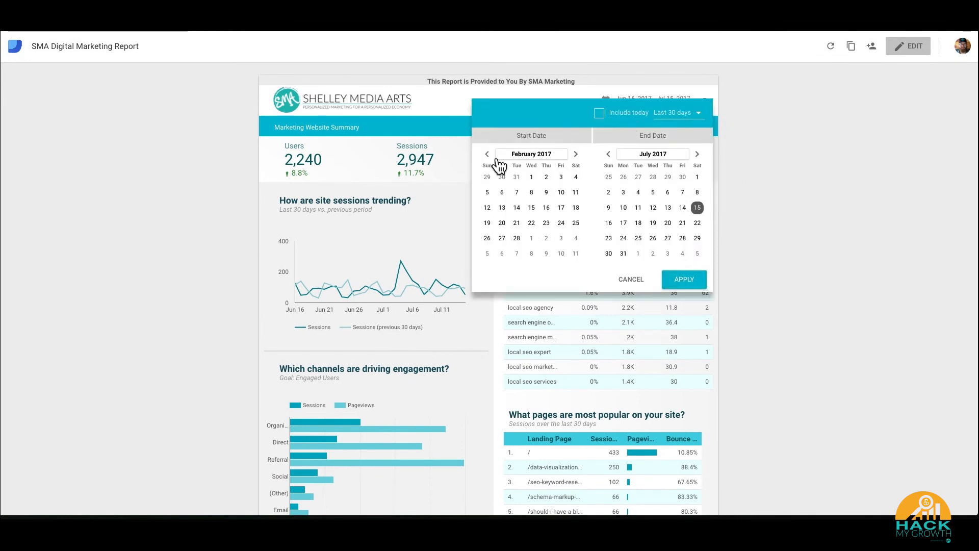
click(487, 154)
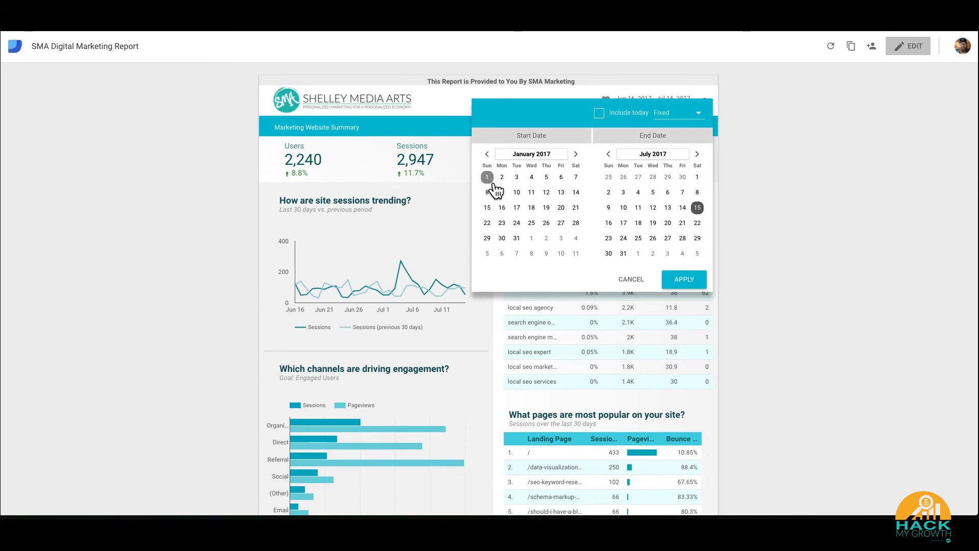
click(684, 279)
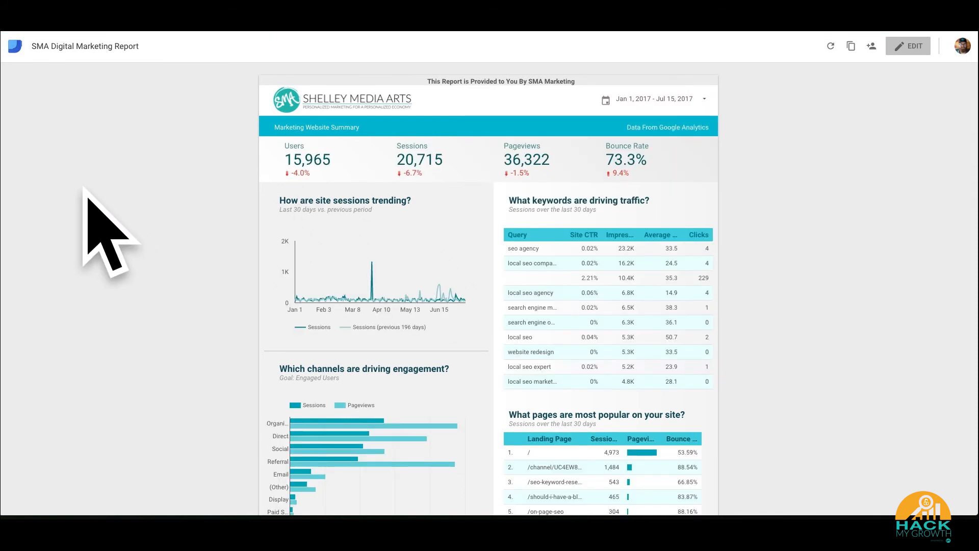
scroll(up, 3)
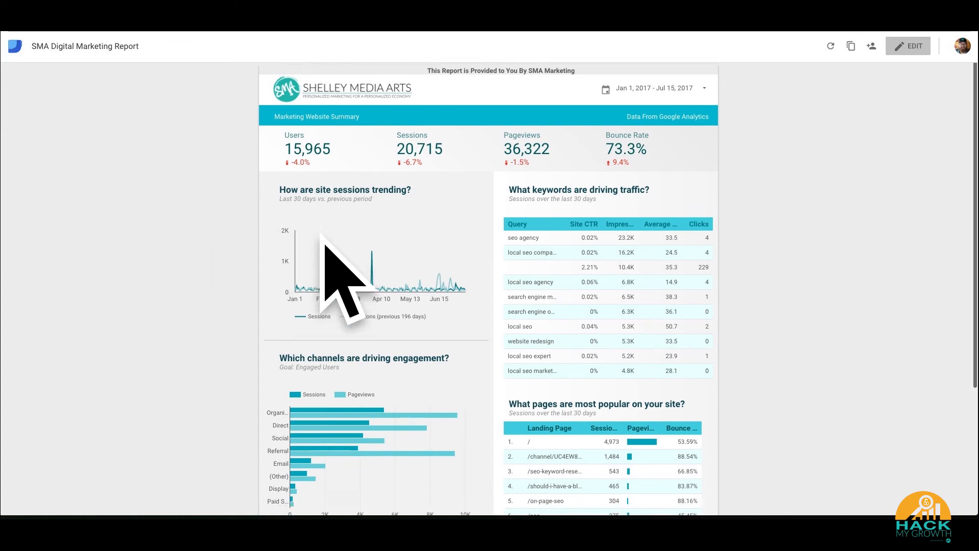
scroll(down, 3)
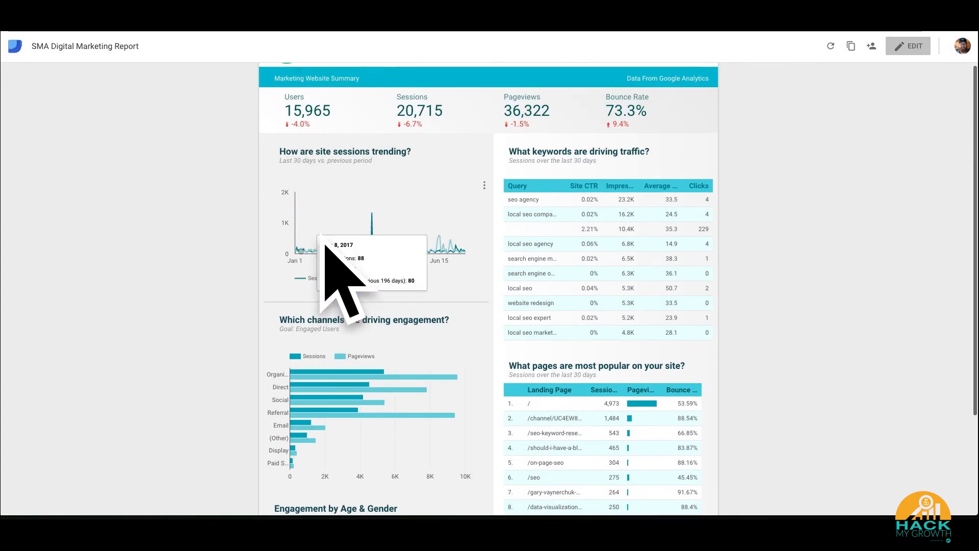
scroll(up, 3)
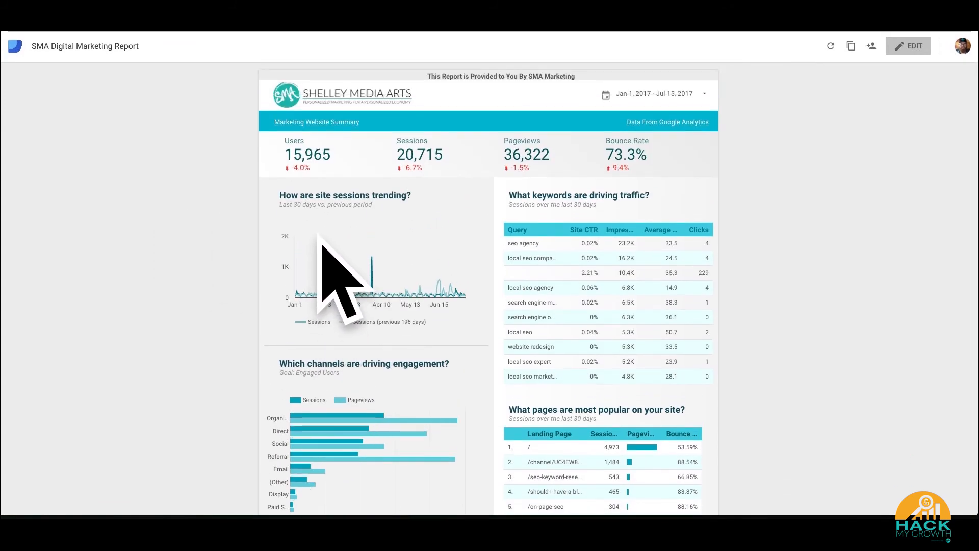
mouse_move(850, 200)
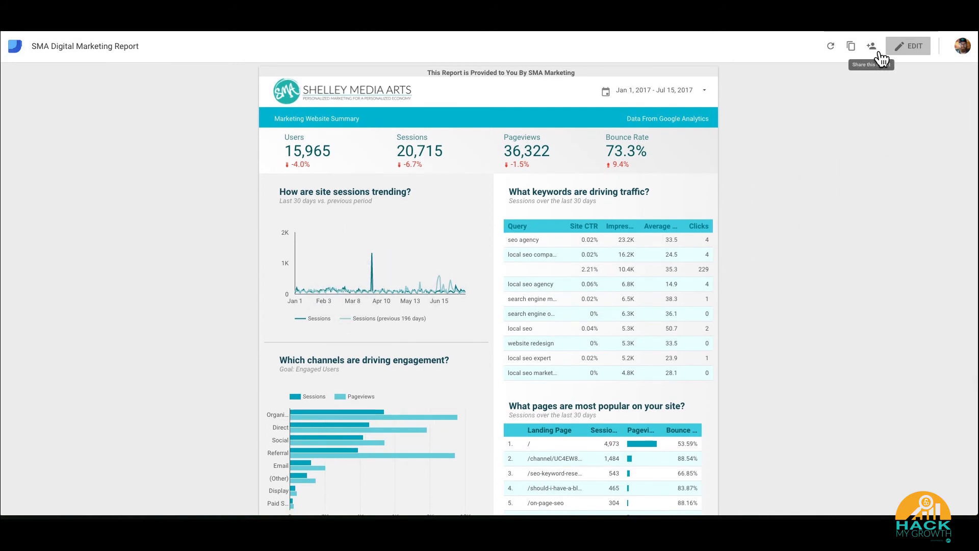
click(872, 46)
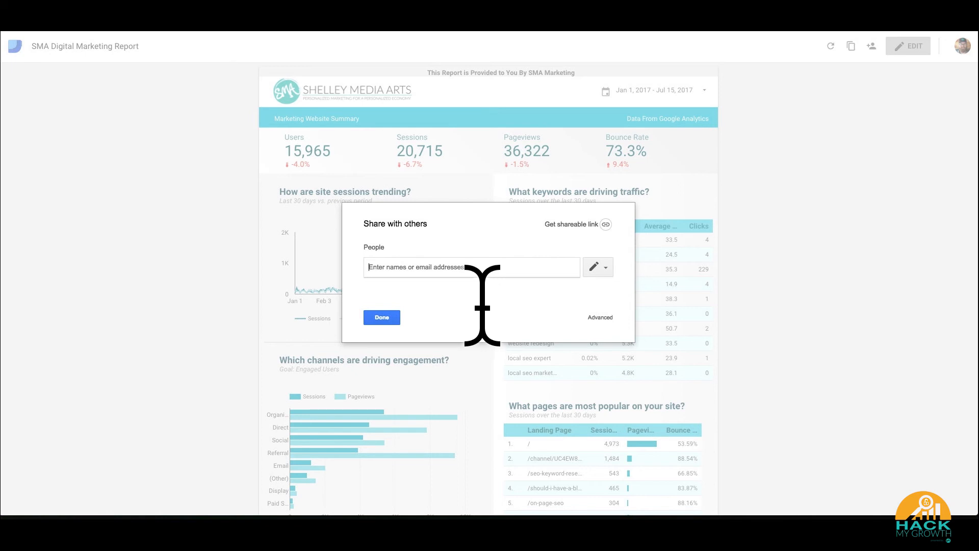
mouse_move(783, 338)
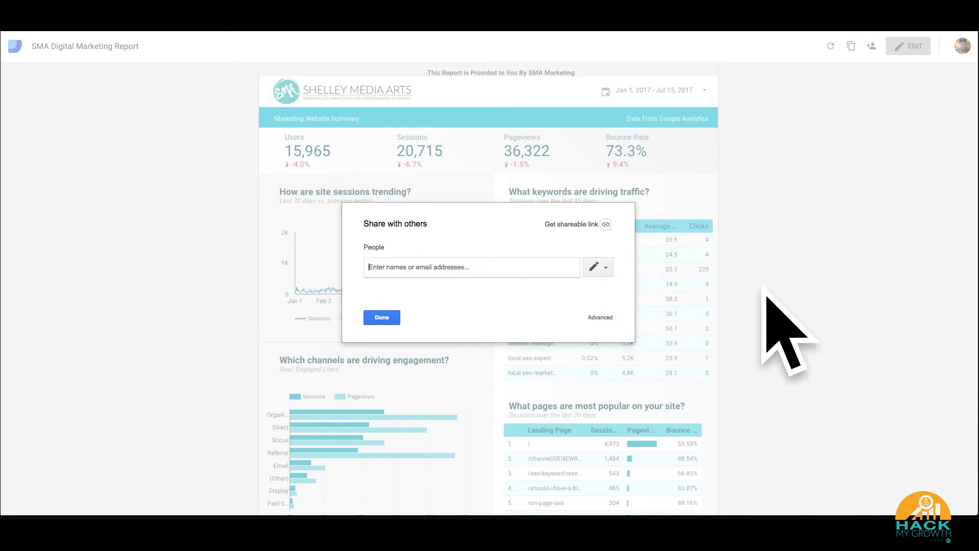
mouse_move(412, 374)
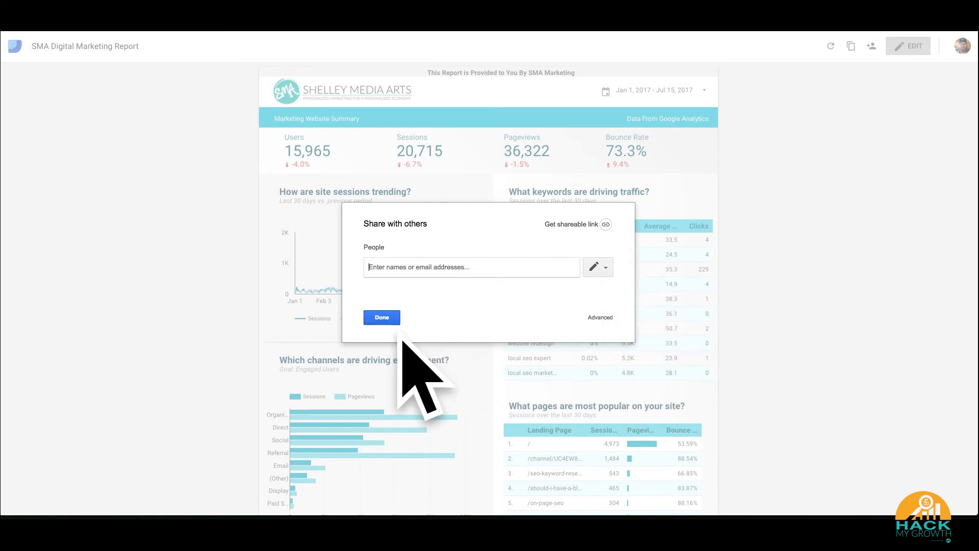
click(381, 317)
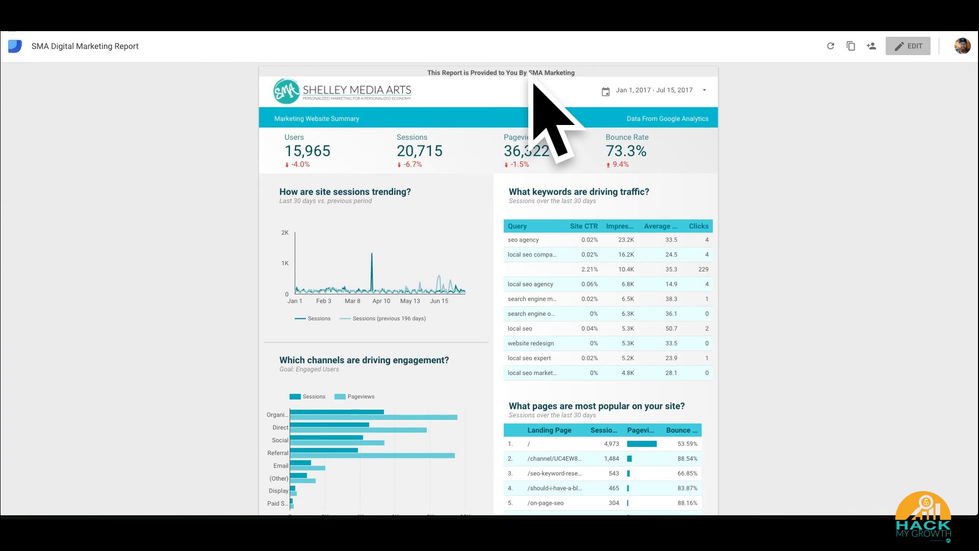
mouse_move(556, 162)
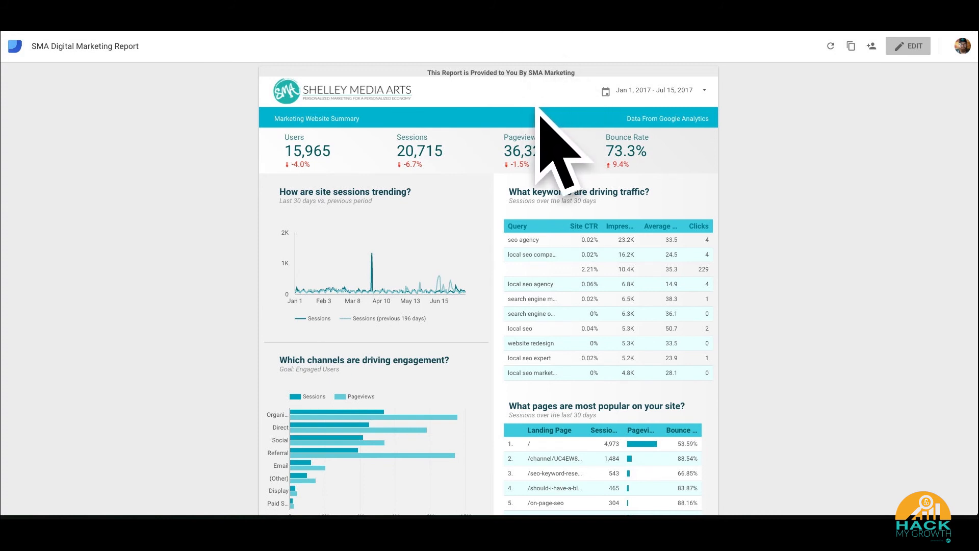
mouse_move(556, 112)
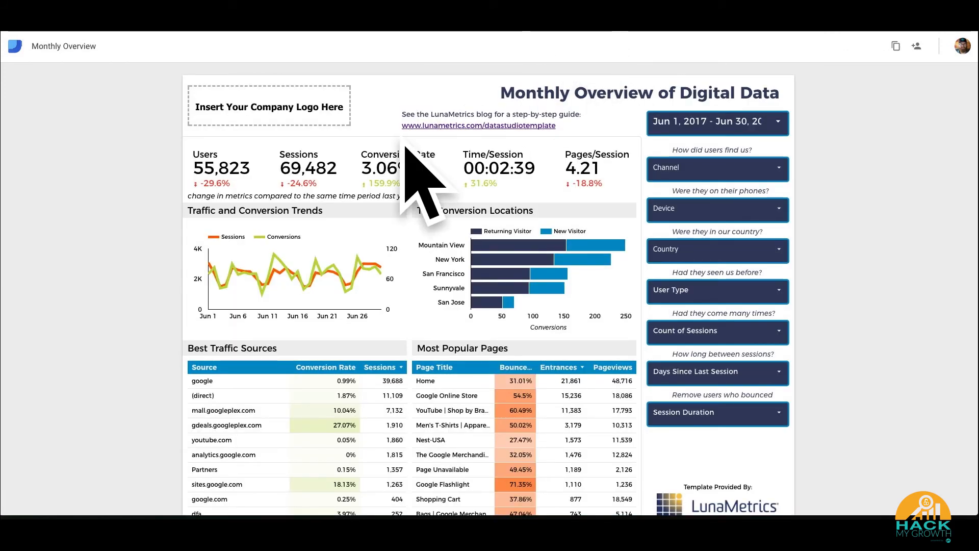
mouse_move(175, 181)
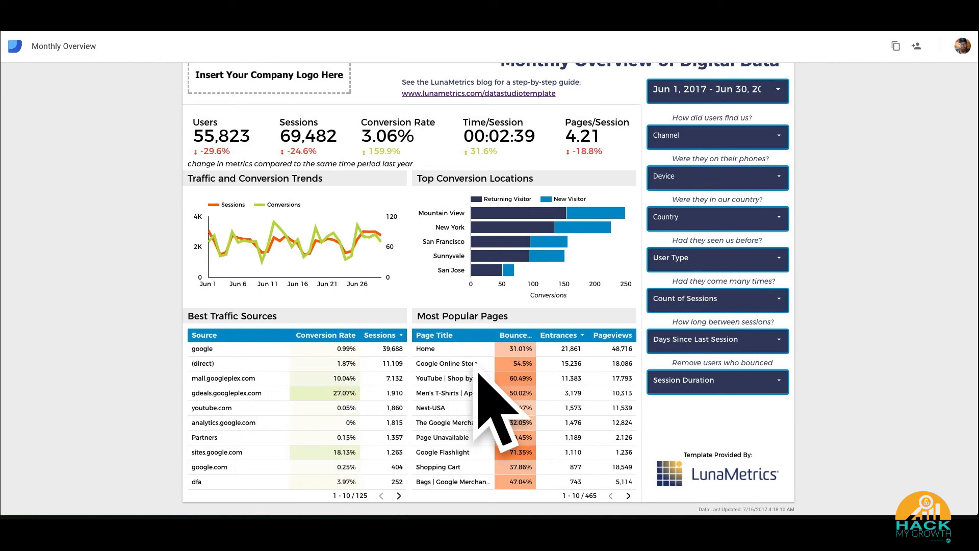
mouse_move(572, 480)
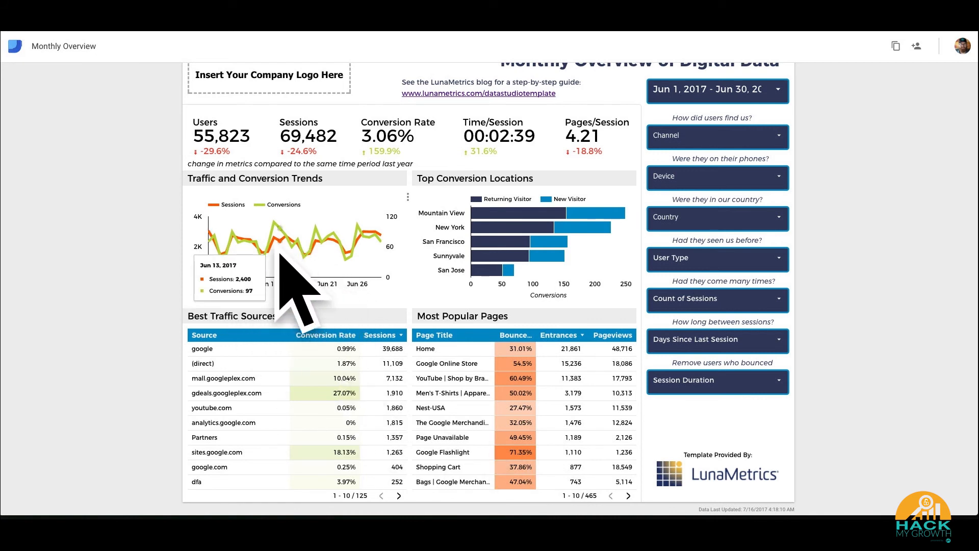
mouse_move(506, 275)
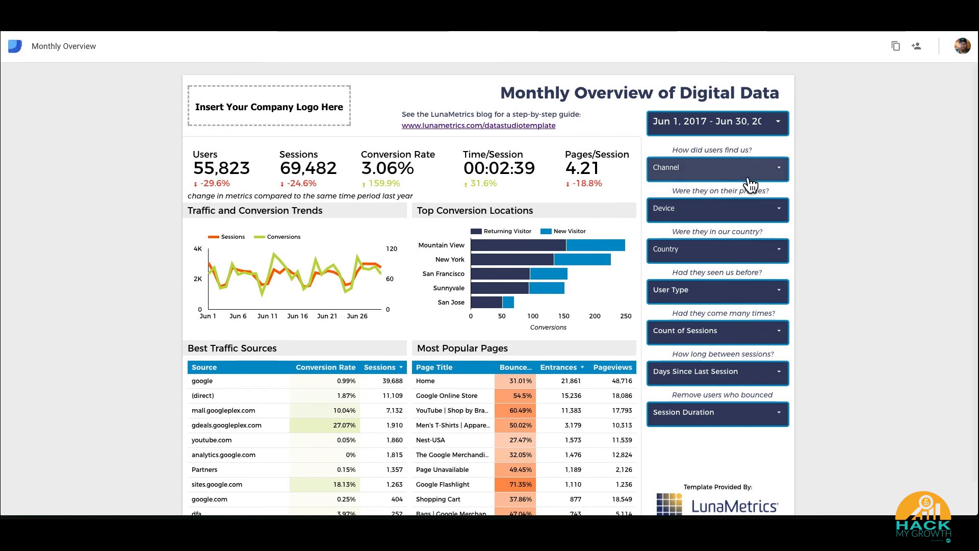
- Open the OWOX BI Demo. Marketing Attribution Dashboard template on its Website Summary page
click(717, 167)
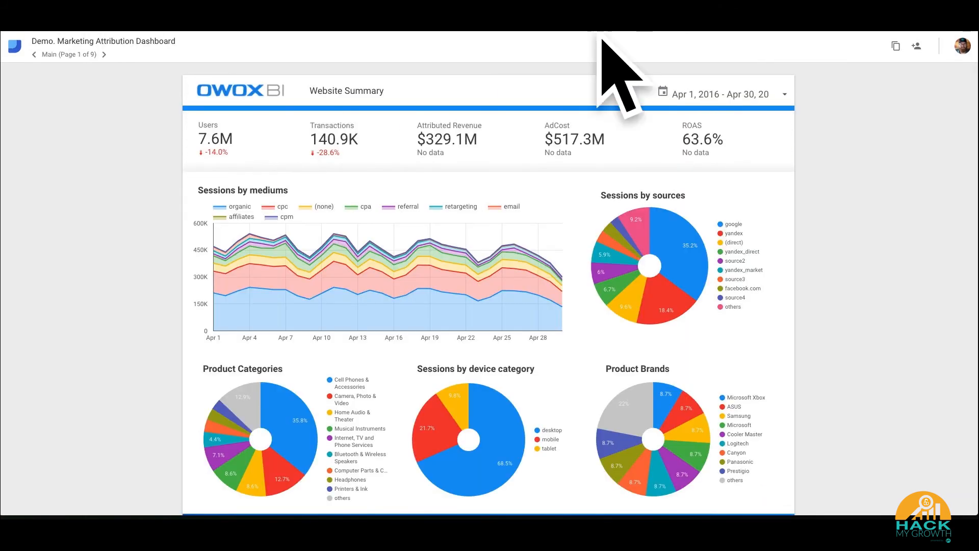
mouse_move(477, 215)
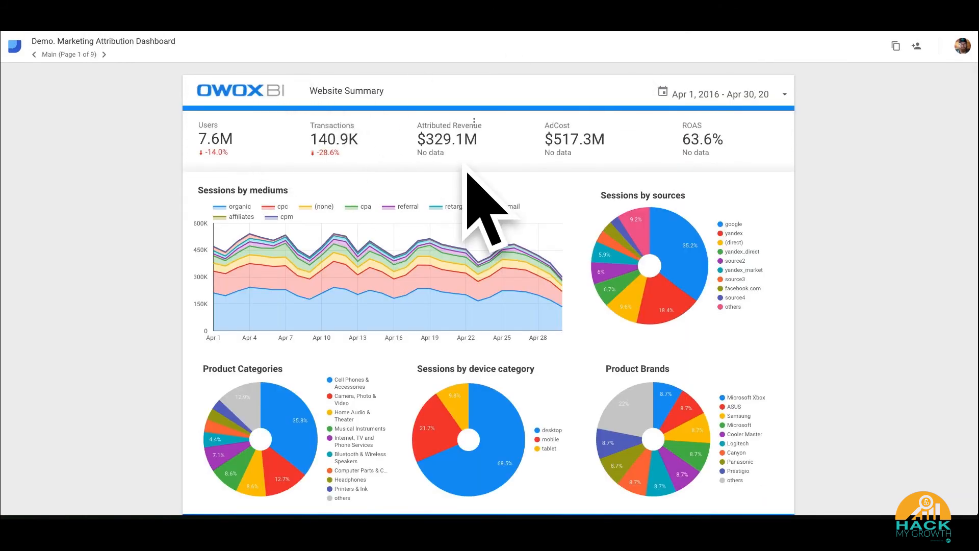
mouse_move(316, 218)
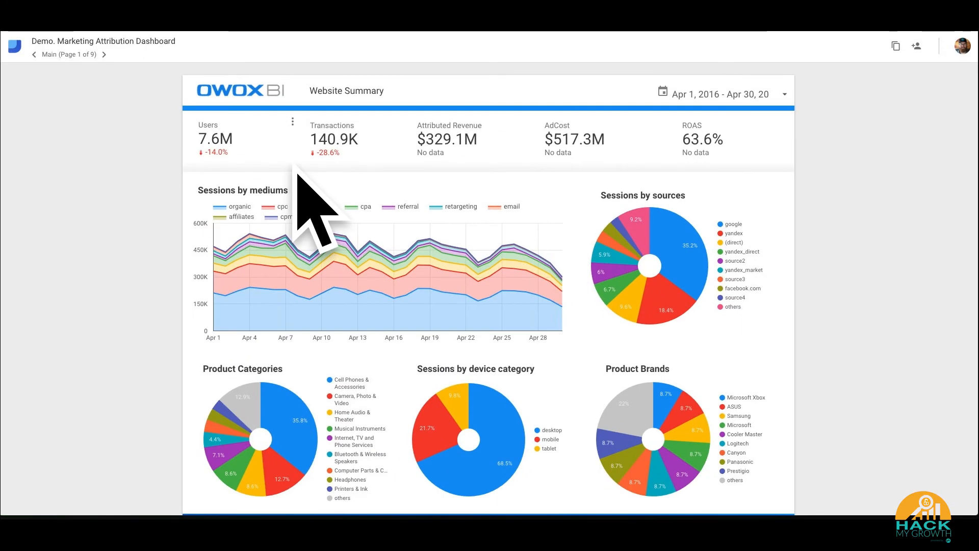
mouse_move(156, 187)
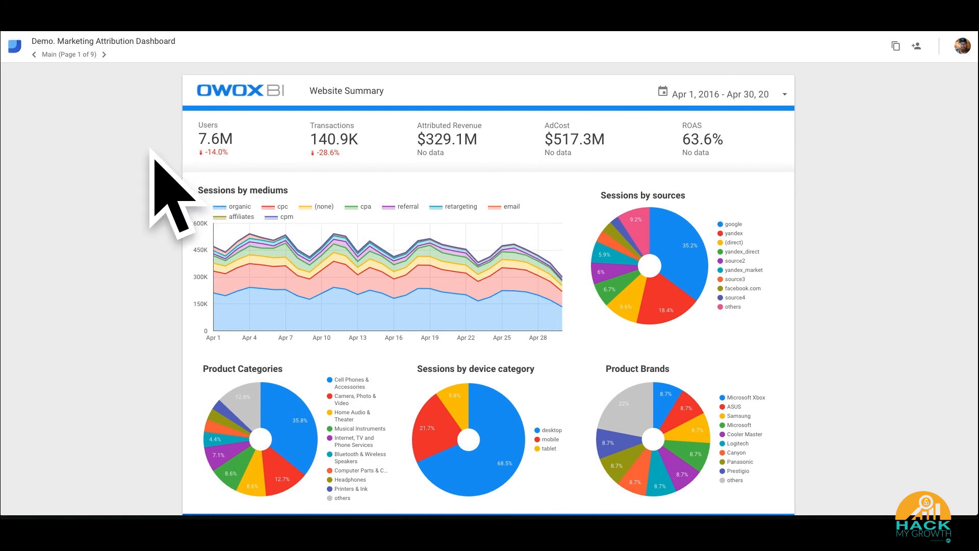
mouse_move(153, 156)
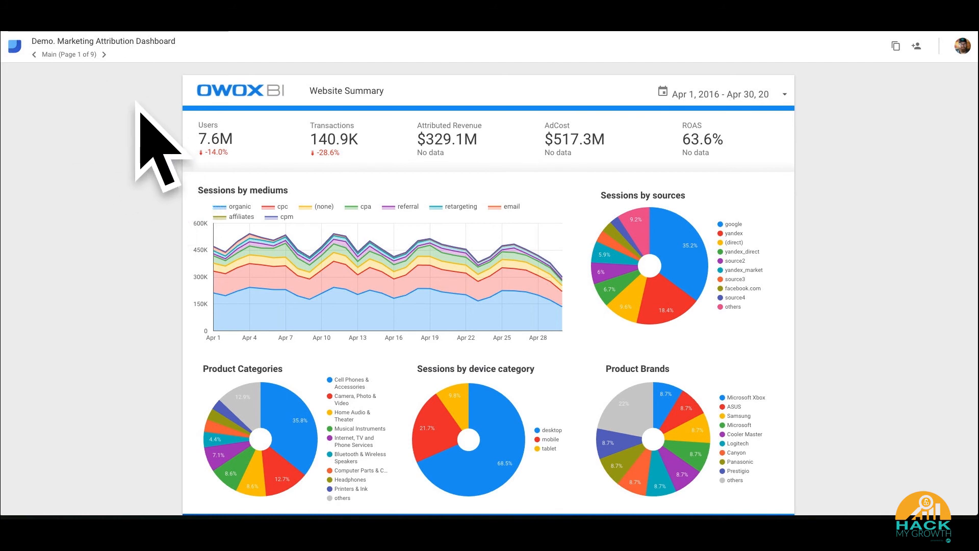
mouse_move(221, 159)
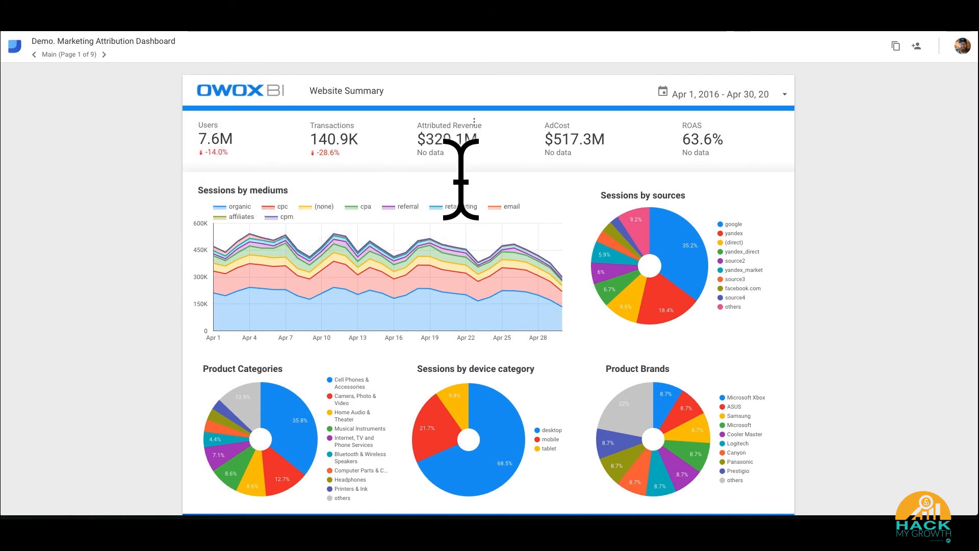
scroll(down, 3)
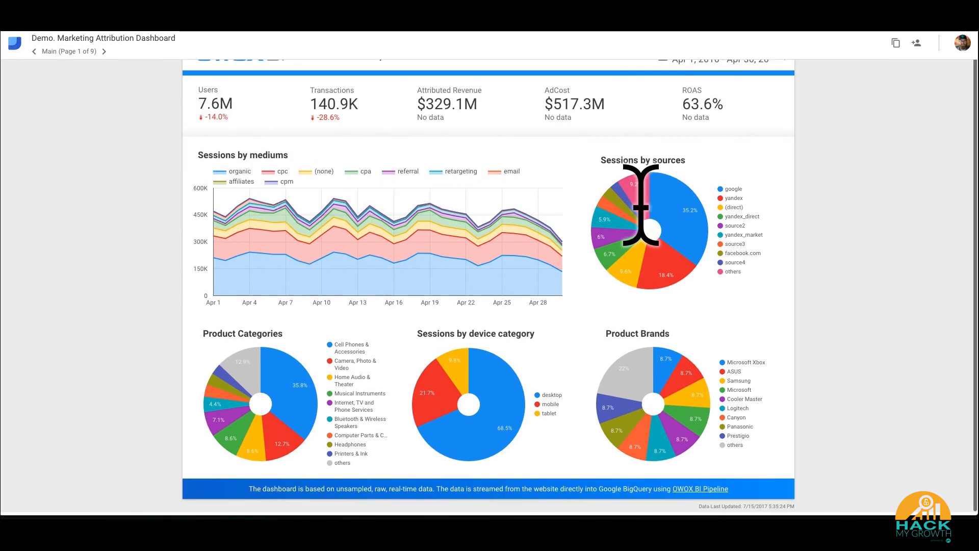
mouse_move(459, 407)
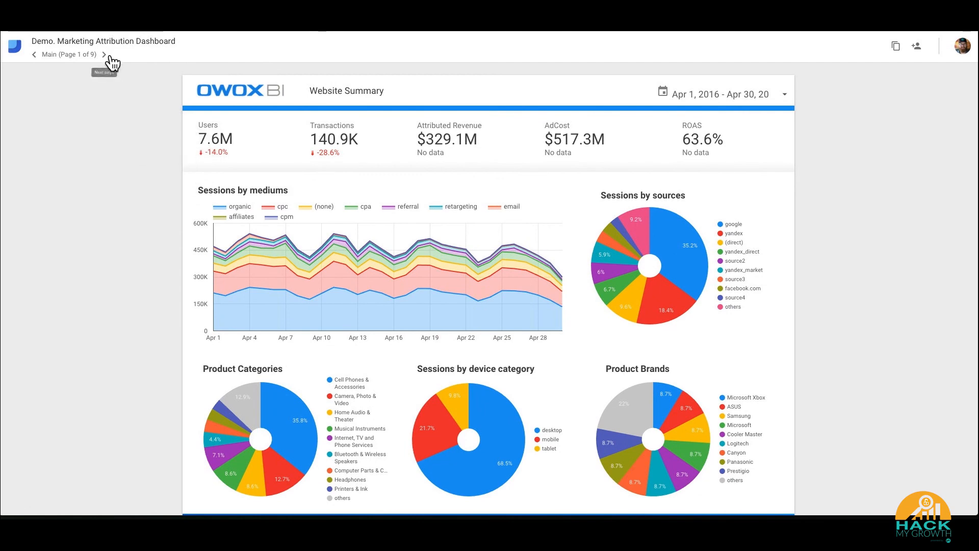
click(104, 54)
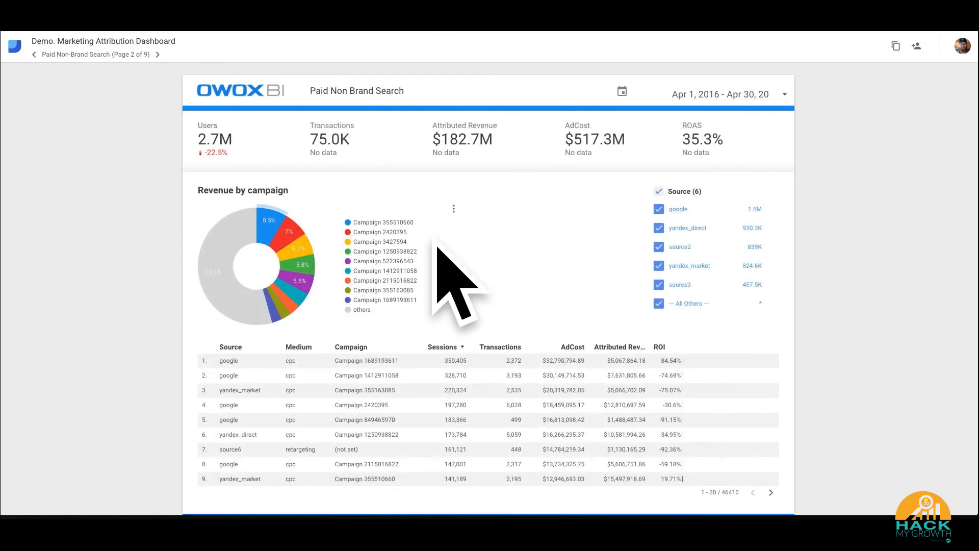
click(157, 54)
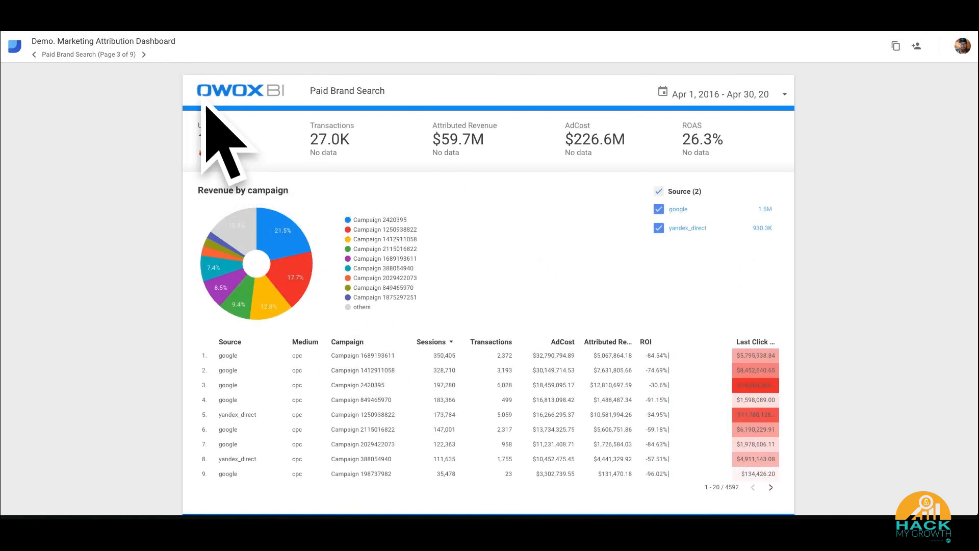
click(130, 54)
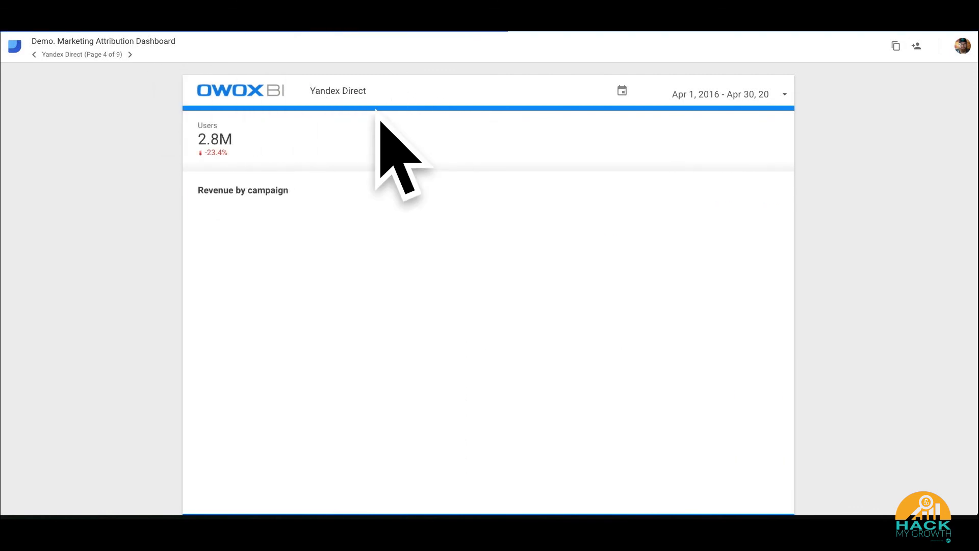
click(129, 55)
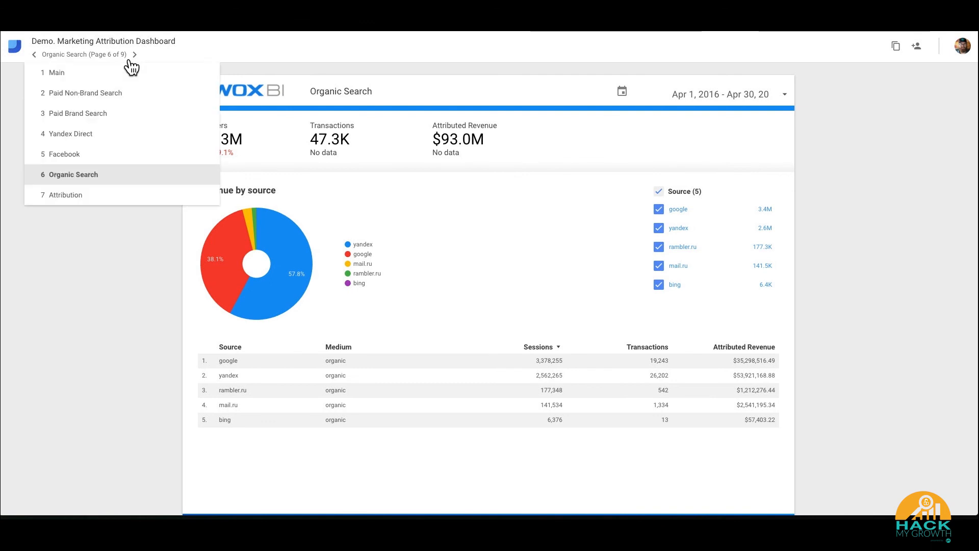
scroll(down, 3)
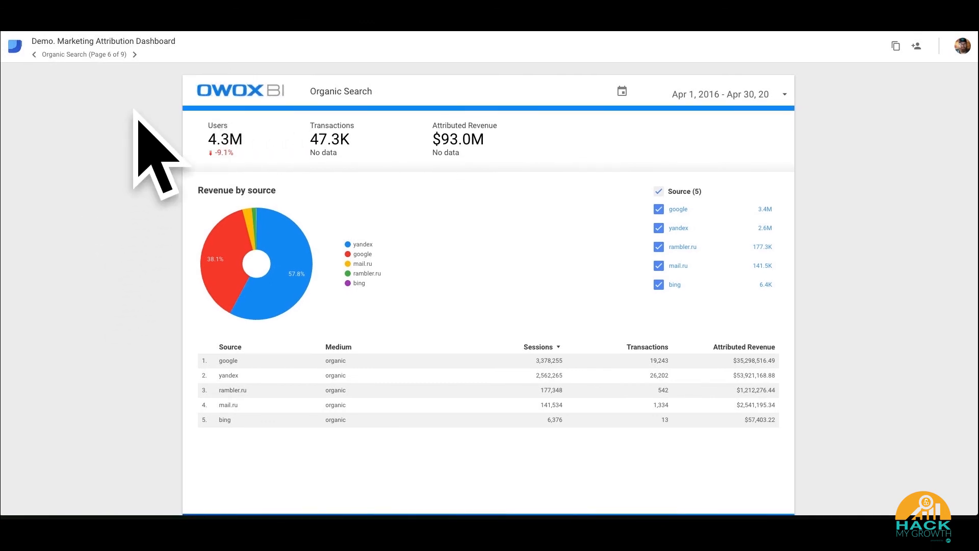
click(81, 54)
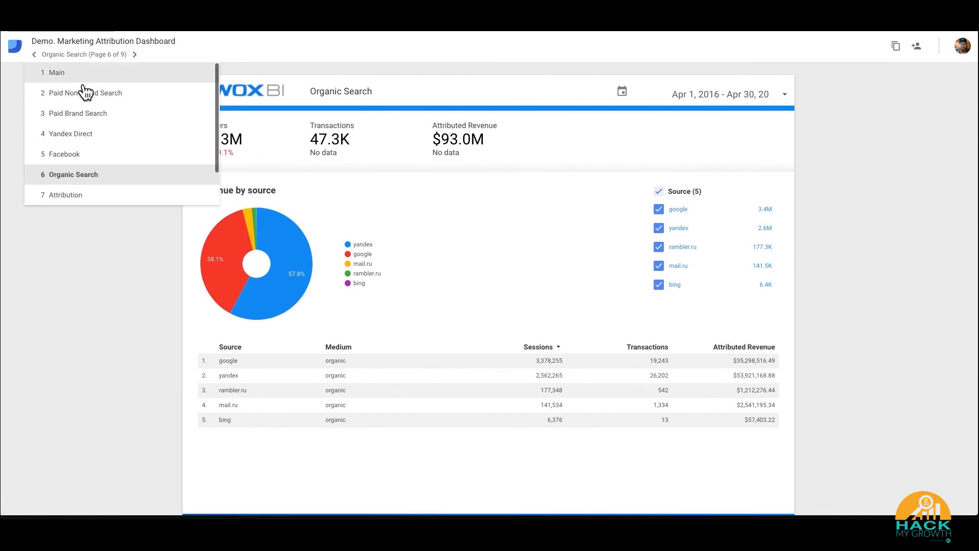
click(56, 73)
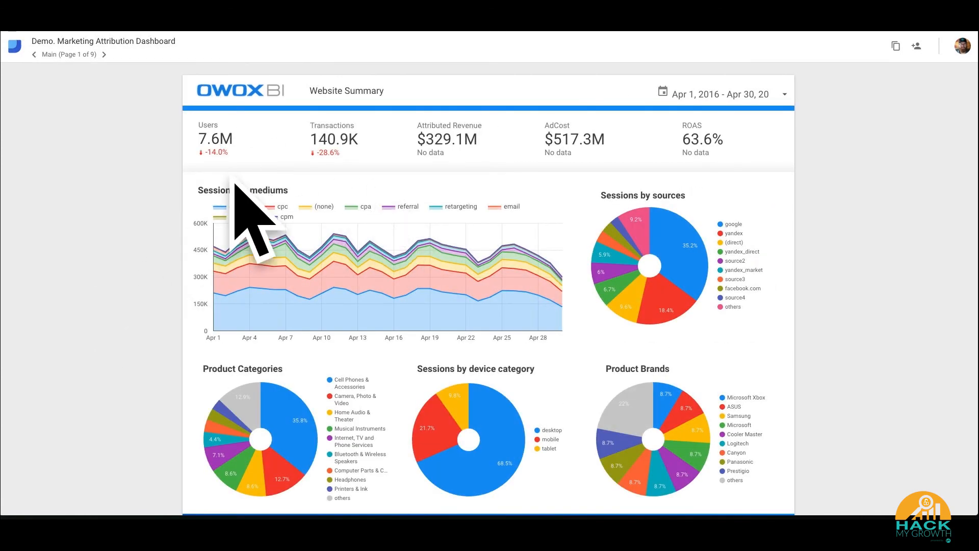
mouse_move(606, 288)
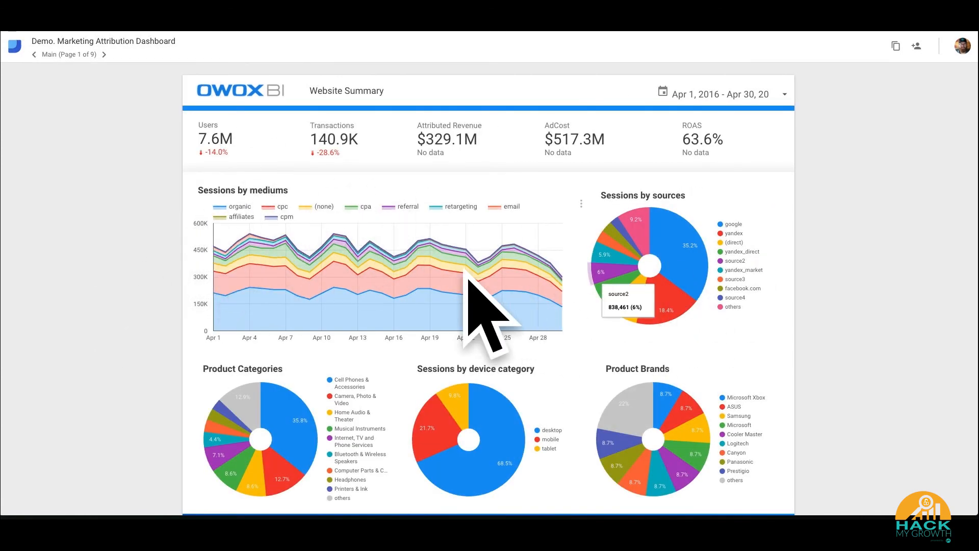
mouse_move(412, 274)
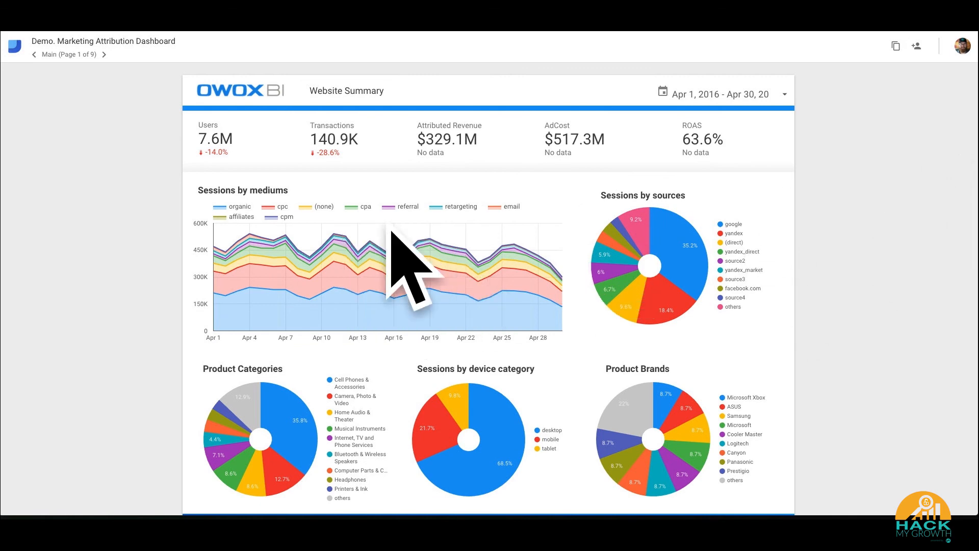
mouse_move(330, 300)
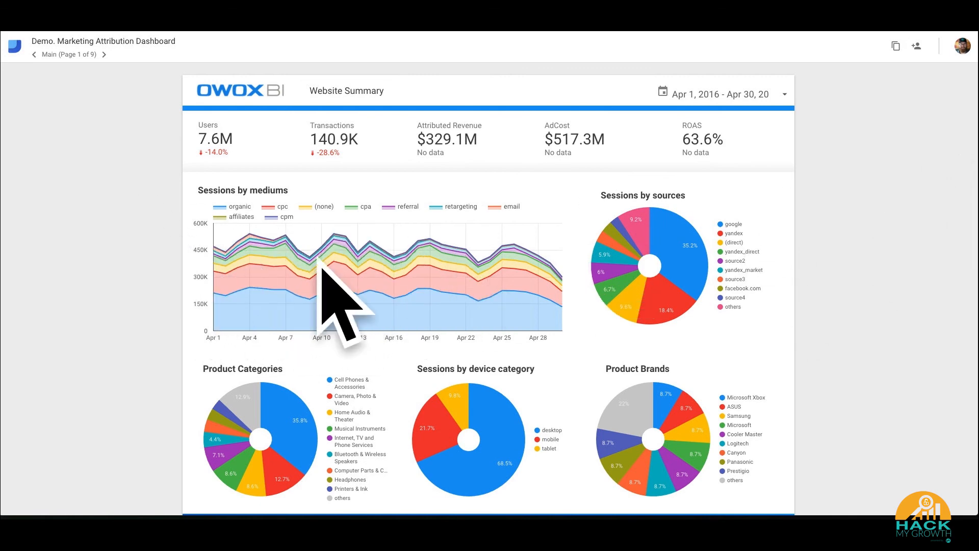
mouse_move(685, 277)
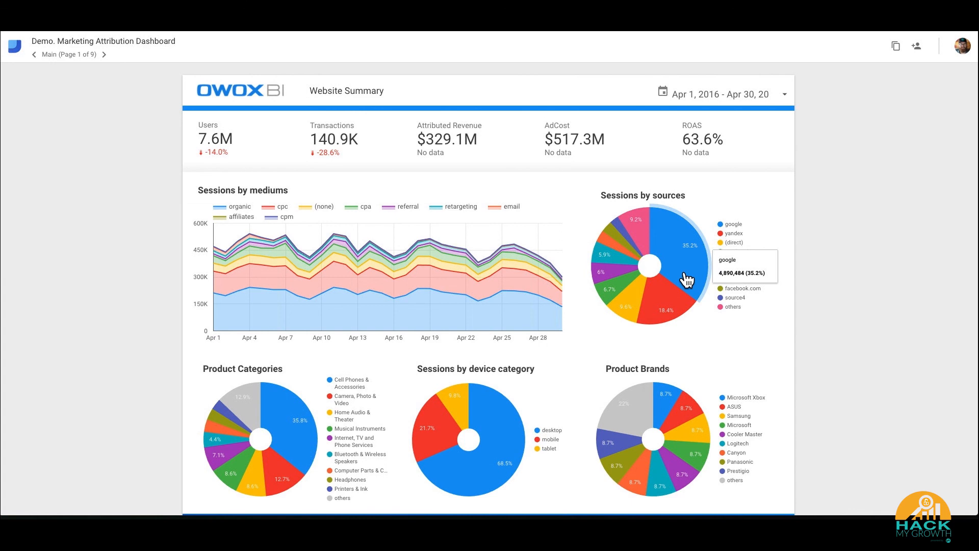
mouse_move(930, 344)
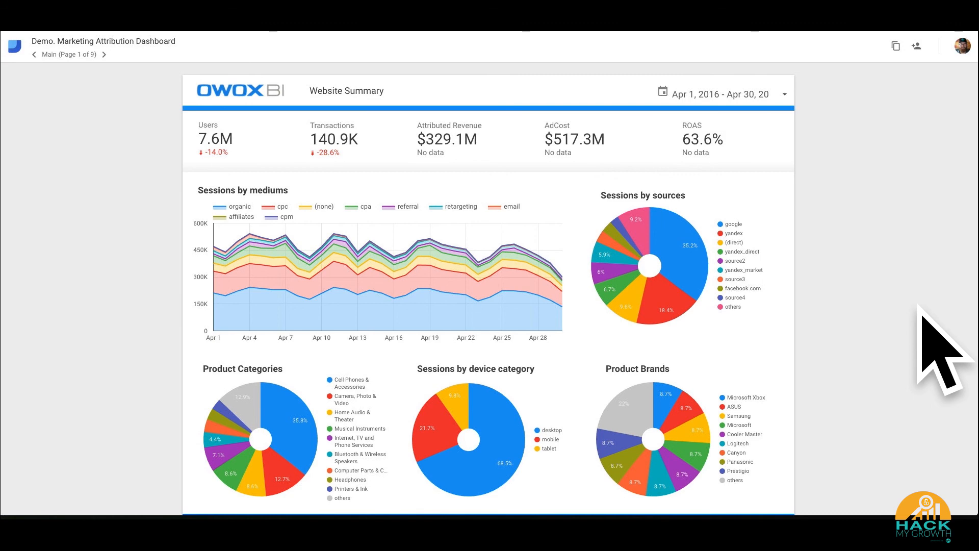
mouse_move(656, 266)
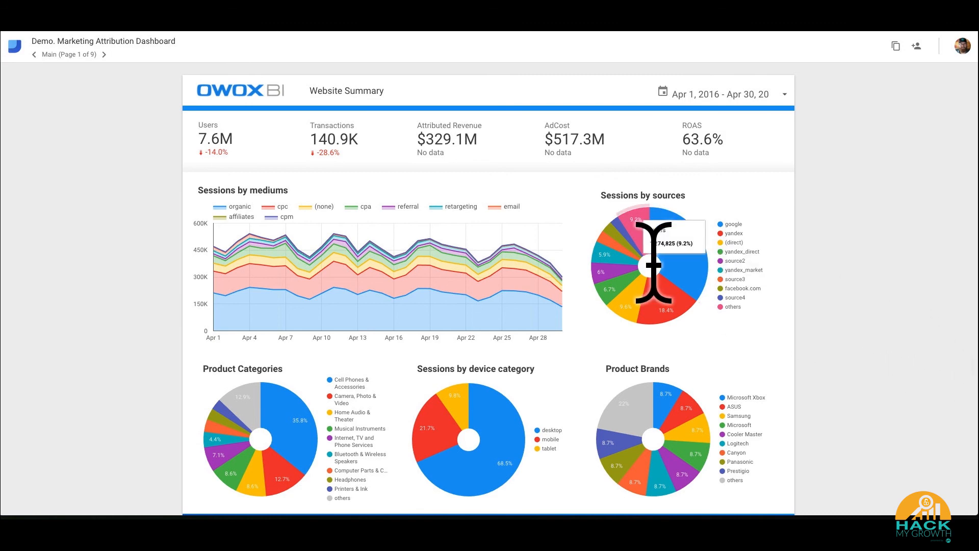